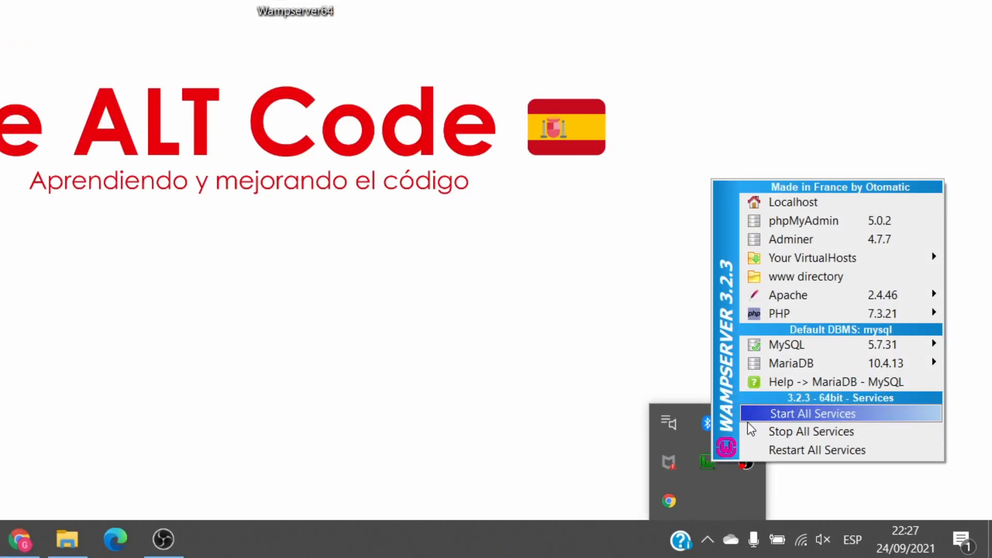
- Start all WampServer services and load the WebGrossClothes store at localhost/ in Chrome
click(792, 201)
text(localhost/)
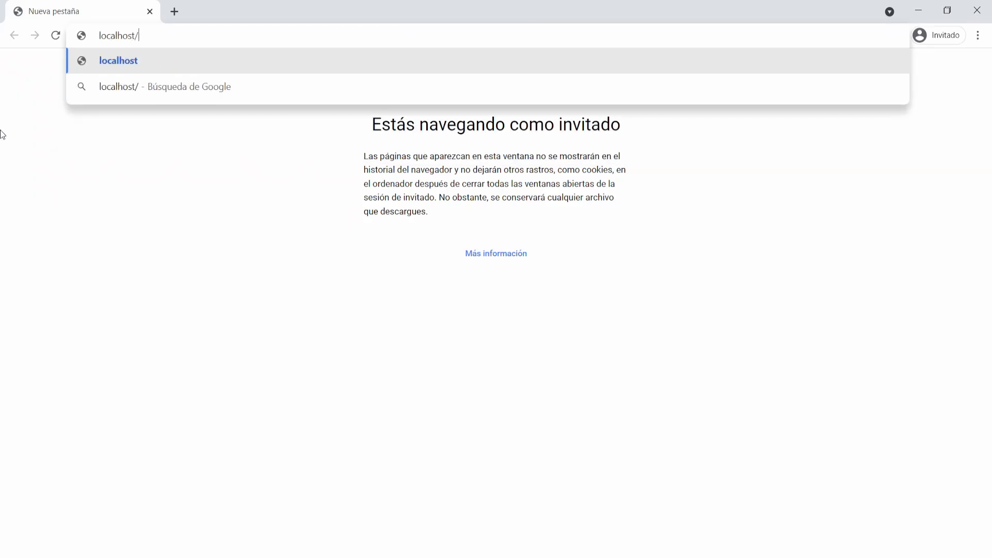
key(Enter)
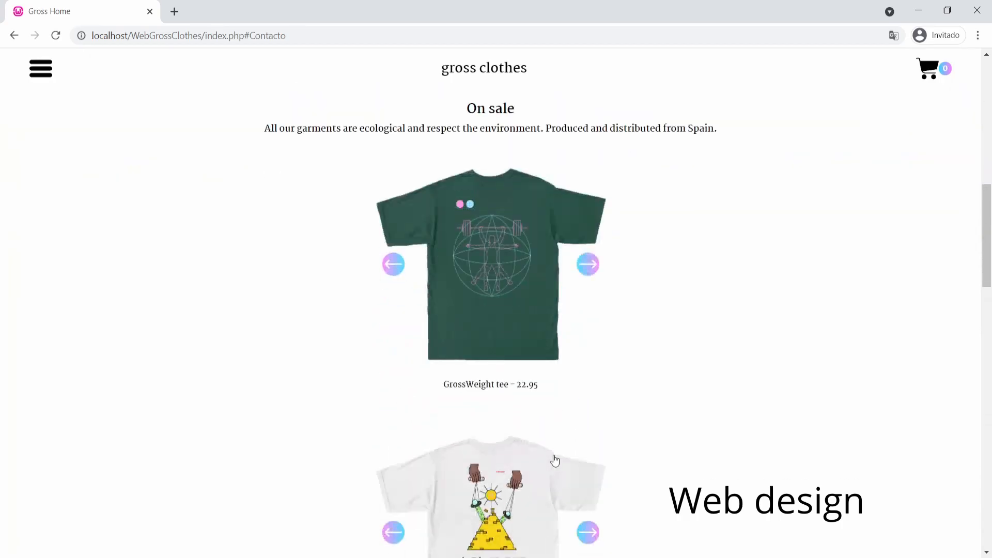
scroll(down, 3)
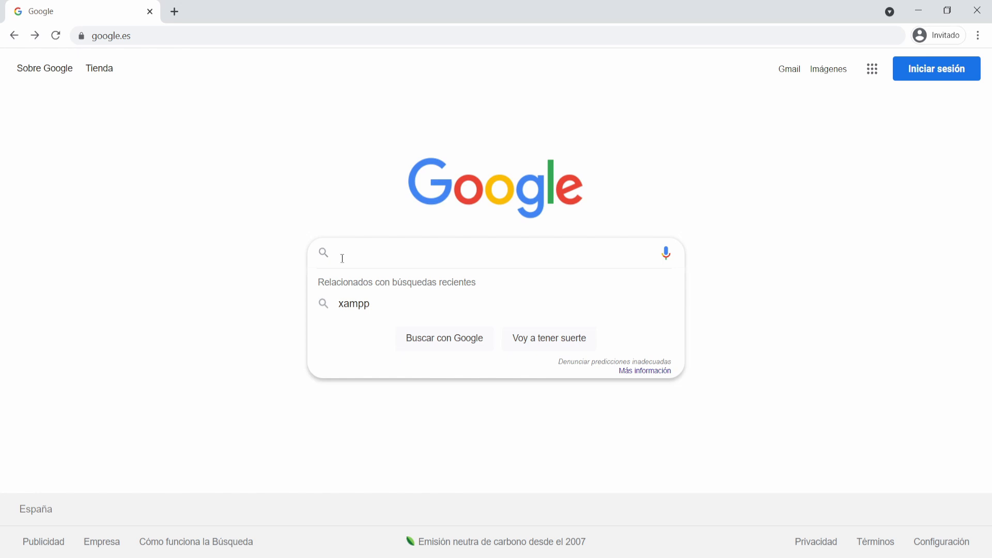
- Search Google for 'wampserver wikipedia' and read the English WampServer article
text(wampserver wi)
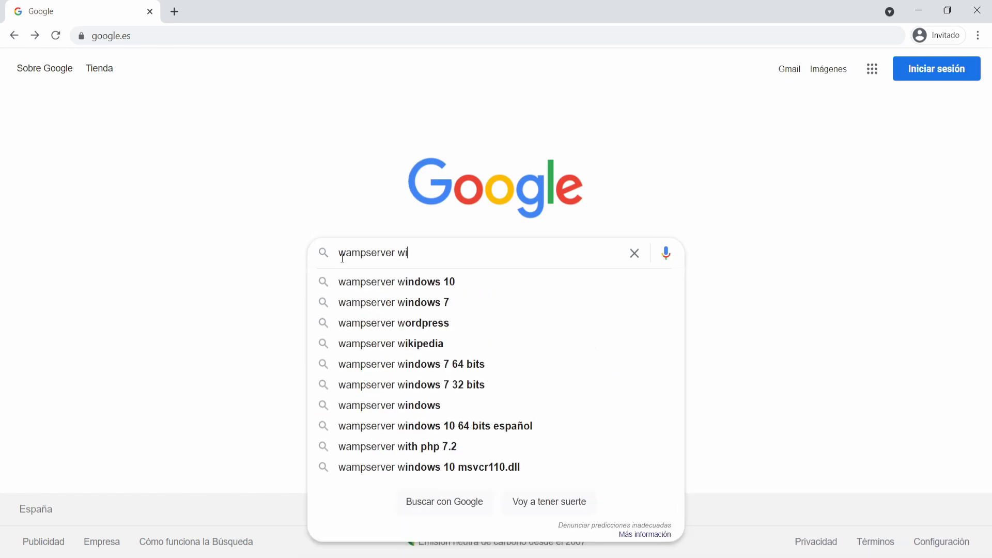
click(391, 343)
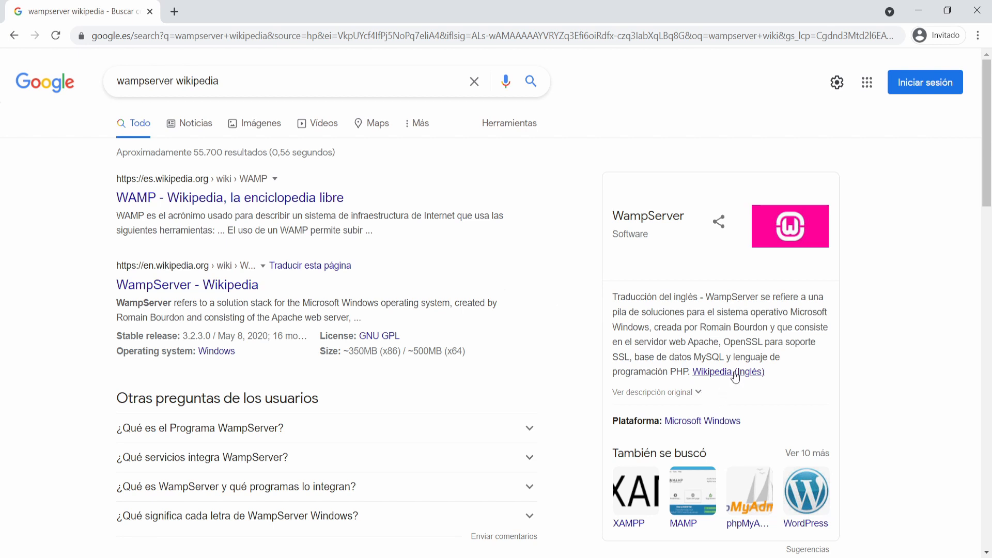
click(187, 284)
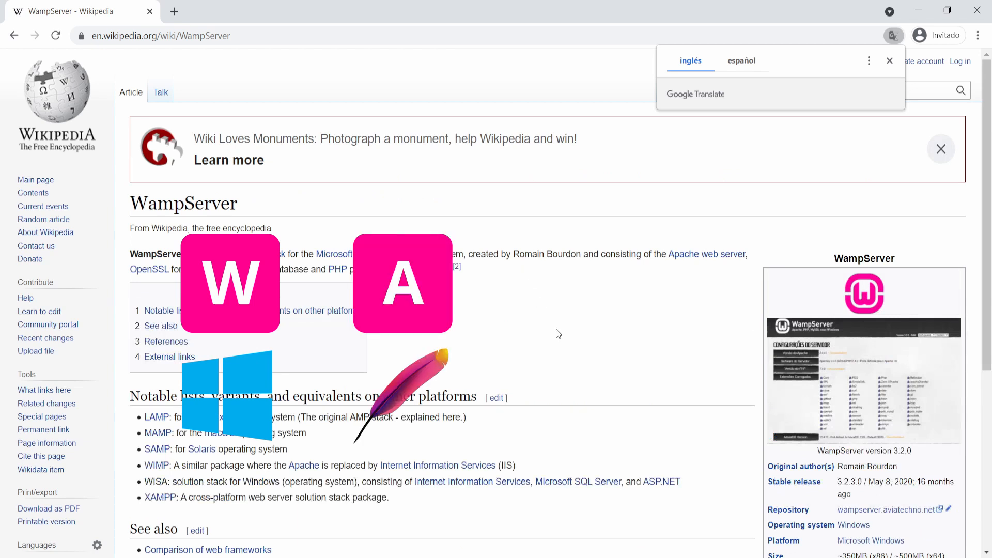
mouse_move(571, 355)
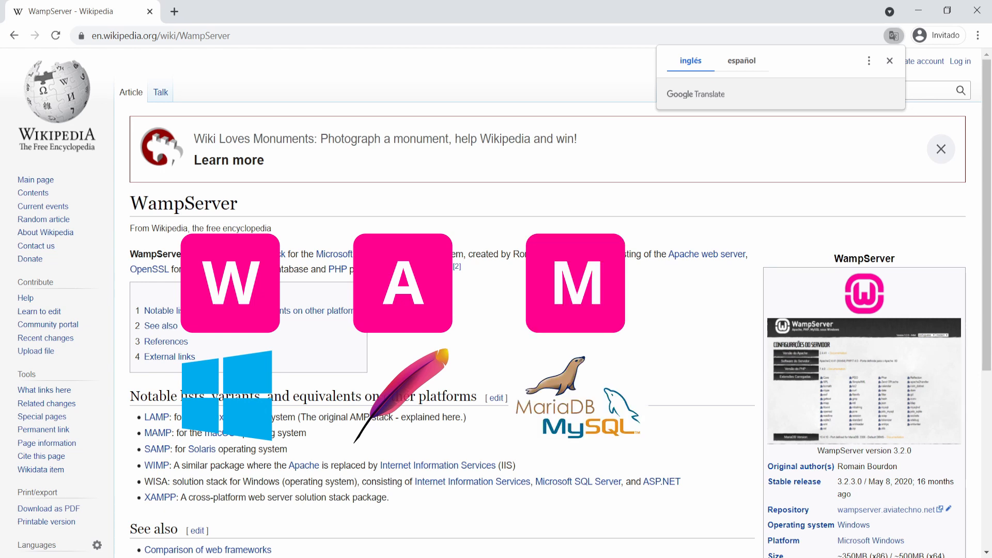
scroll(down, 3)
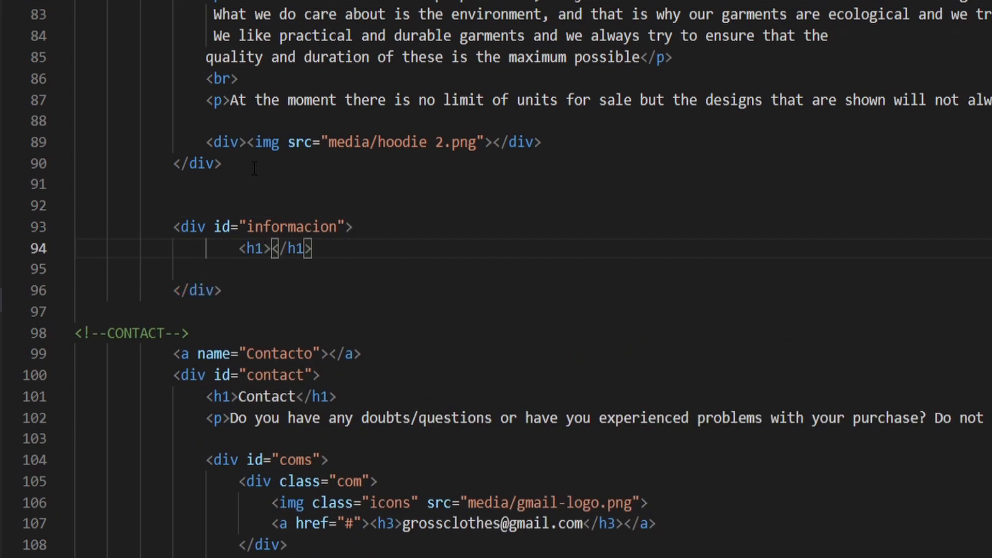
- Add the 'Información' heading text, then search Google for xampp and view the results
text(Información)
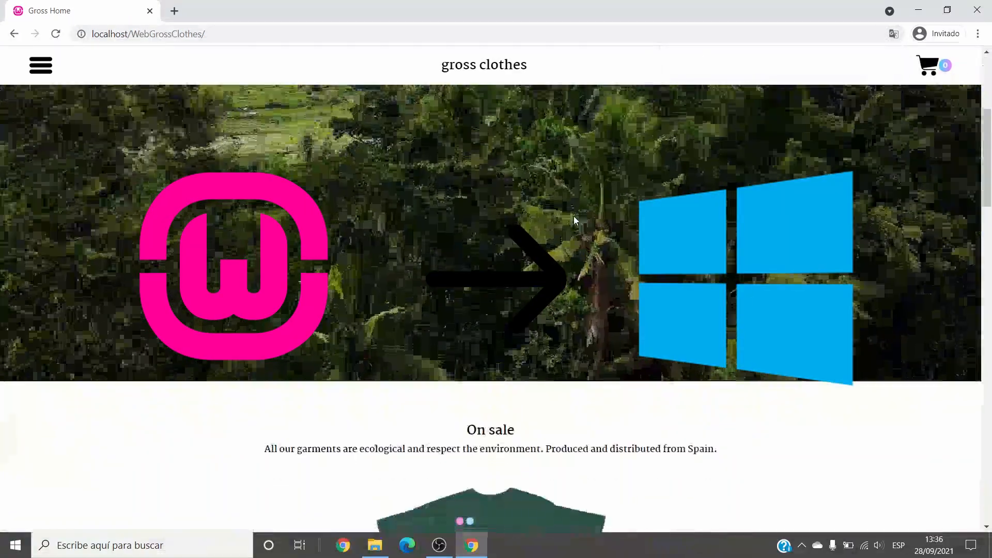
scroll(down, 3)
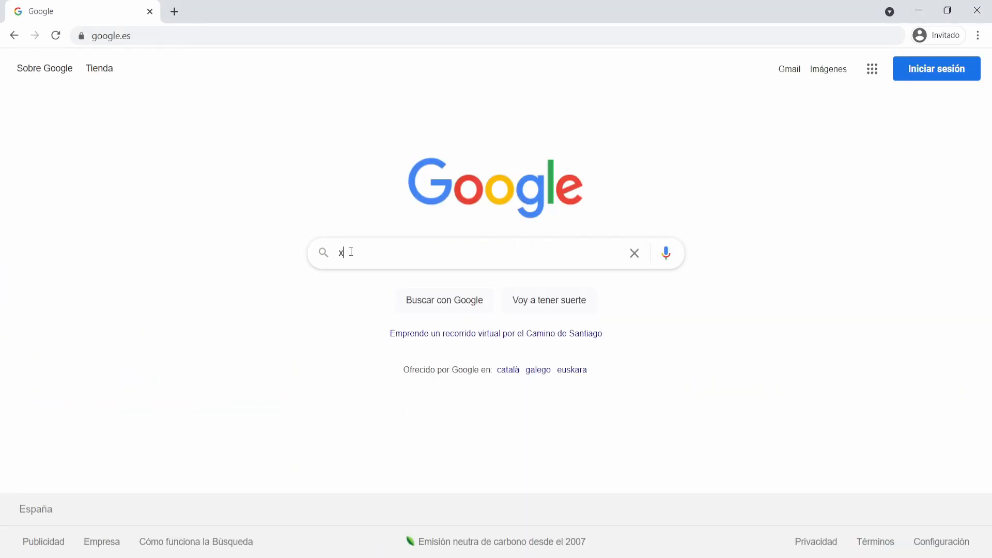
text(xampp)
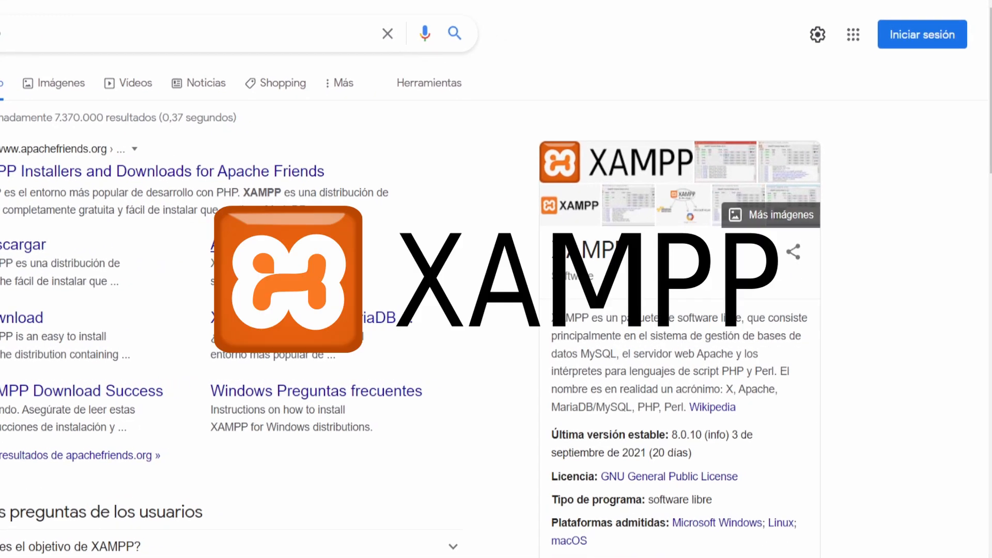
scroll(down, 3)
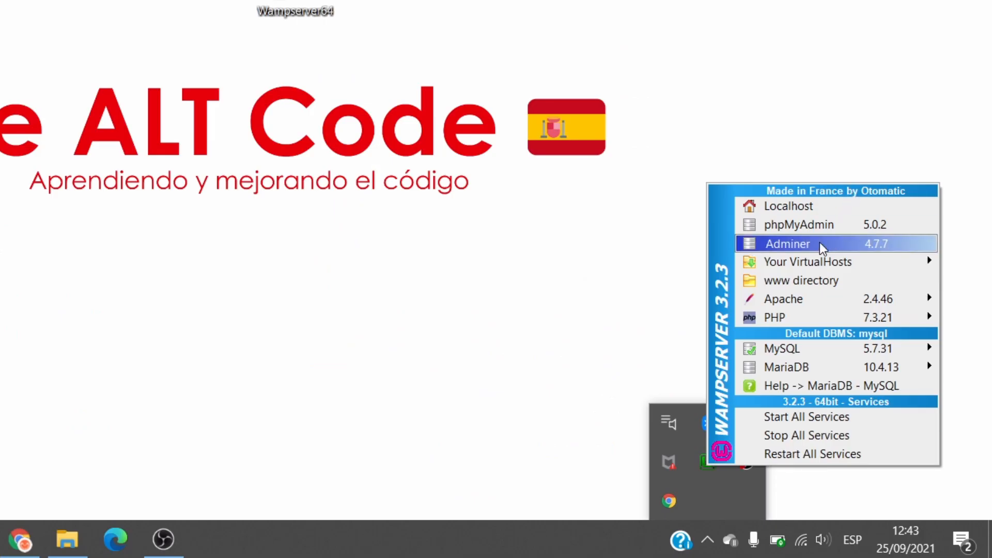
mouse_move(808, 261)
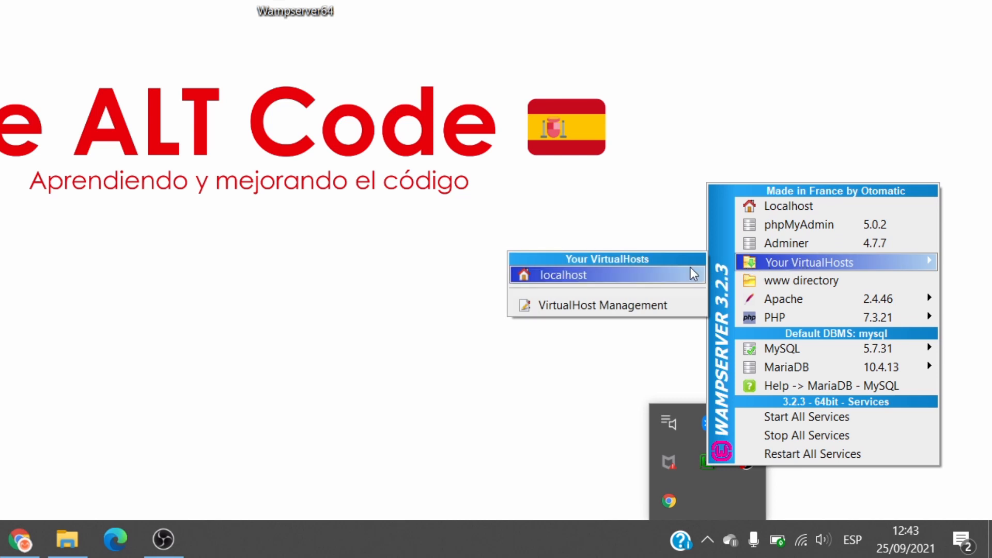
mouse_move(650, 316)
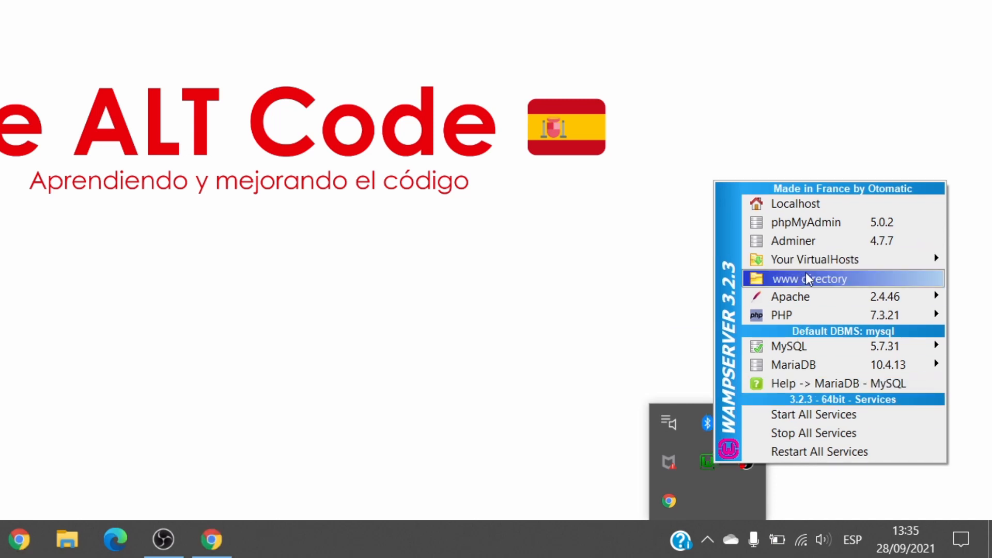
- From the WampServer tray menu, go to the www directory
click(809, 278)
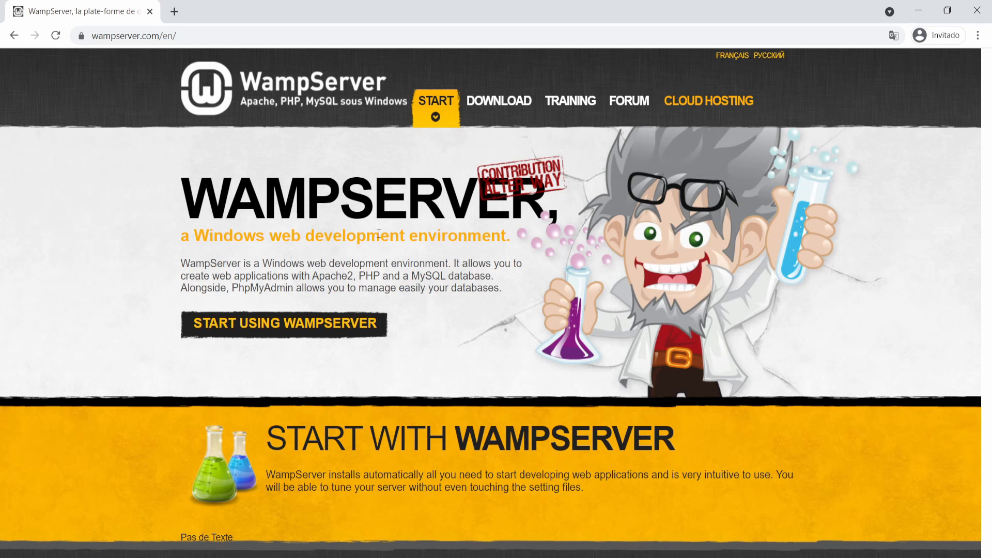
mouse_move(284, 98)
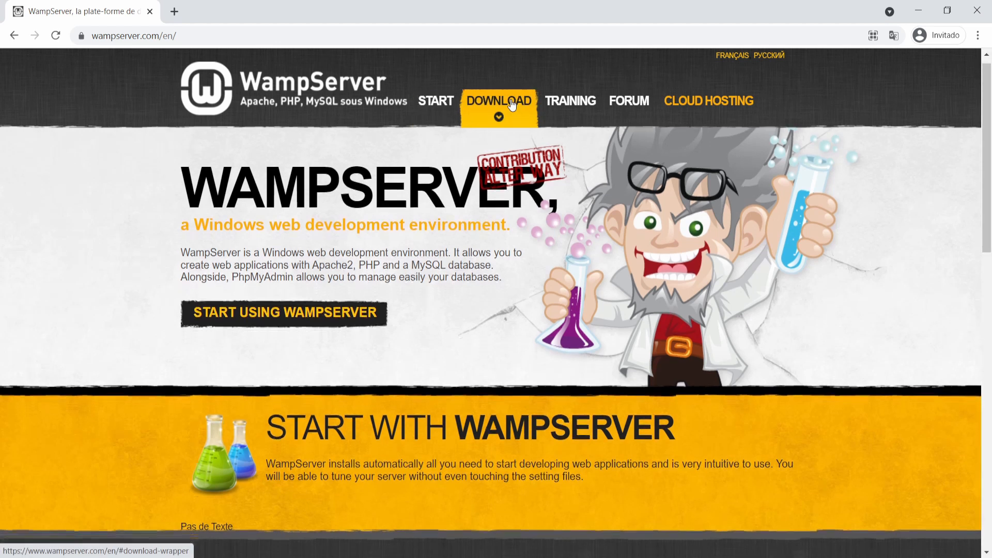
- Jump to the Downloads section of wampserver.com via the DOWNLOAD navigation link
click(498, 100)
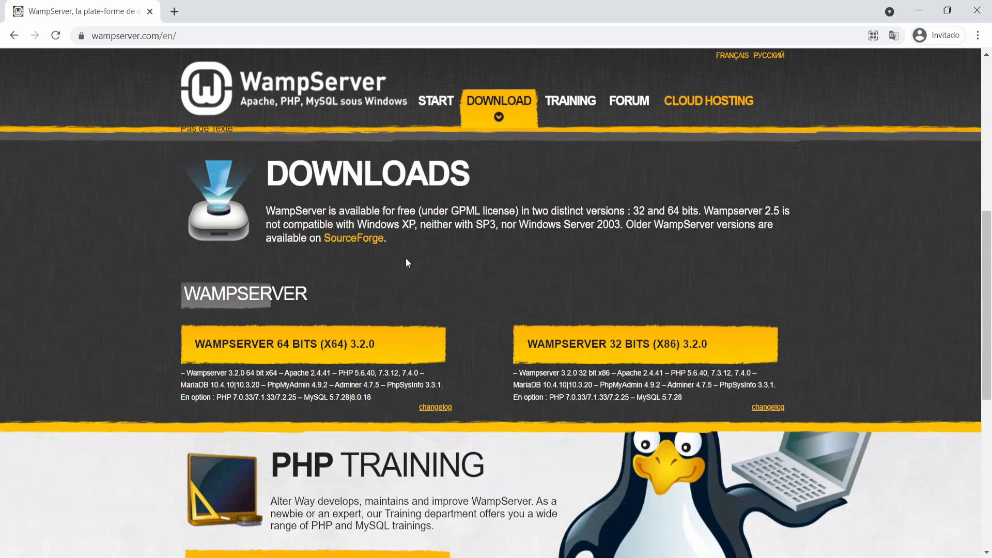
mouse_move(514, 337)
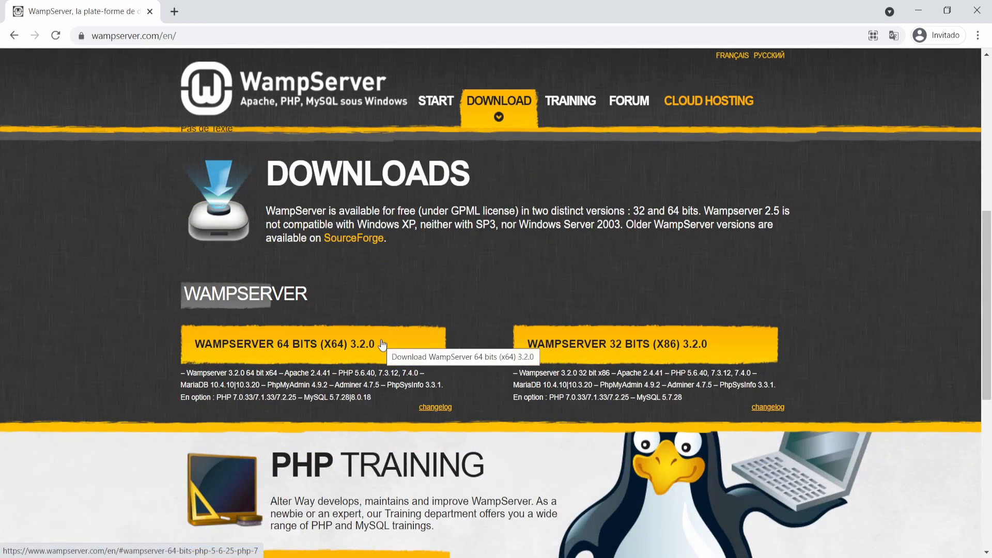
mouse_move(547, 367)
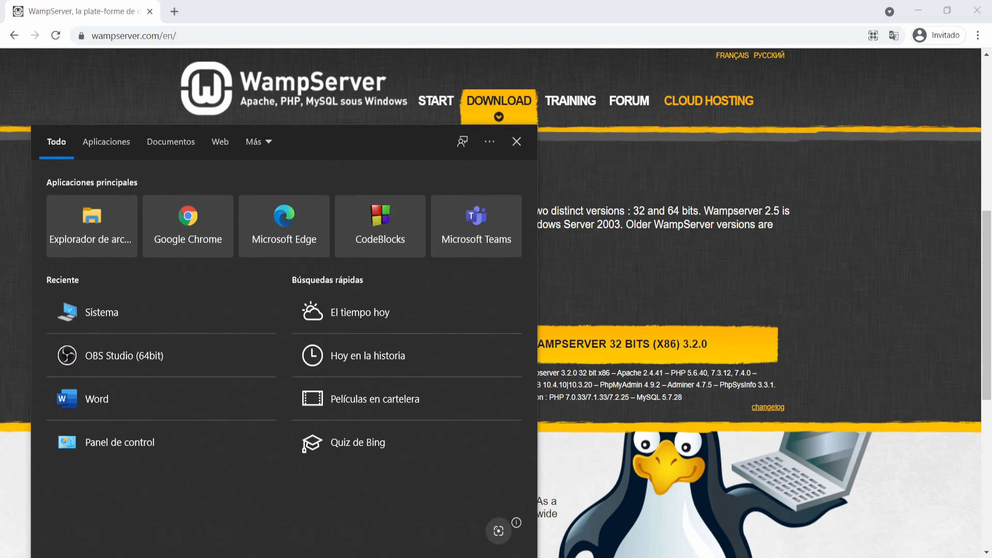
- Check in Windows System settings that the PC runs a 64-bit operating system
click(102, 312)
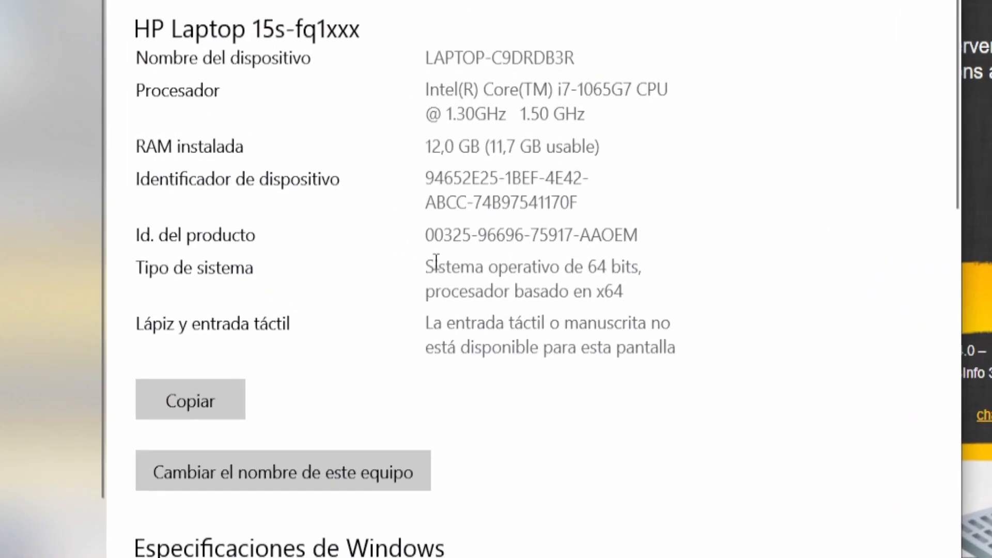
double_click(634, 267)
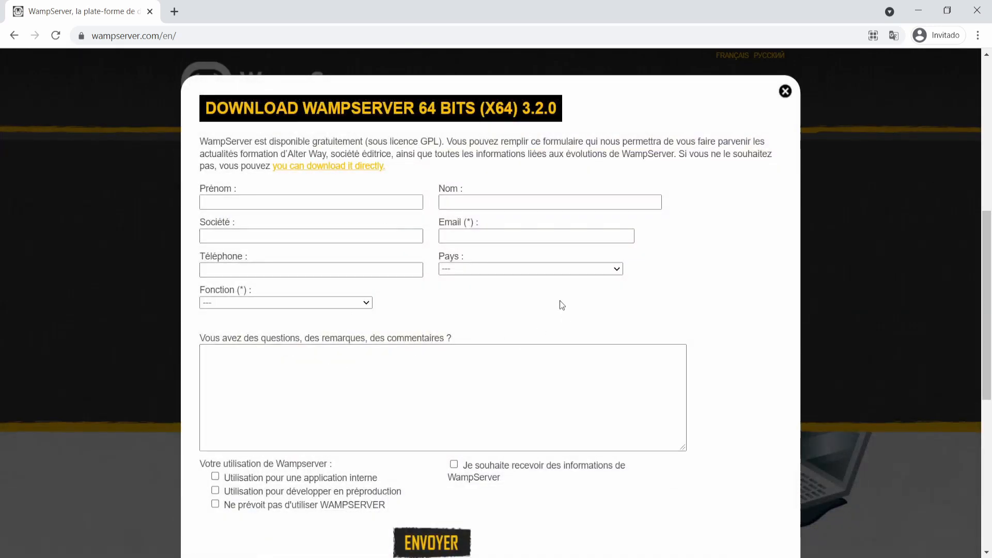
mouse_move(397, 370)
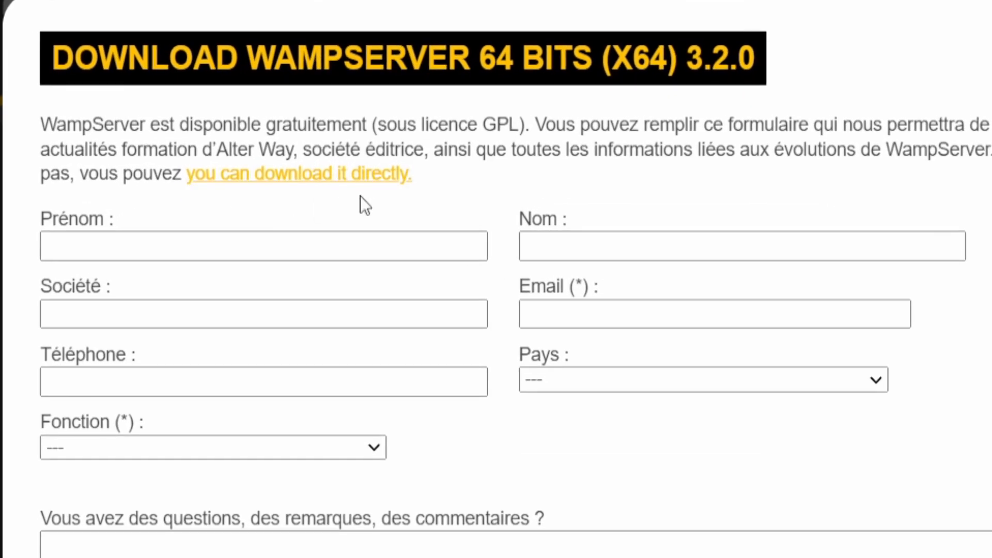
mouse_move(331, 211)
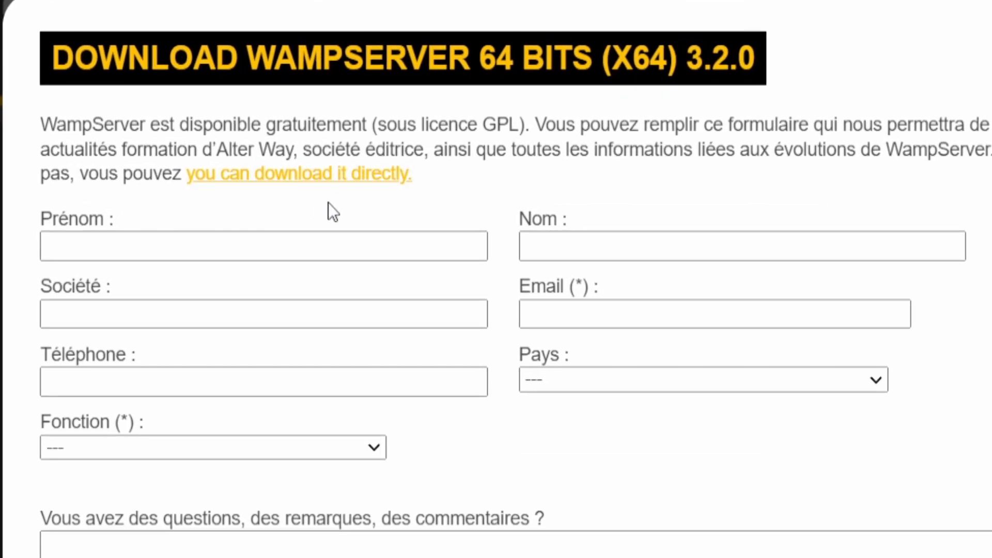
- Use the 'you can download it directly' link to reach WampServer's SourceForge files page
click(298, 173)
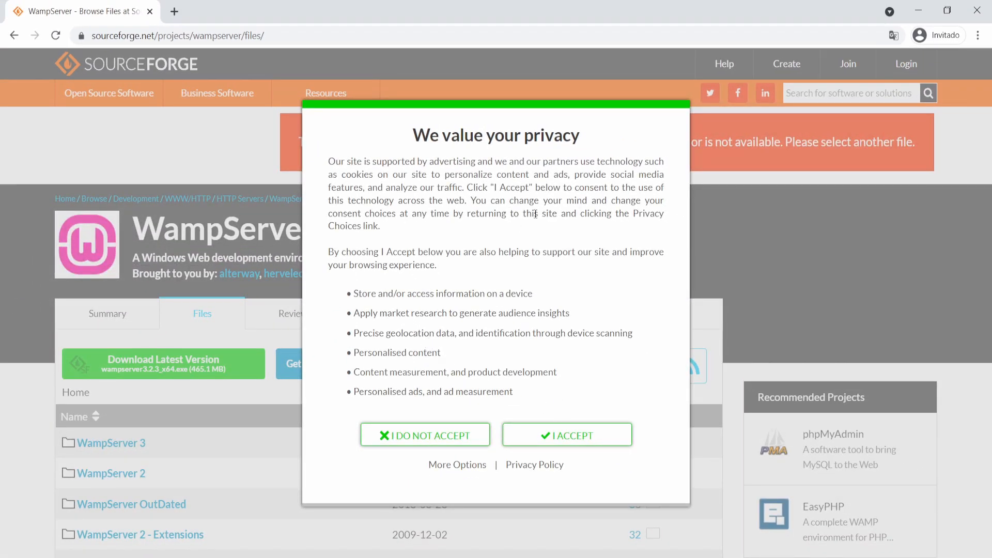
- Accept the SourceForge privacy consent and download the latest WampServer 3.2.3 x64 installer
click(565, 435)
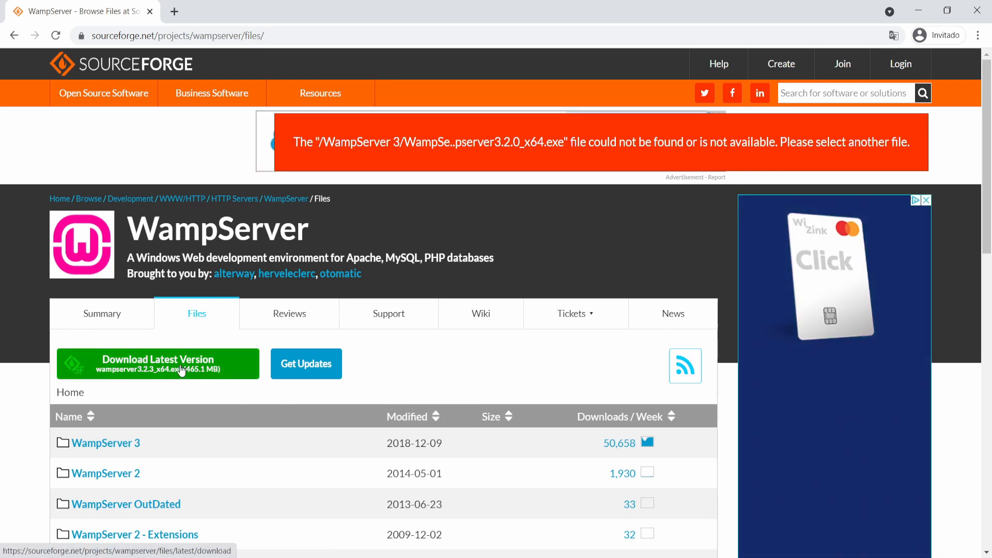
click(157, 363)
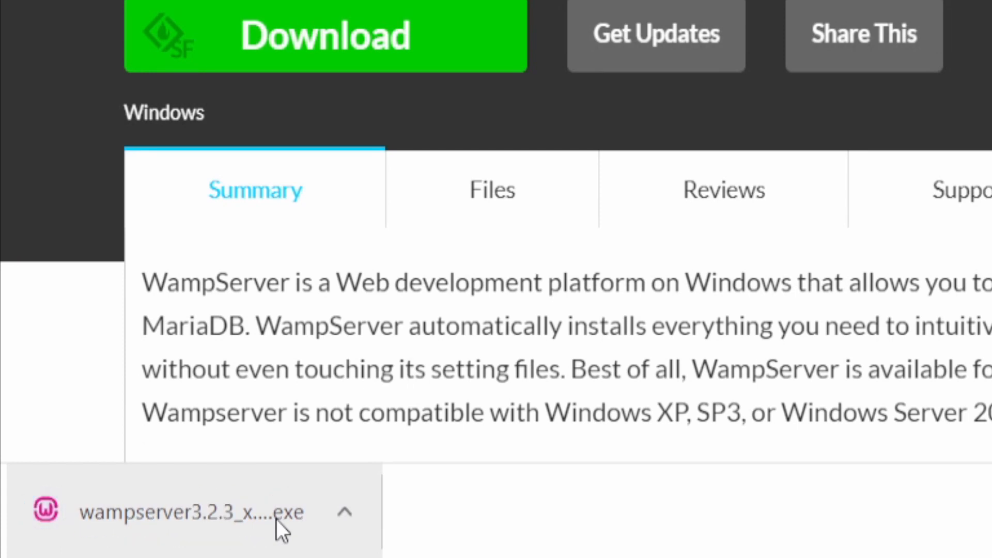
- Launch the downloaded installer and set English as the setup language
click(190, 513)
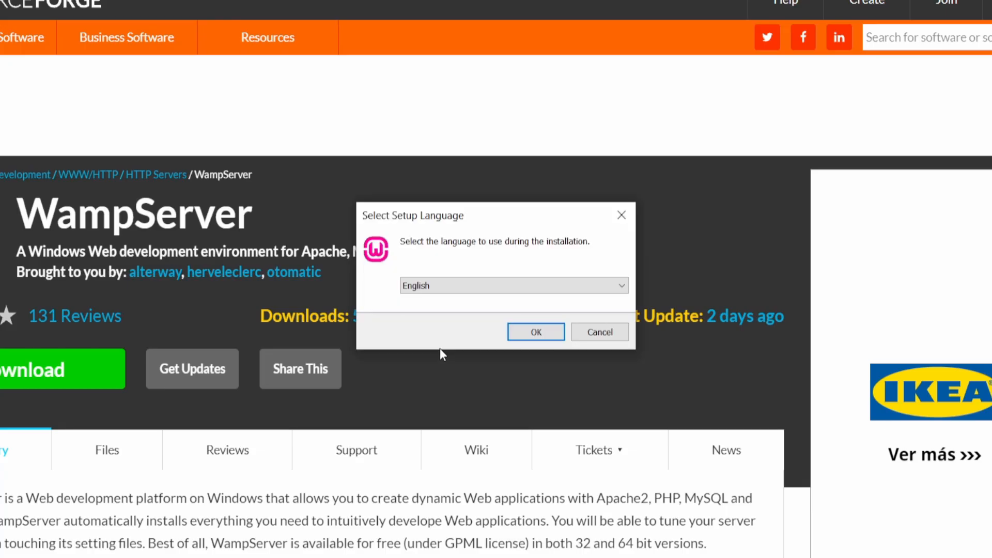
mouse_move(449, 363)
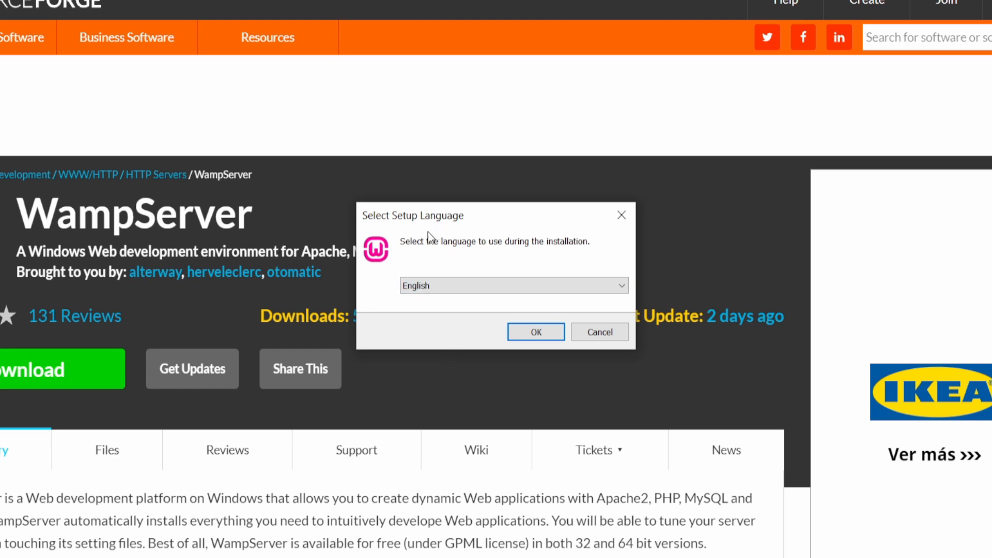
click(514, 285)
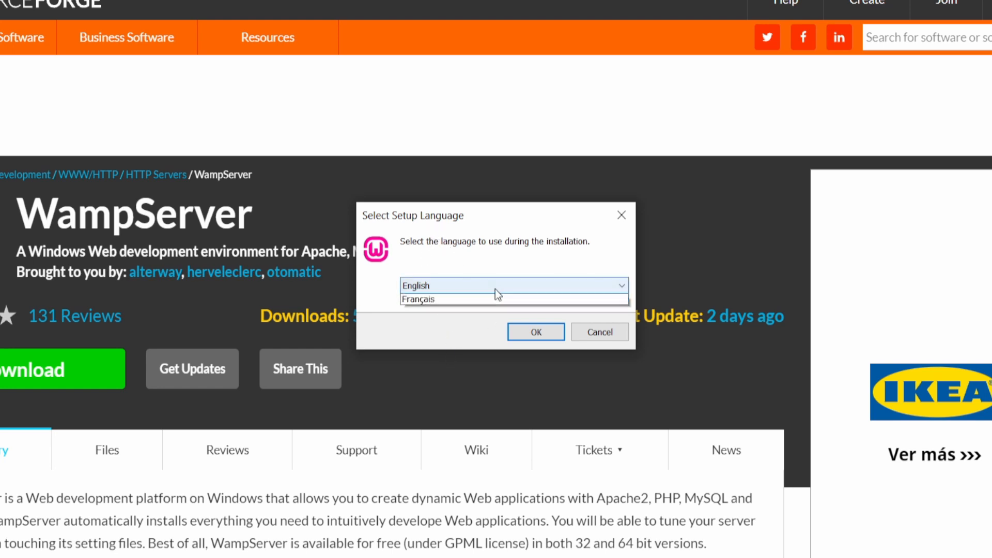
click(513, 286)
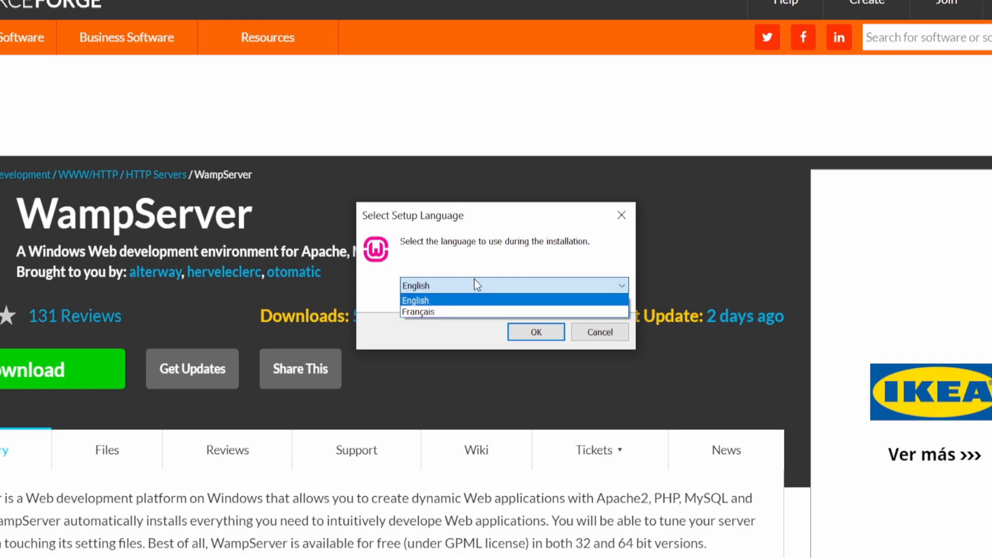
click(513, 300)
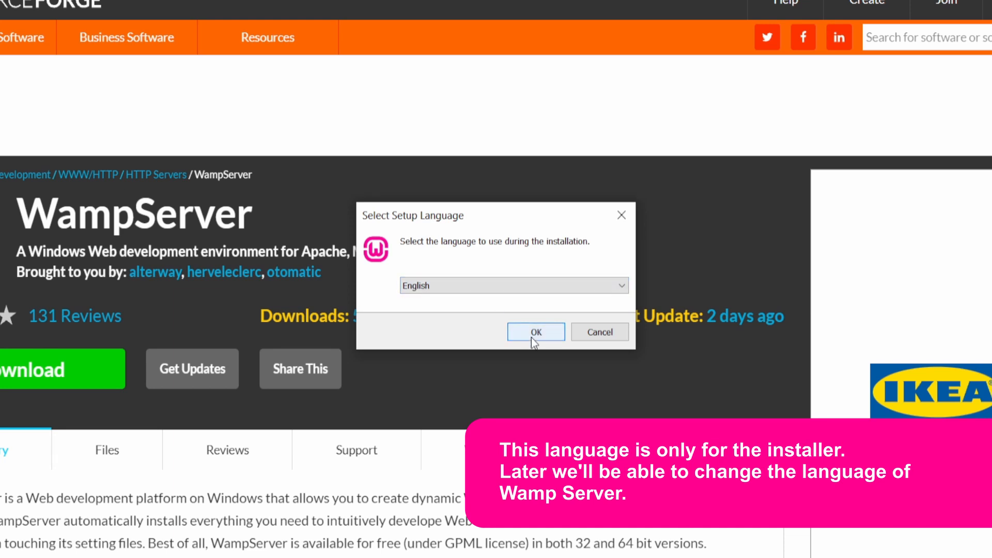
click(536, 332)
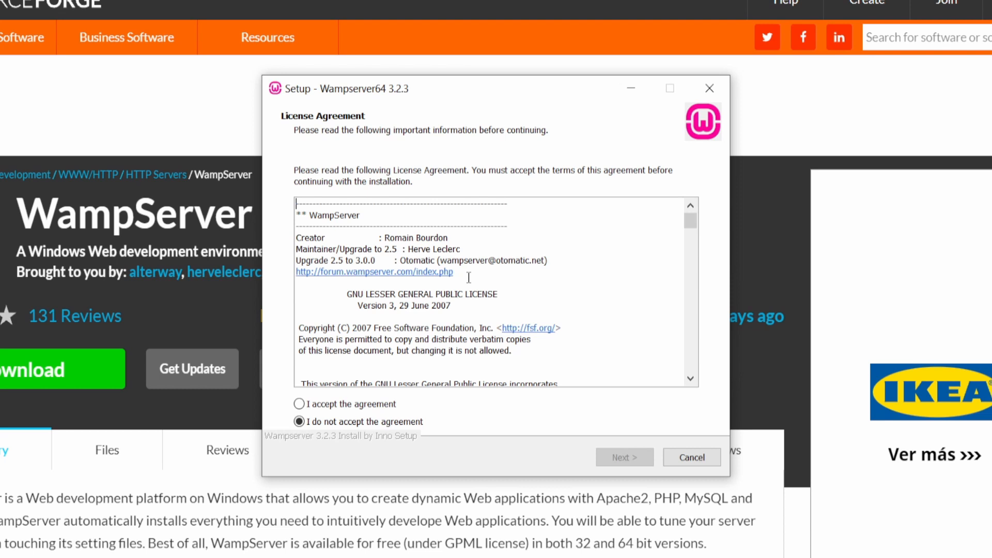
- Accept the license agreement and keep c:\wamp64 as the install folder, reaching component selection
scroll(down, 3)
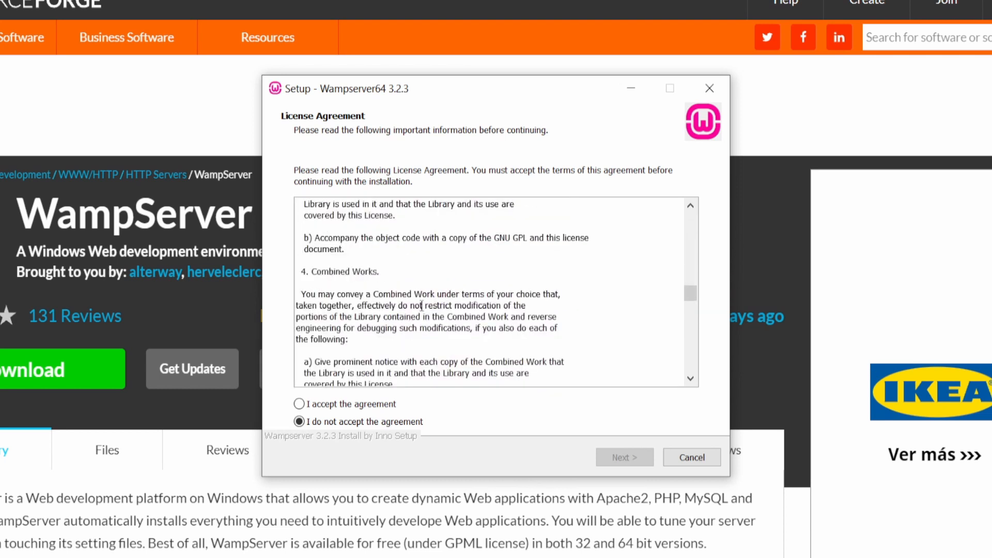
click(298, 404)
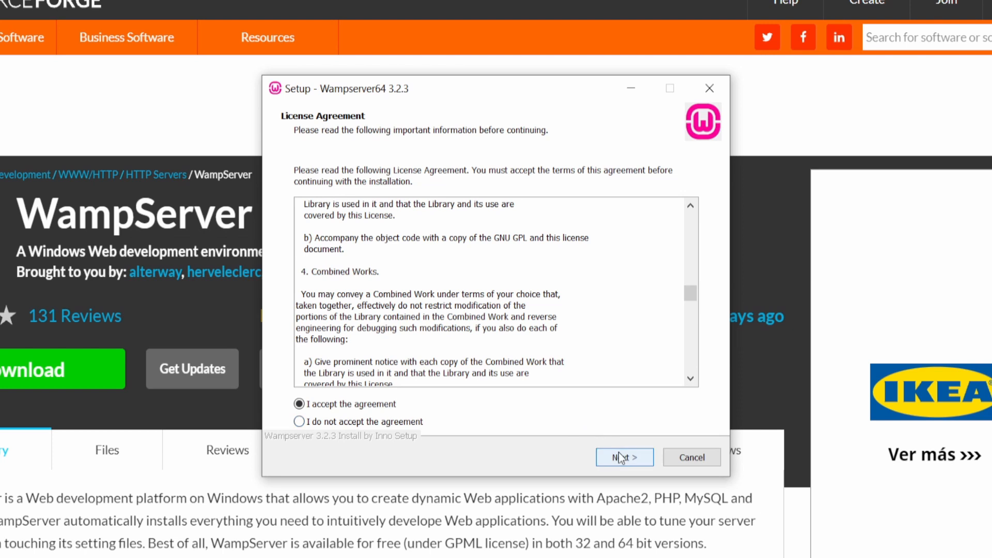
click(624, 457)
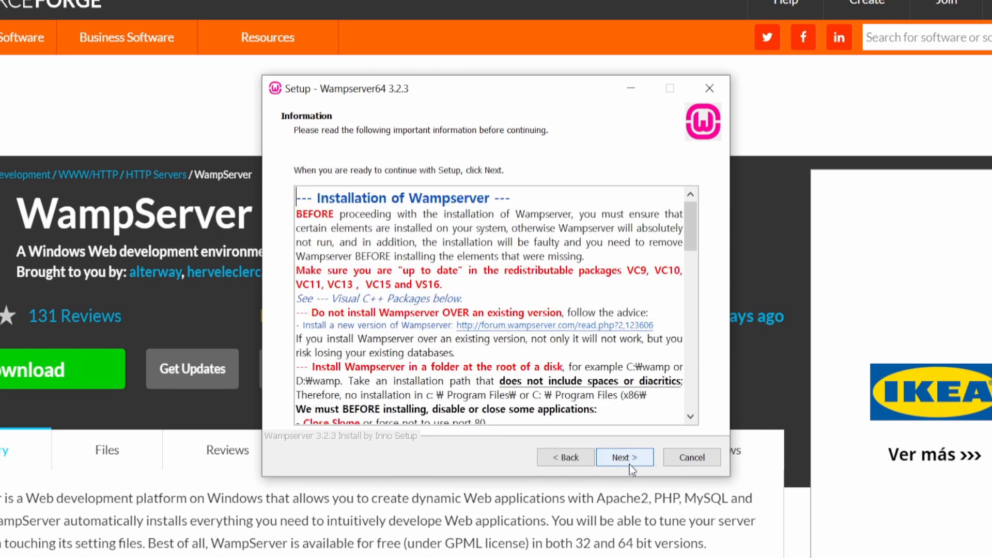
click(625, 457)
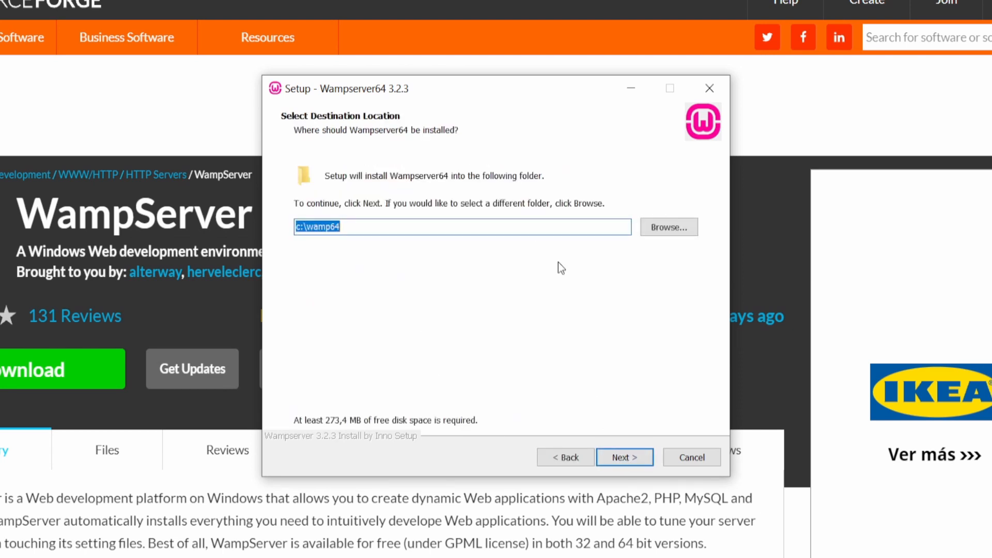
mouse_move(419, 345)
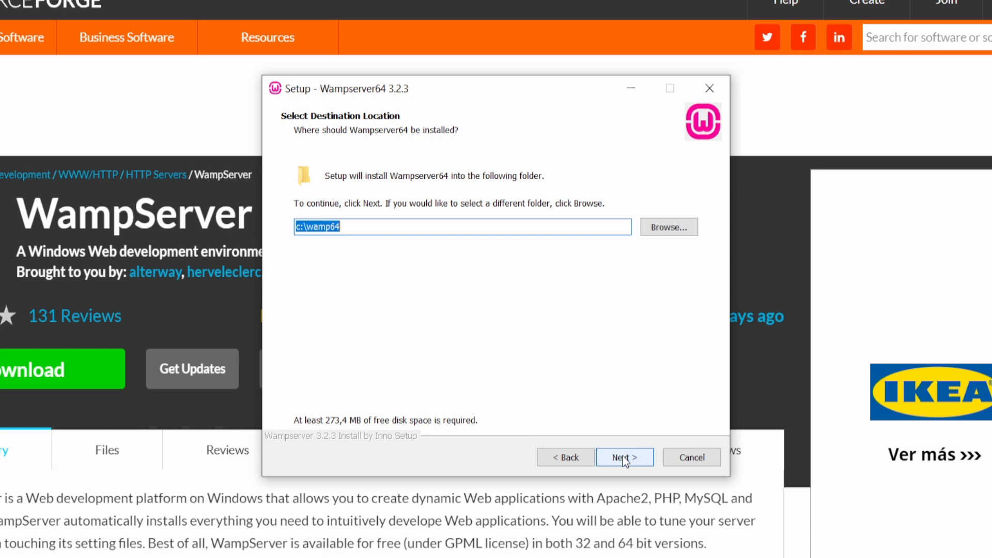
click(625, 457)
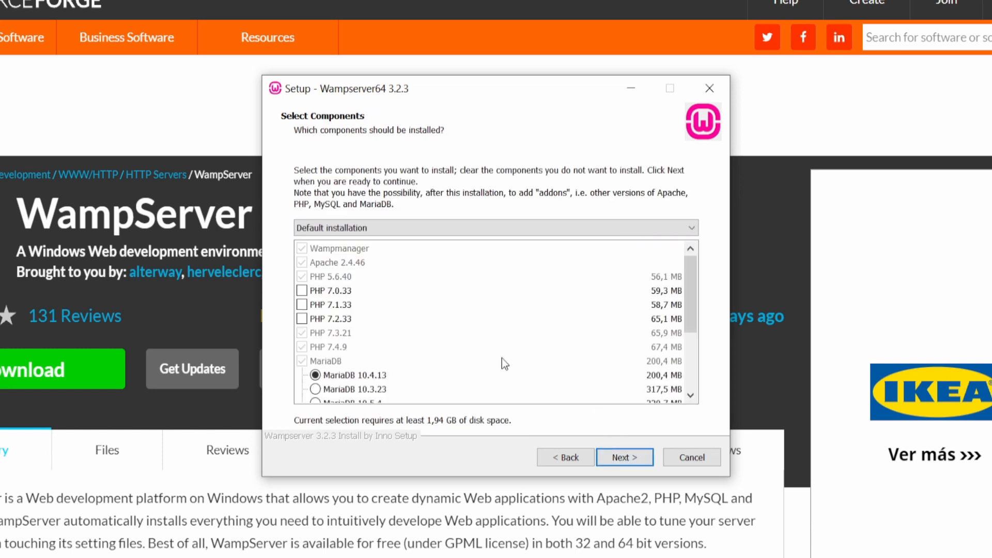
mouse_move(459, 338)
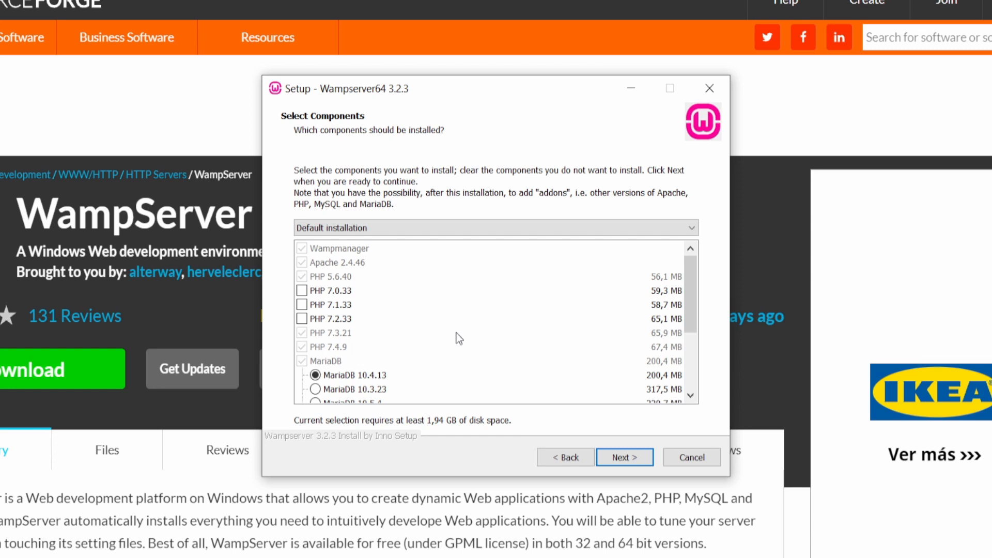
mouse_move(349, 266)
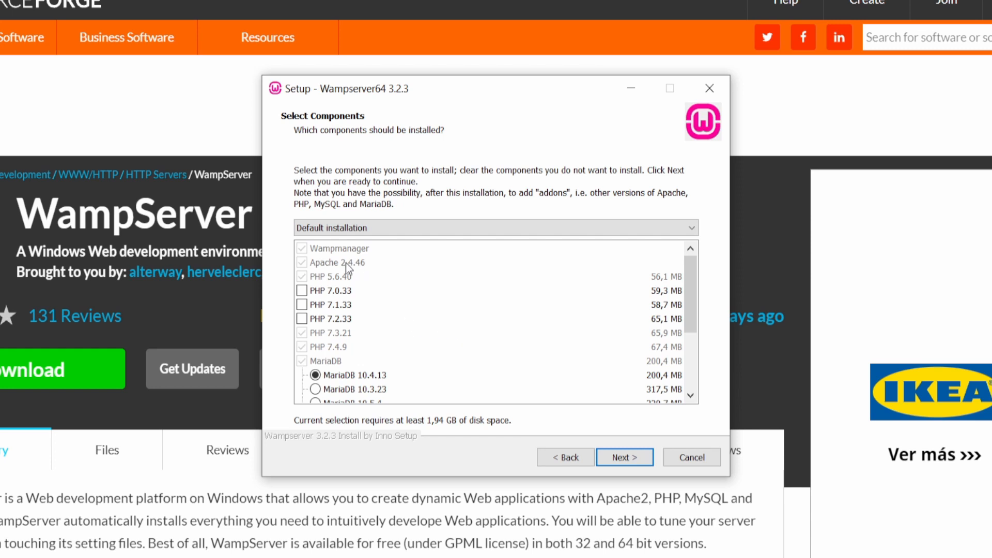
mouse_move(324, 347)
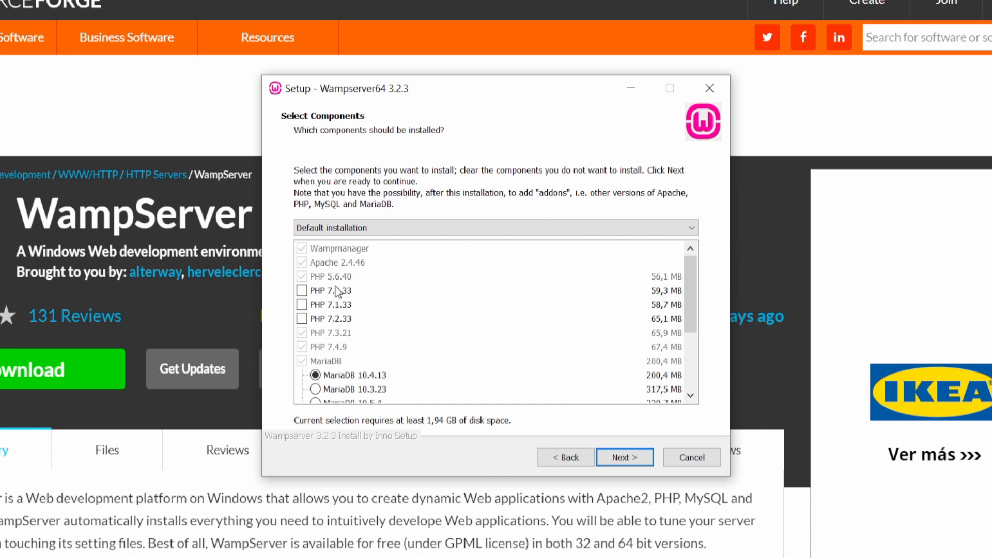
click(335, 291)
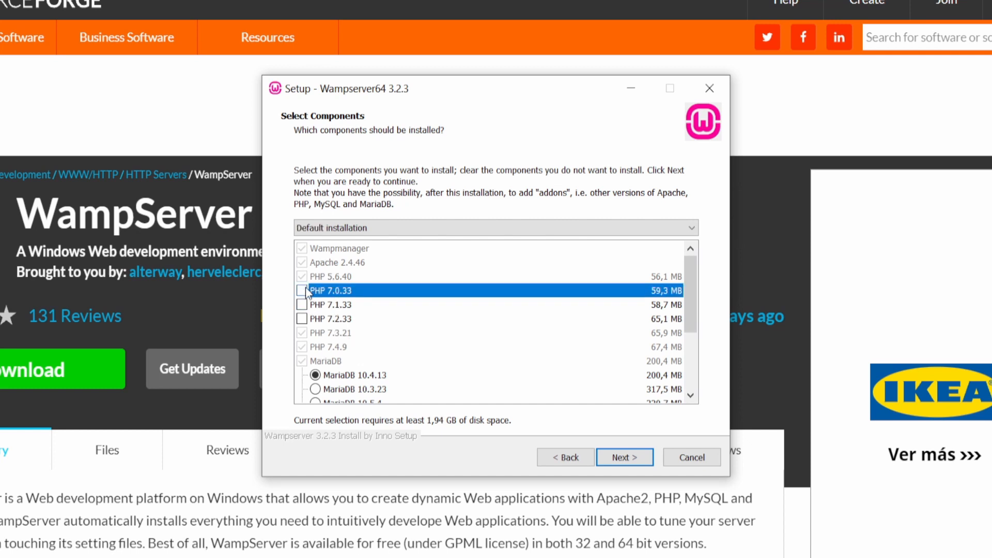
click(329, 347)
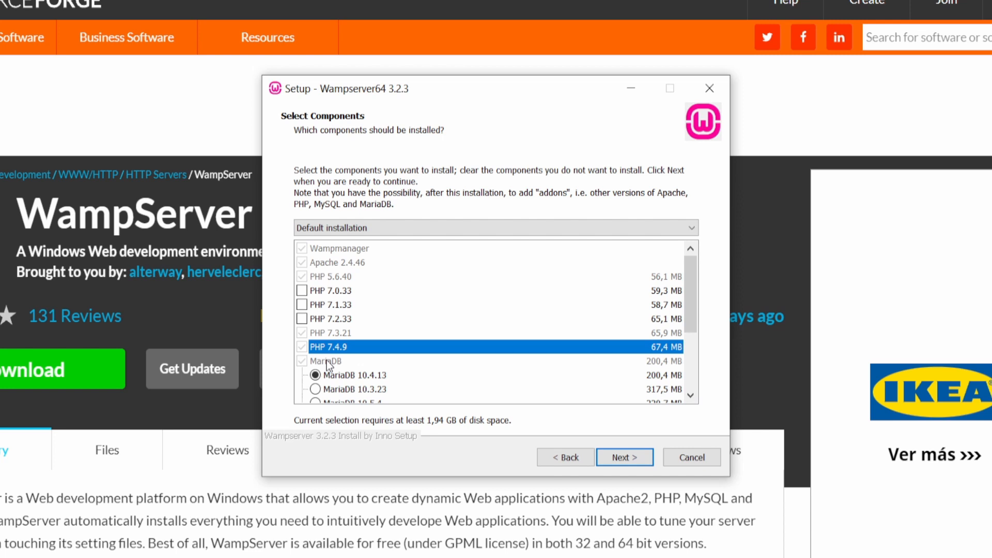
scroll(down, 3)
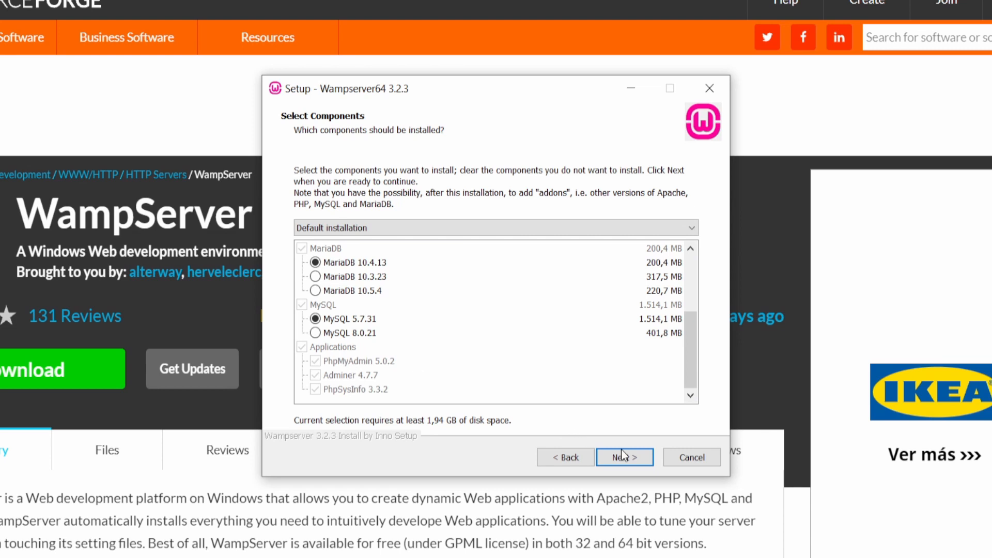
- Accept default components and Start Menu folder, then begin installing Wampserver64
click(624, 457)
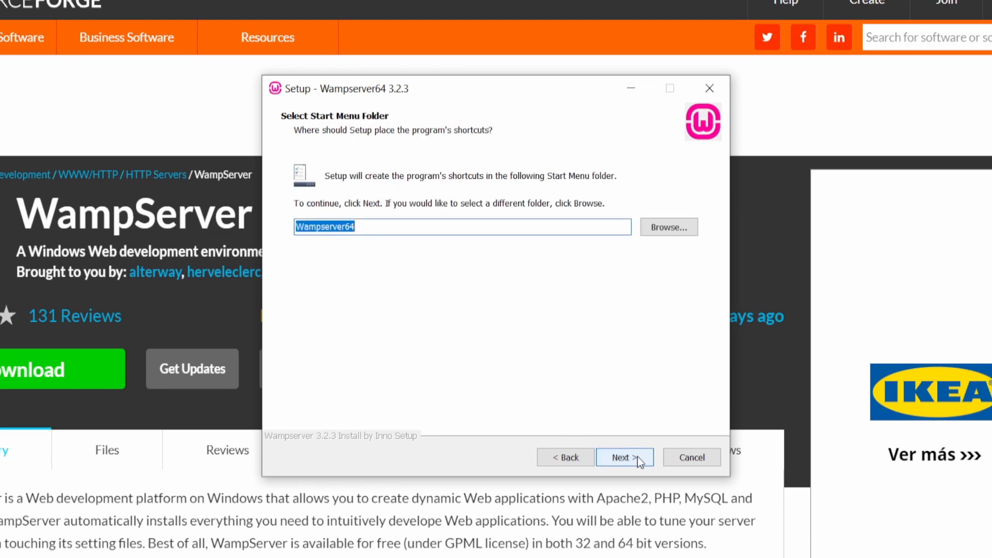
click(625, 458)
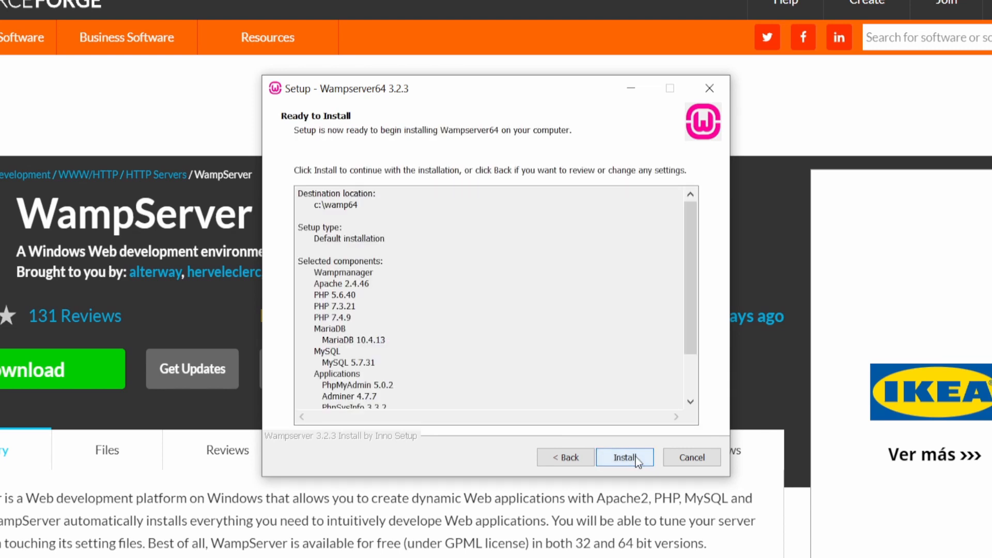
click(625, 457)
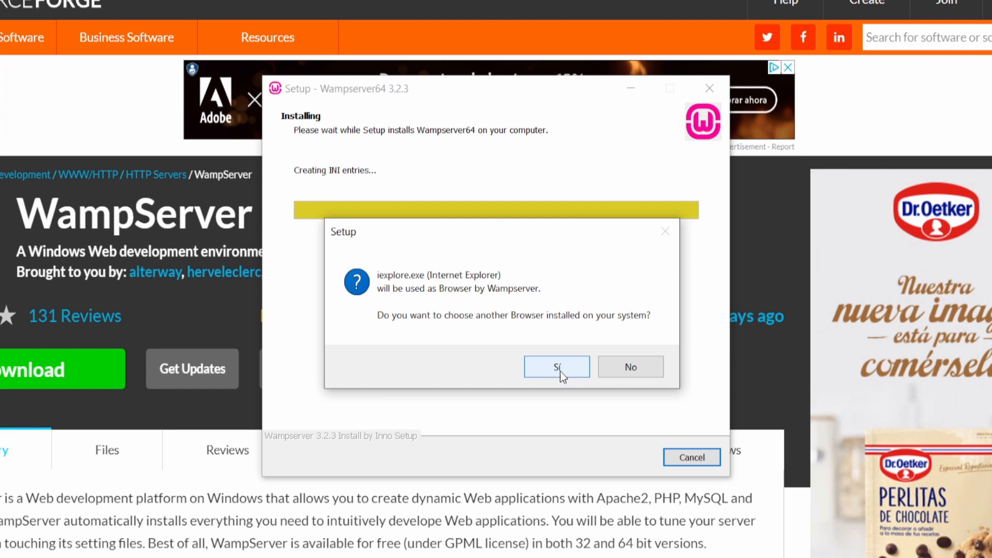
- Choose chrome.exe from C:\Archivos de programa\Google\Chrome\Application as WampServer's browser
click(556, 367)
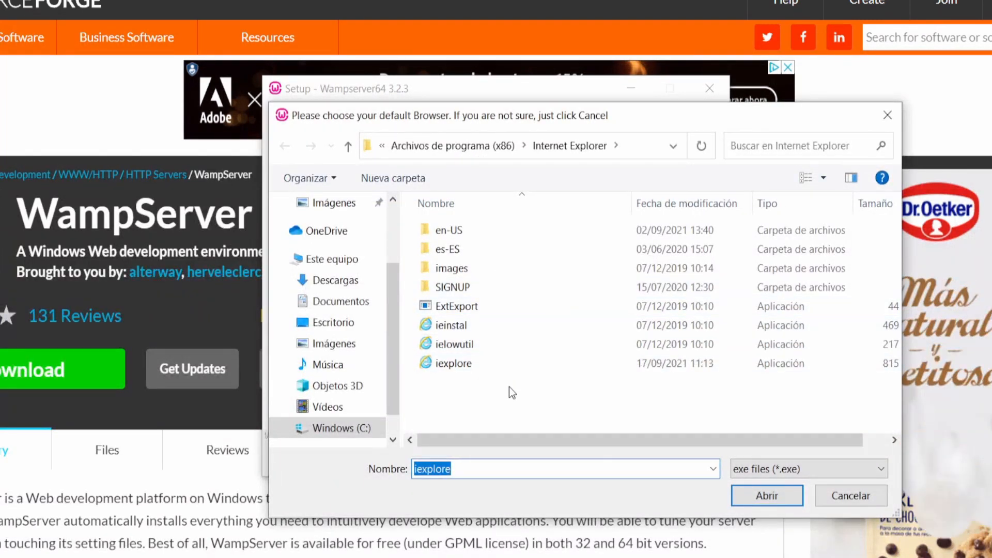
click(335, 428)
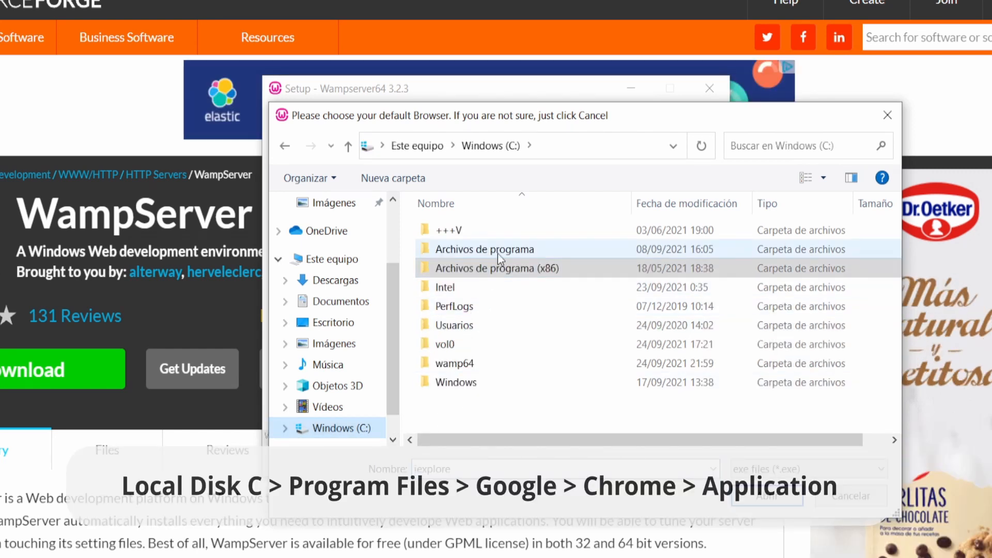
double_click(484, 249)
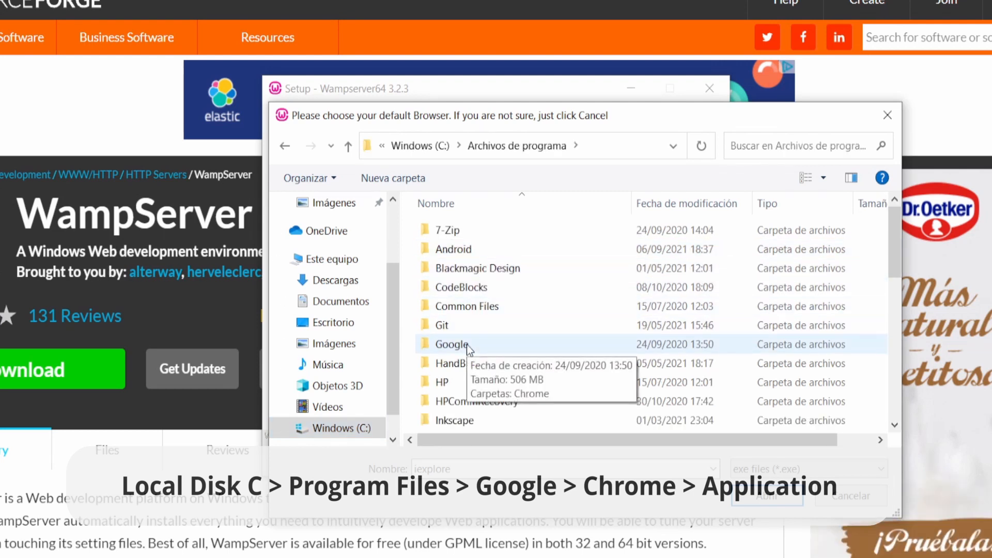
double_click(452, 344)
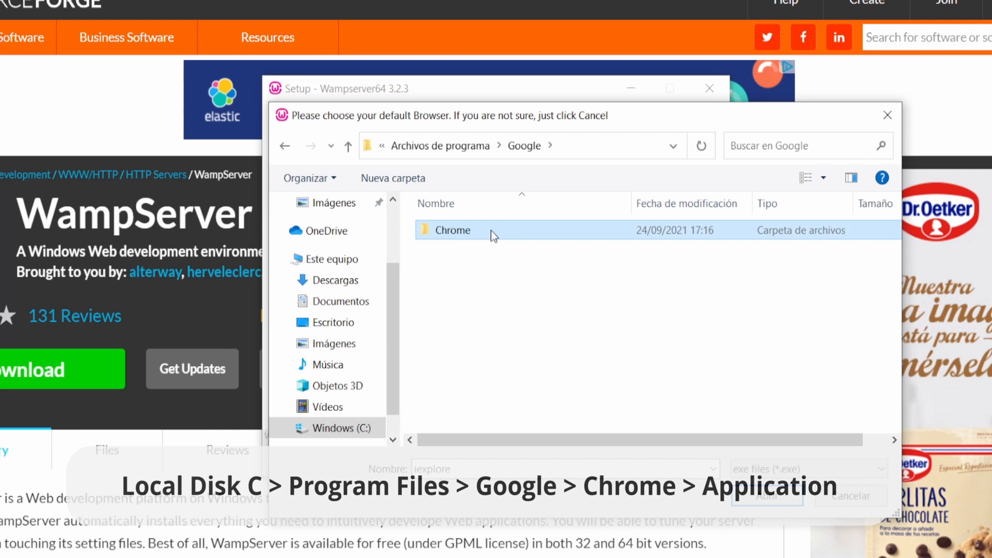
double_click(452, 230)
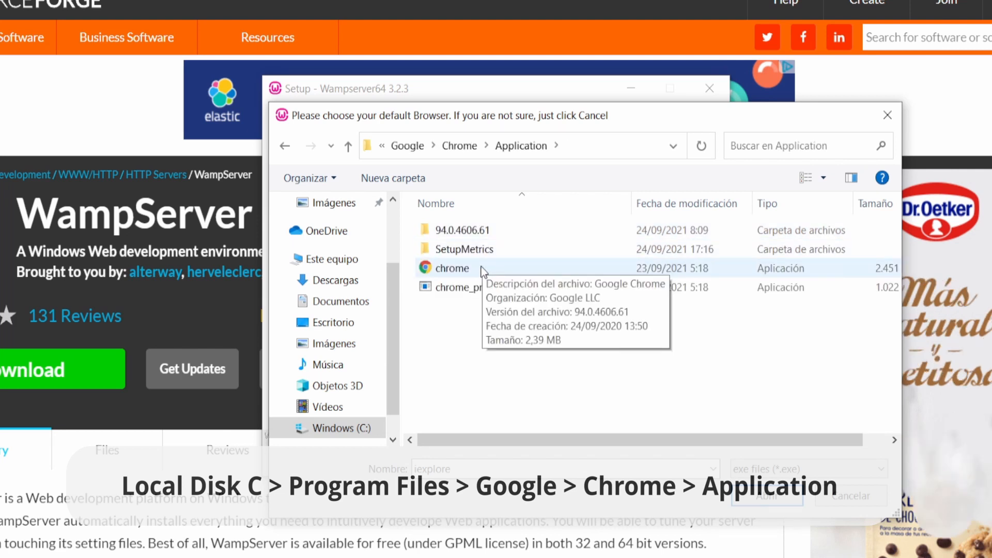
click(451, 268)
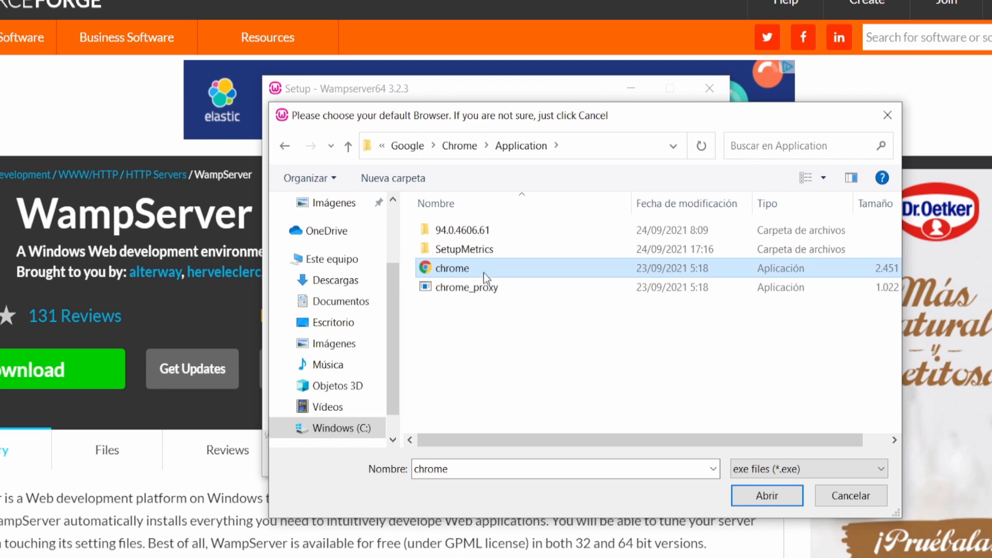
click(766, 496)
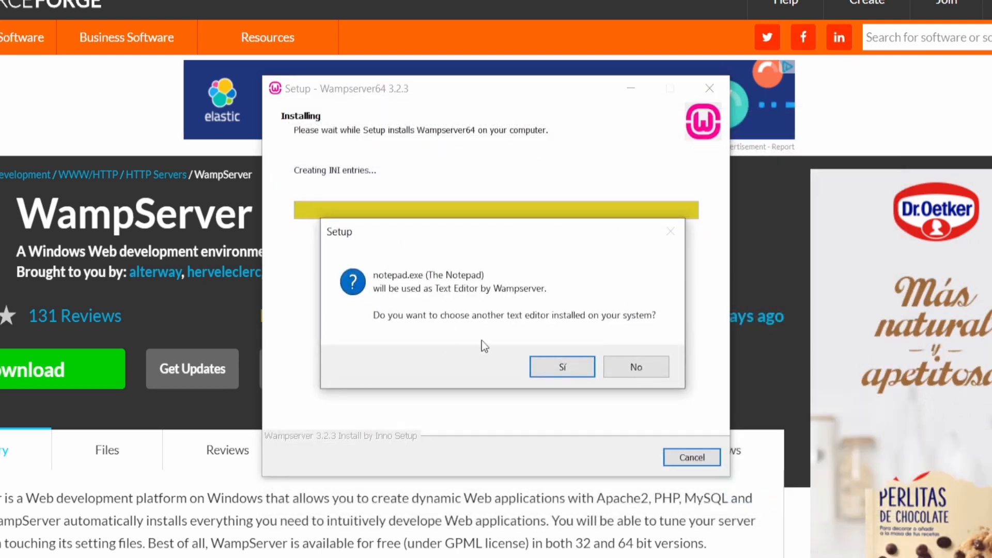
mouse_move(514, 319)
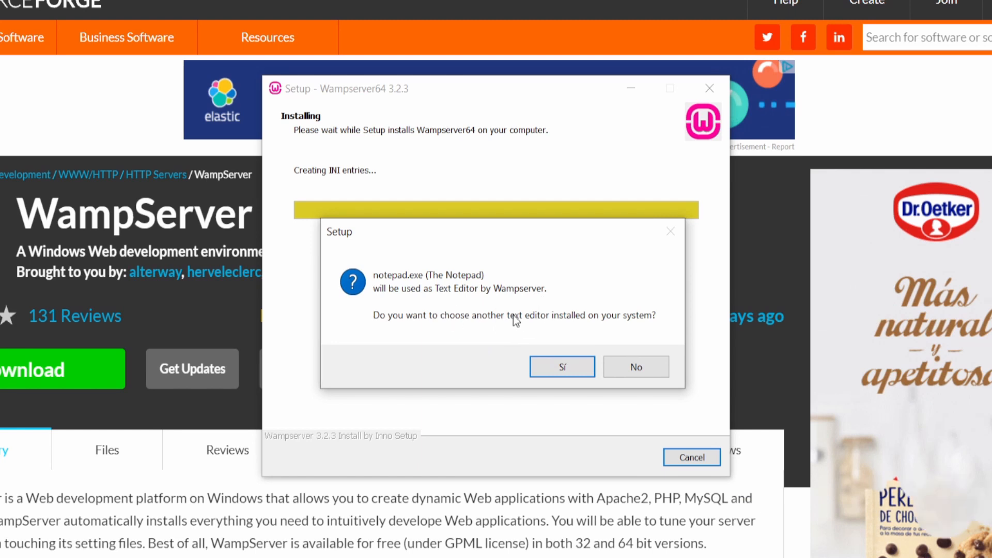
mouse_move(513, 315)
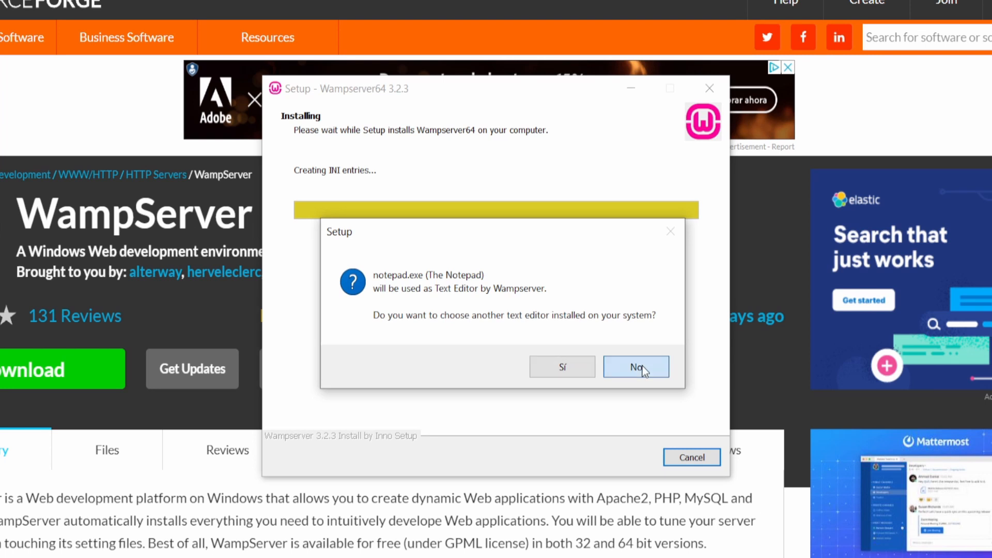
- Keep Notepad as text editor, pass the information page and finish the setup wizard
click(636, 367)
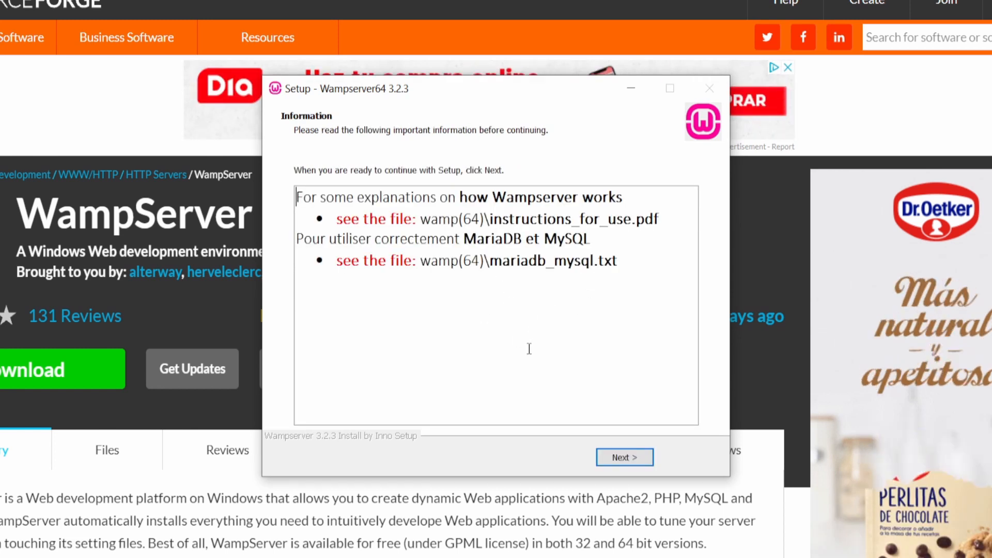
click(623, 457)
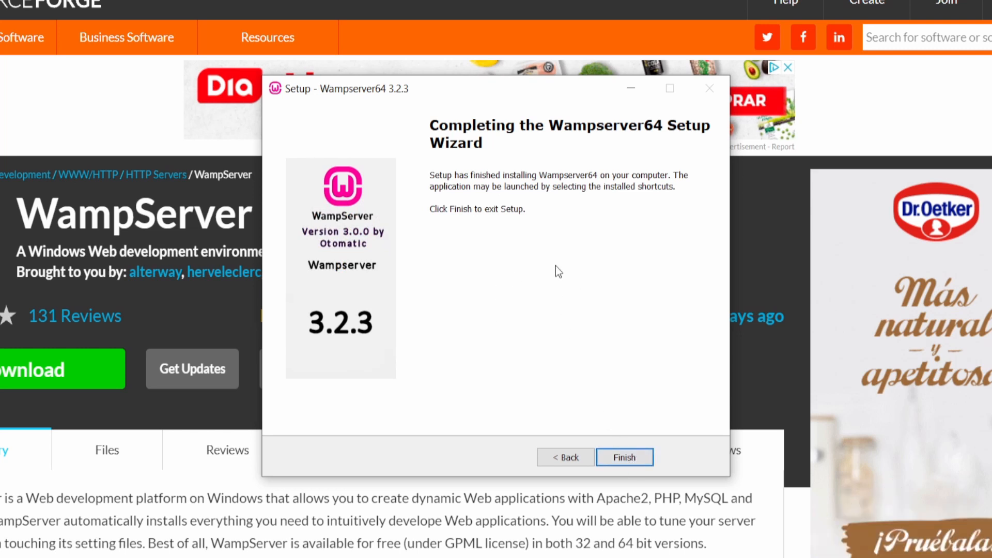
click(624, 457)
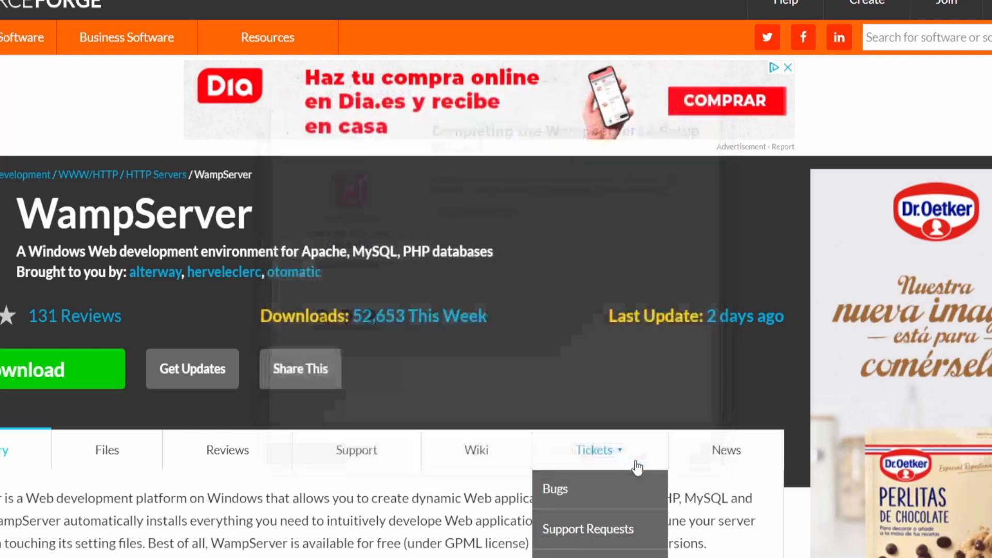
- Drag the Wampserver64 desktop shortcut to the middle of the desktop
click(501, 377)
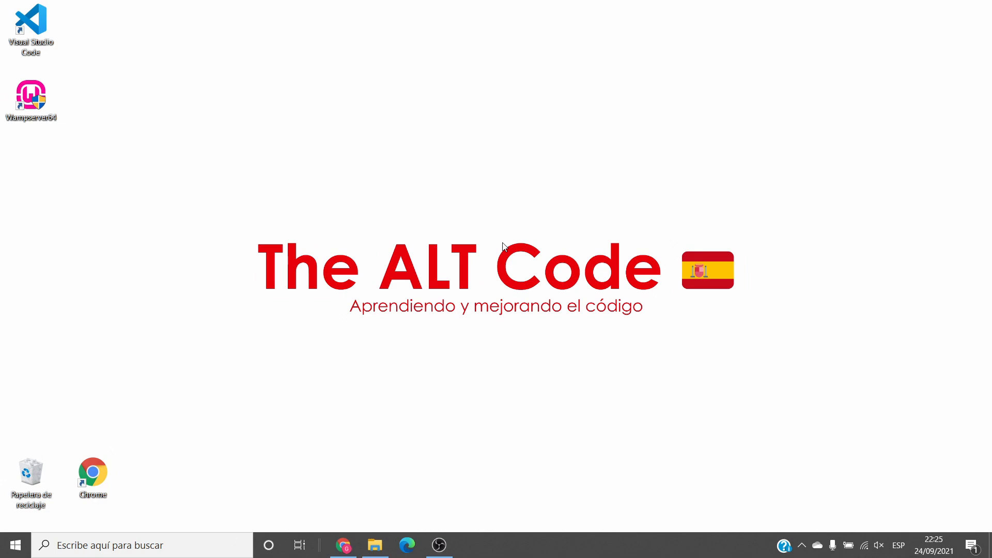
mouse_move(109, 154)
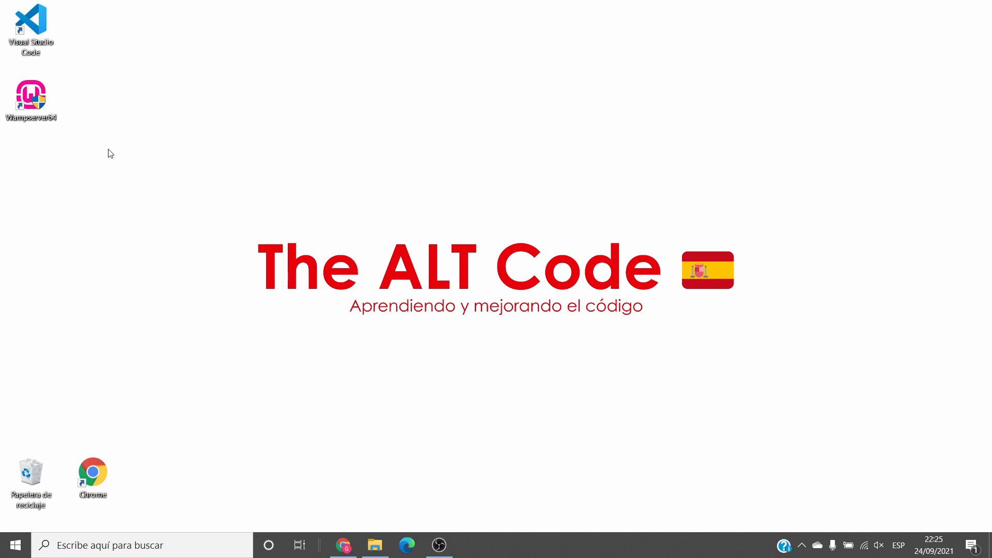
click(30, 95)
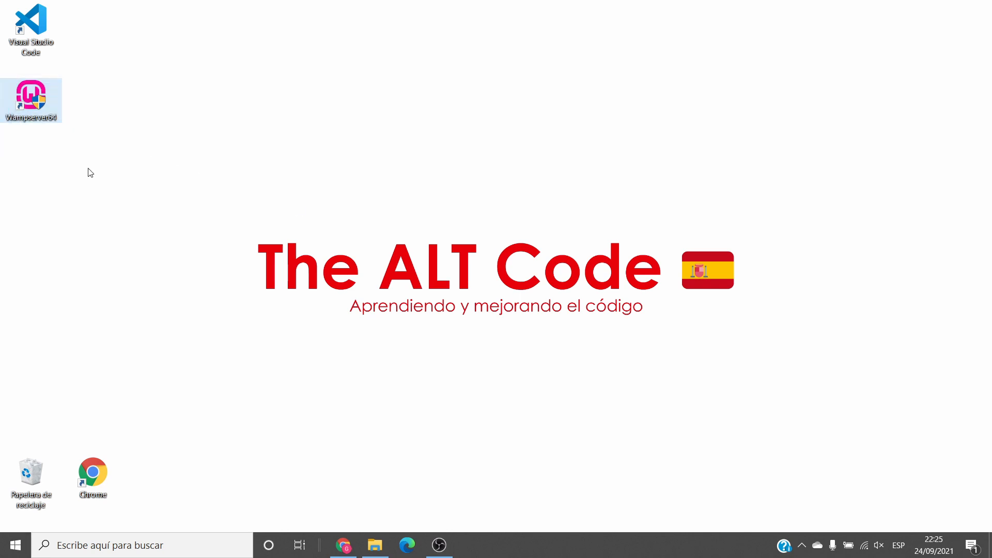
drag(31, 100, 526, 176)
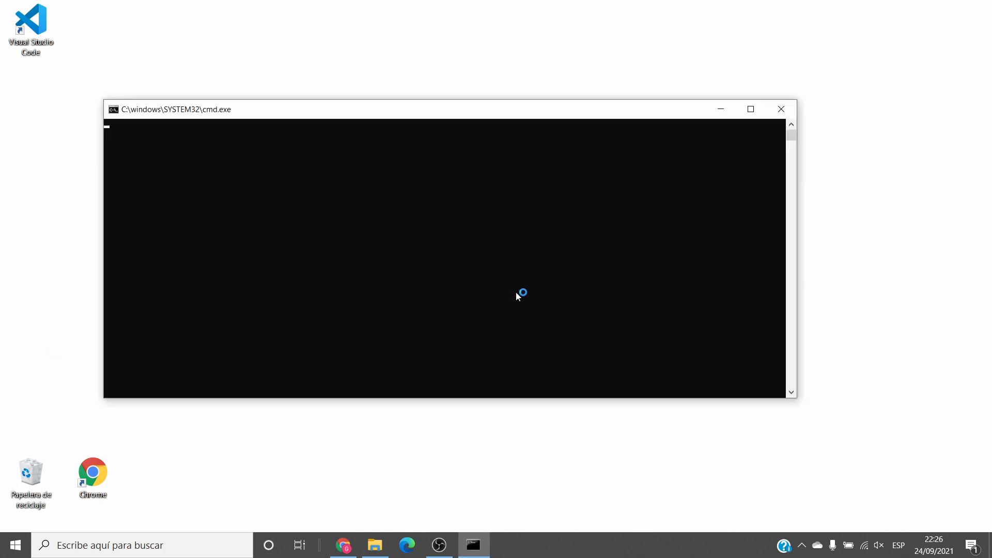
- Check the WampServer tray icon reports the local server with all services running
click(782, 108)
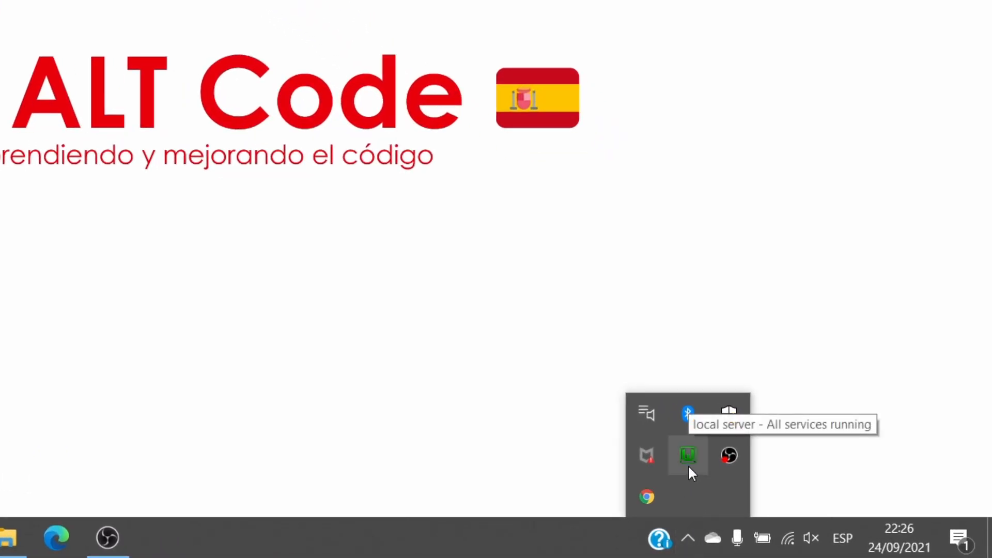
click(688, 455)
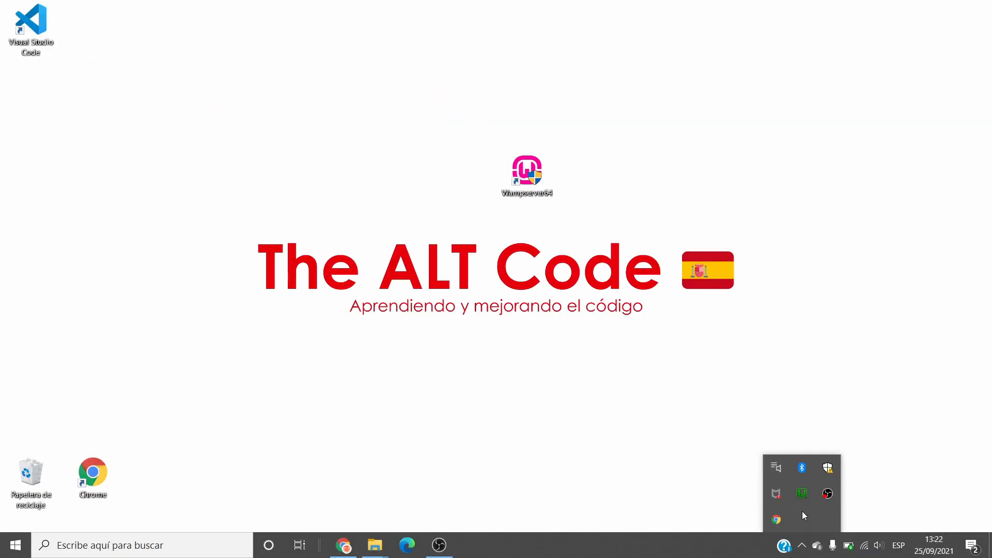
mouse_move(805, 514)
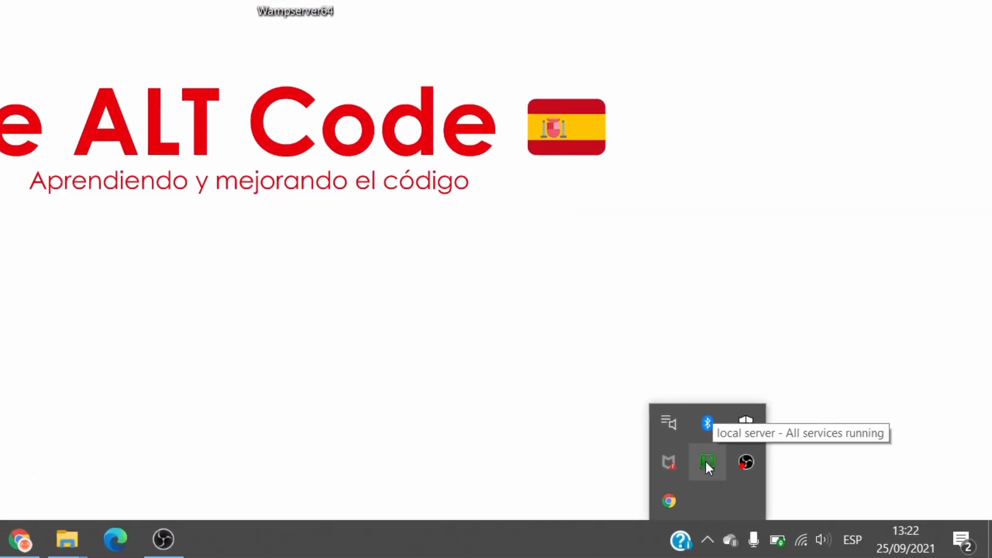
click(707, 462)
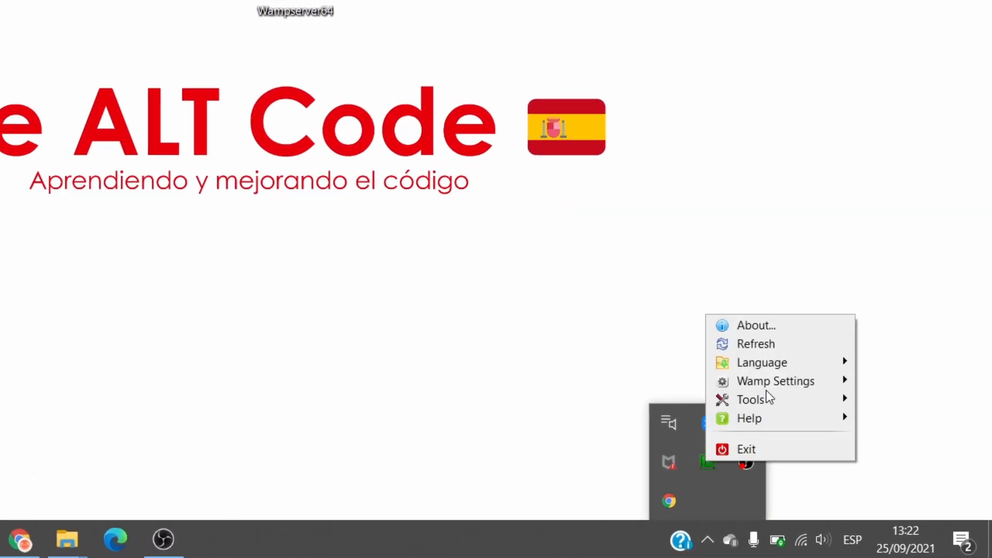
mouse_move(761, 362)
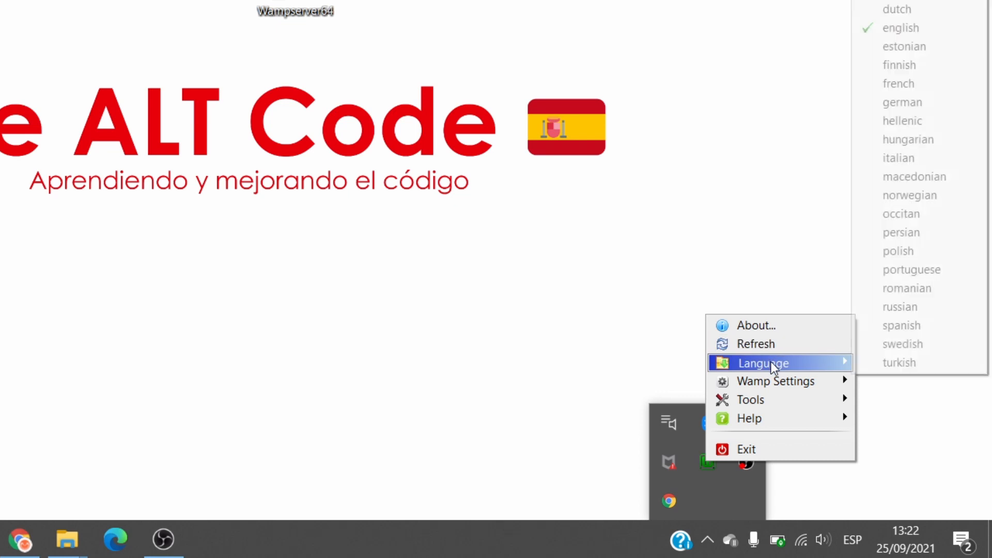
mouse_move(902, 325)
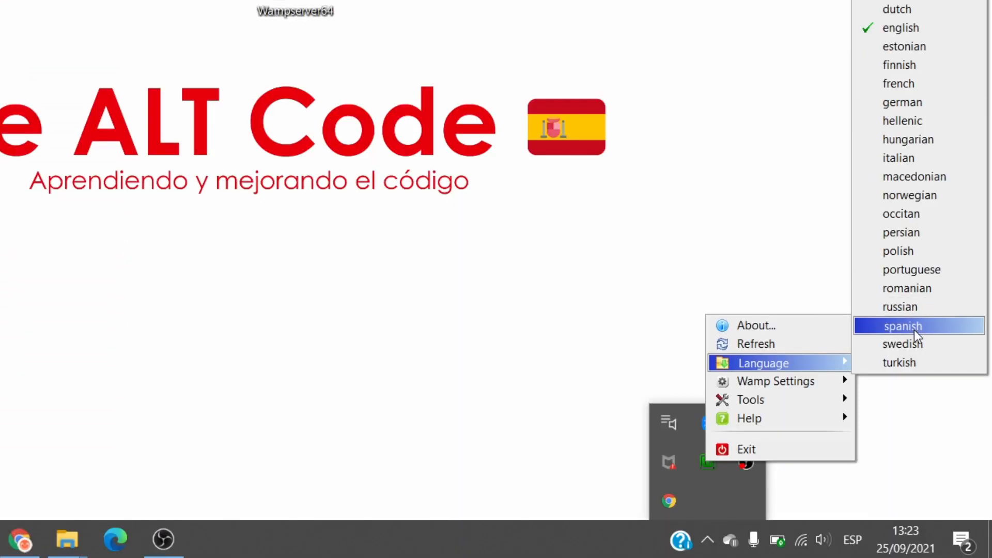
mouse_move(911, 329)
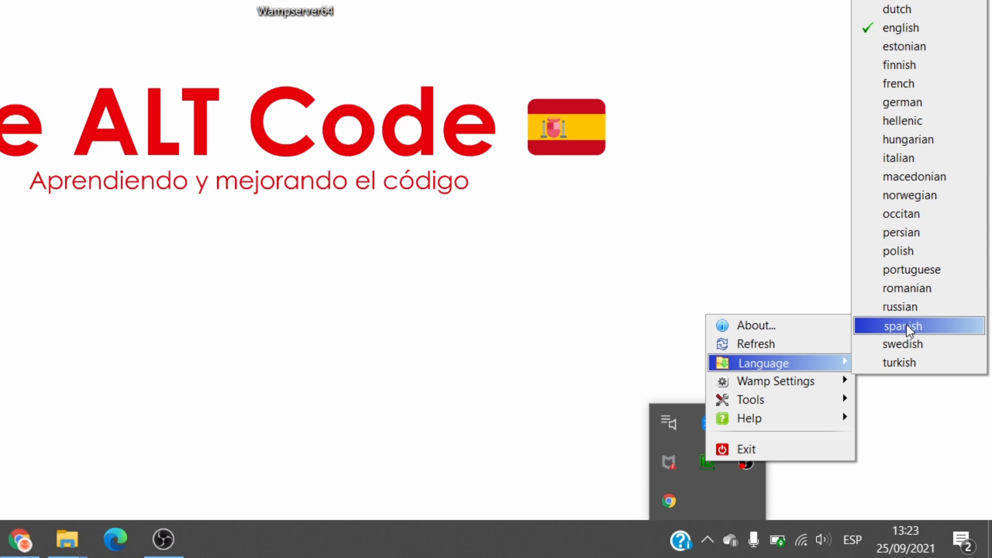
mouse_move(777, 381)
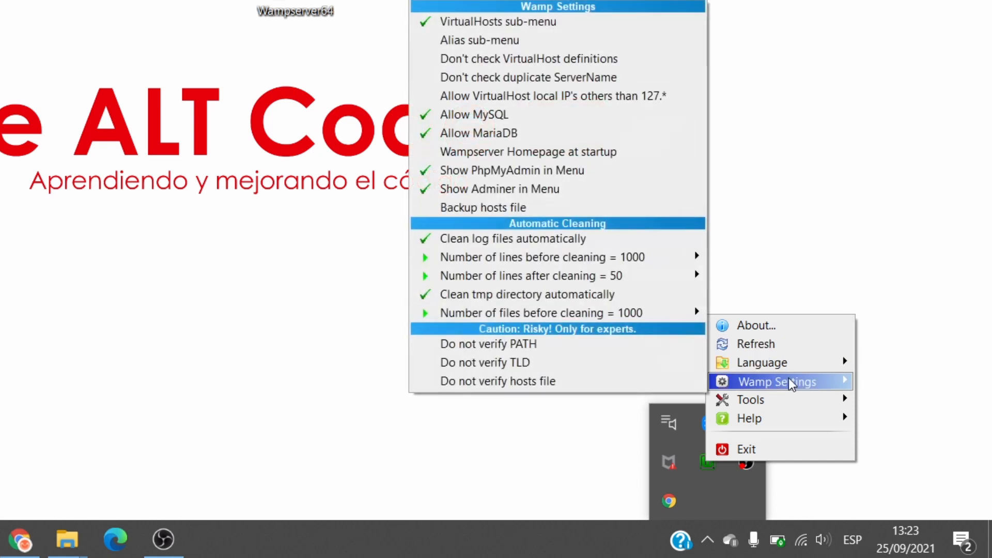
mouse_move(731, 390)
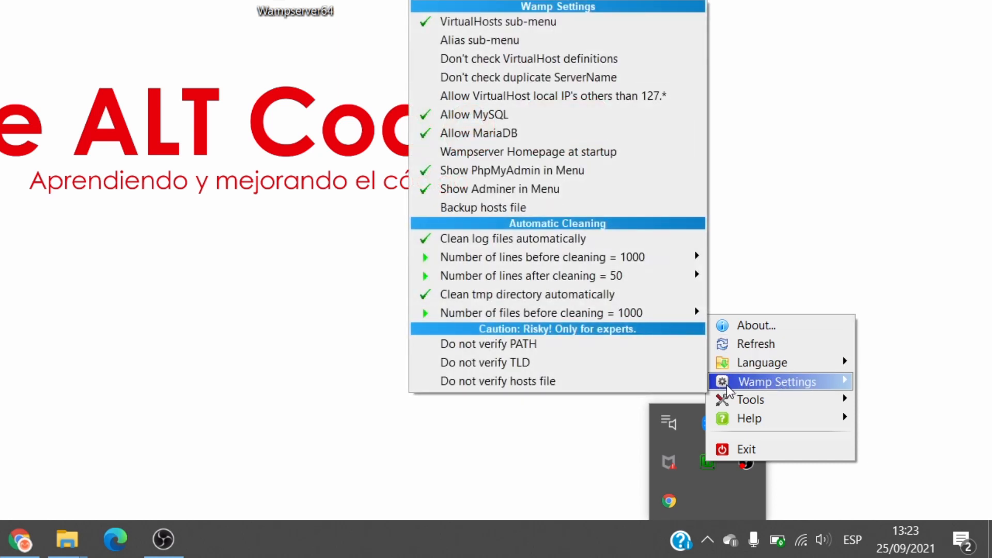
mouse_move(751, 399)
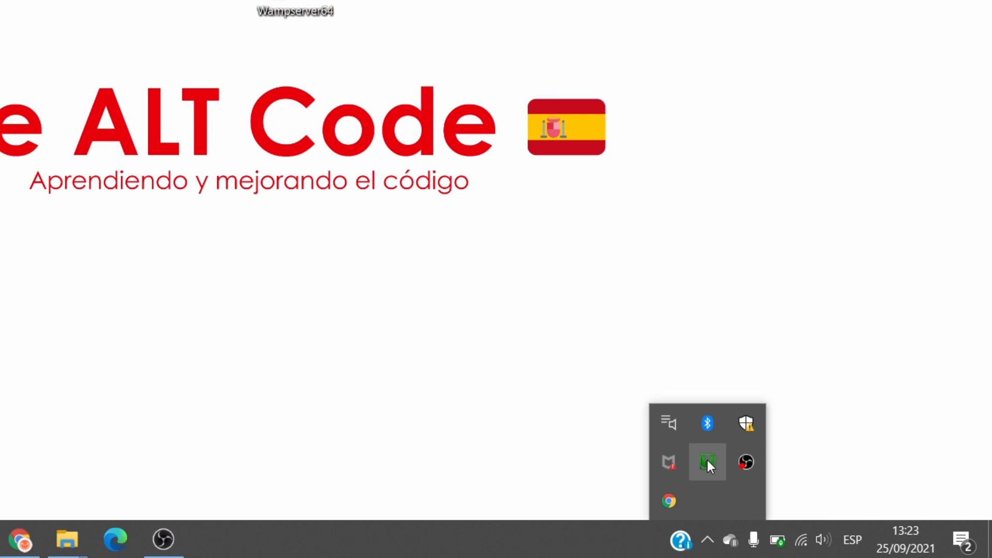
- Launch the localhost homepage in Chrome from the WampServer tray menu
click(707, 463)
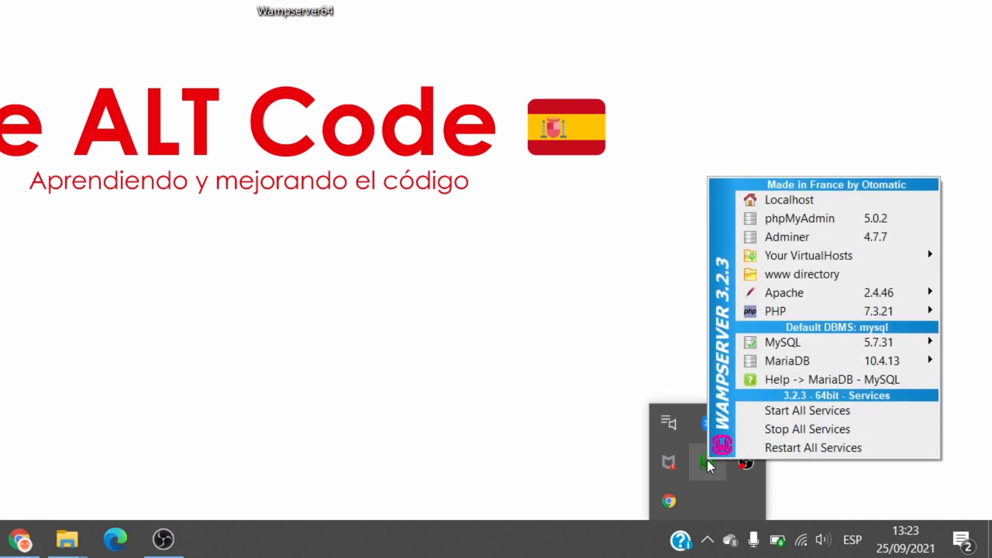
mouse_move(864, 215)
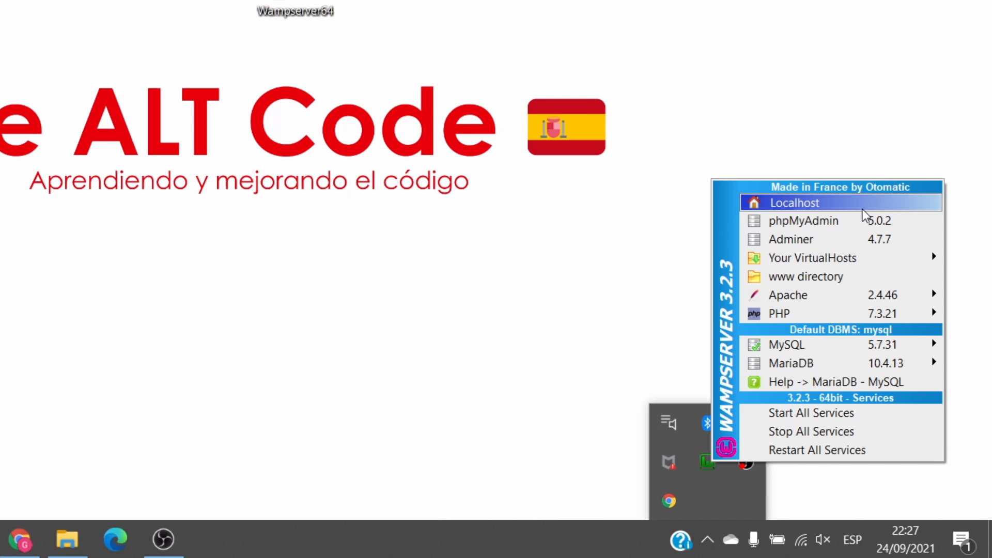
mouse_move(858, 212)
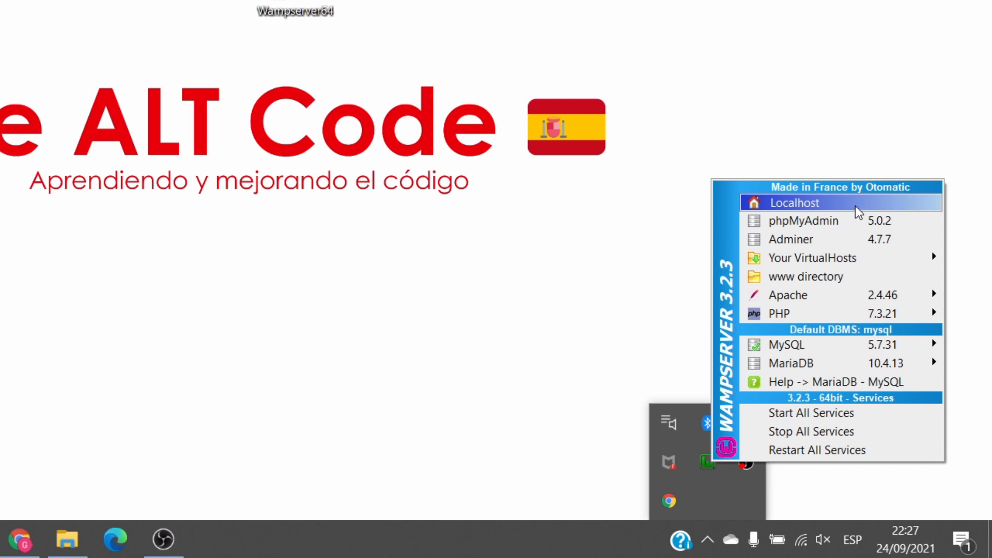
click(795, 203)
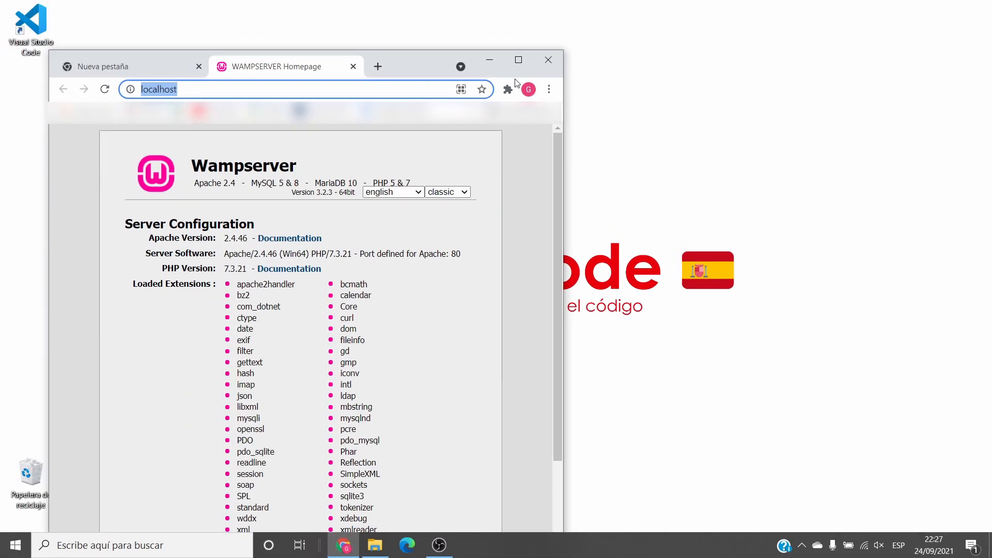
- Maximize Chrome to view the full WAMPSERVER Homepage with its server configuration
click(518, 60)
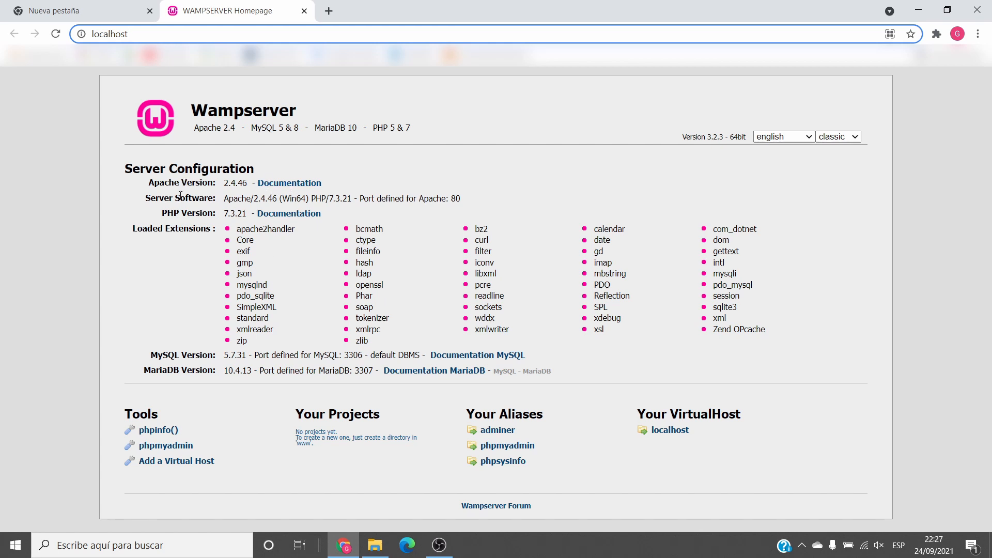
mouse_move(187, 373)
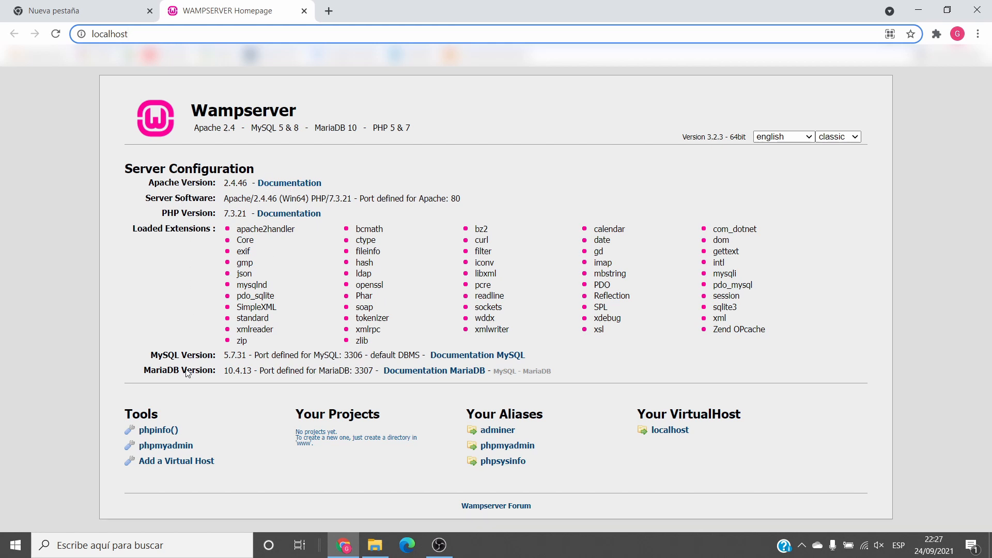
mouse_move(260, 448)
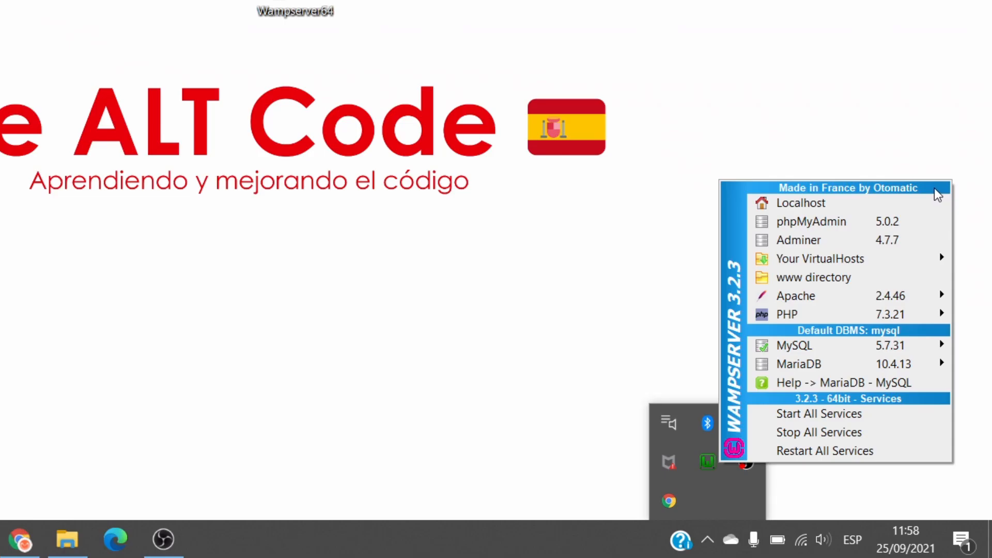
mouse_move(811, 222)
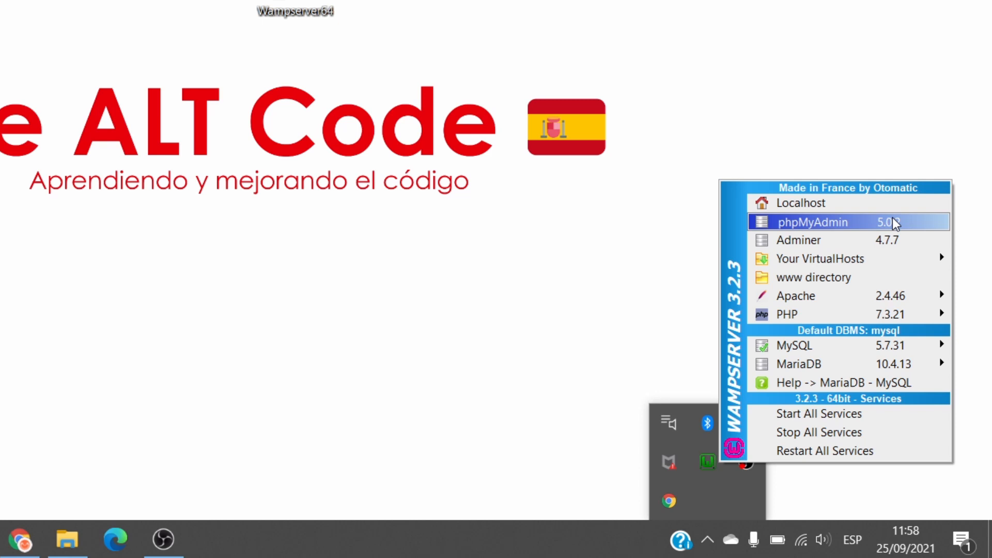
- Launch phpMyAdmin in Chrome from the WampServer tray menu
click(813, 222)
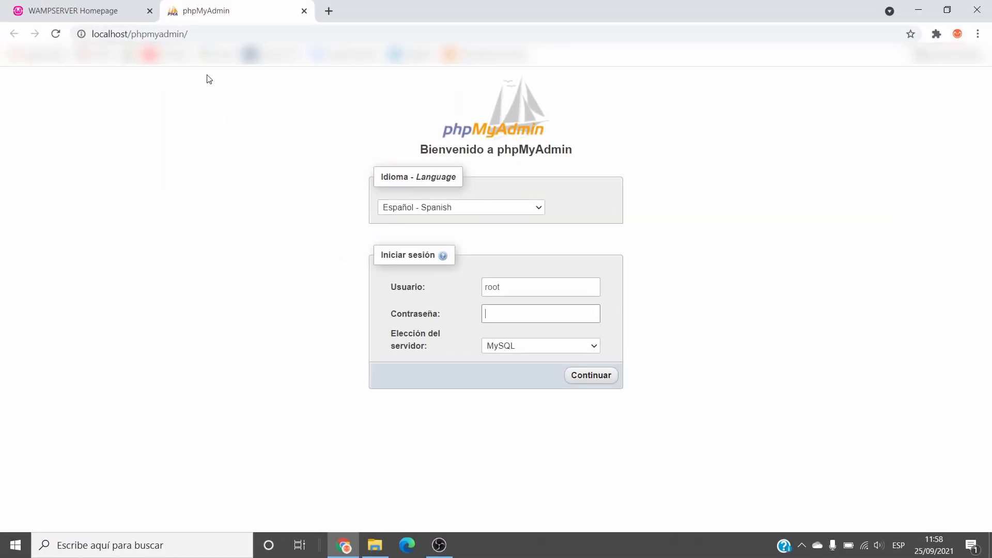
- Log in to phpMyAdmin as root with an empty password on the MySQL server
click(140, 33)
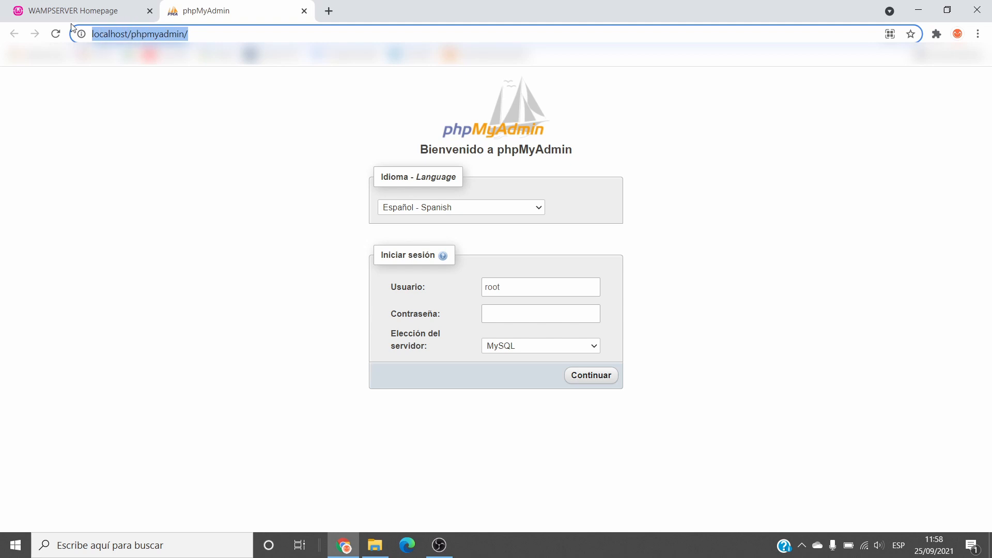
mouse_move(283, 271)
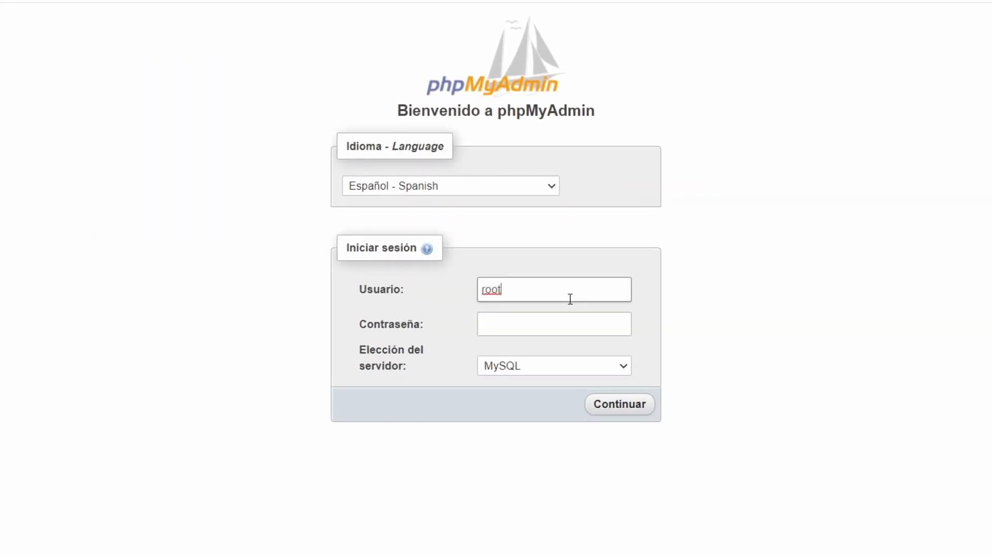
click(554, 323)
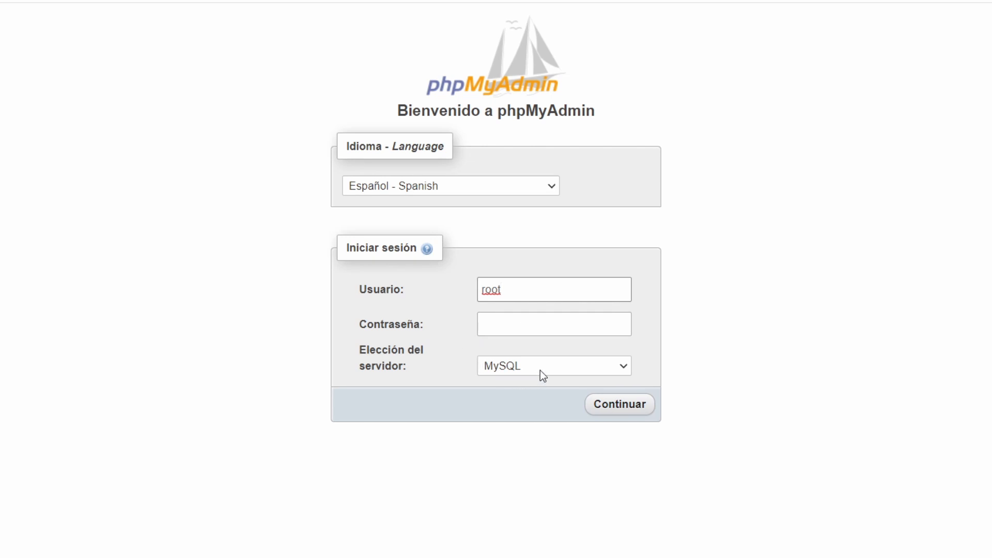
click(553, 366)
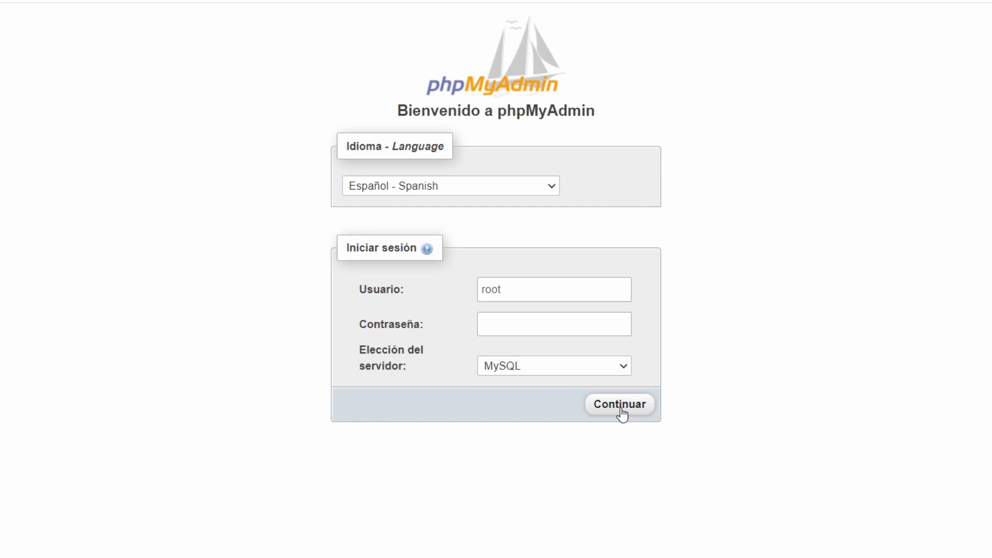
click(619, 404)
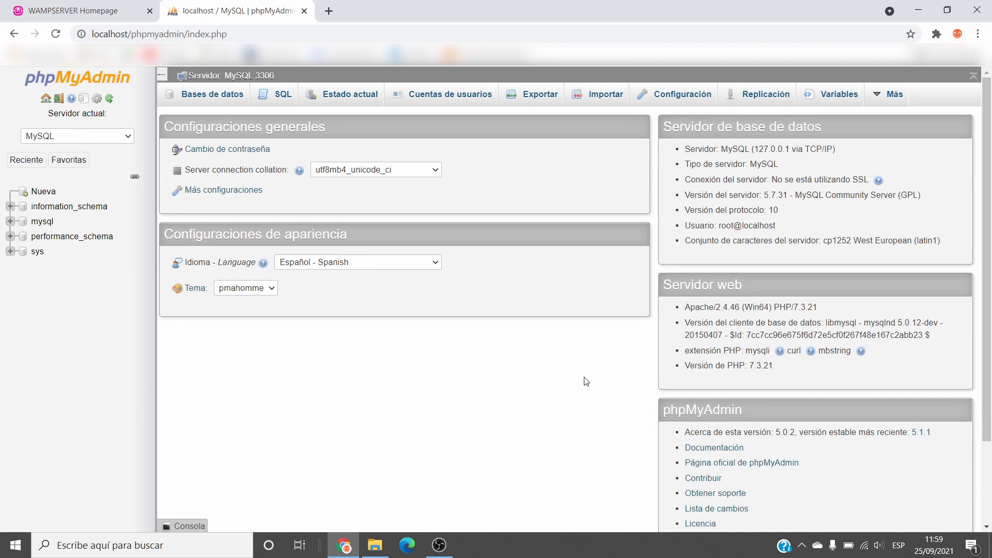
mouse_move(567, 350)
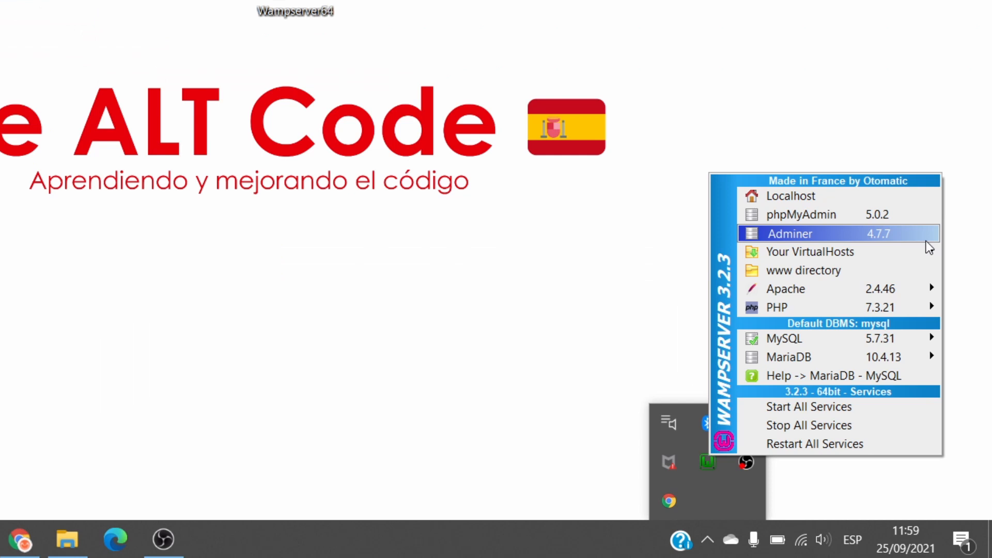
mouse_move(902, 238)
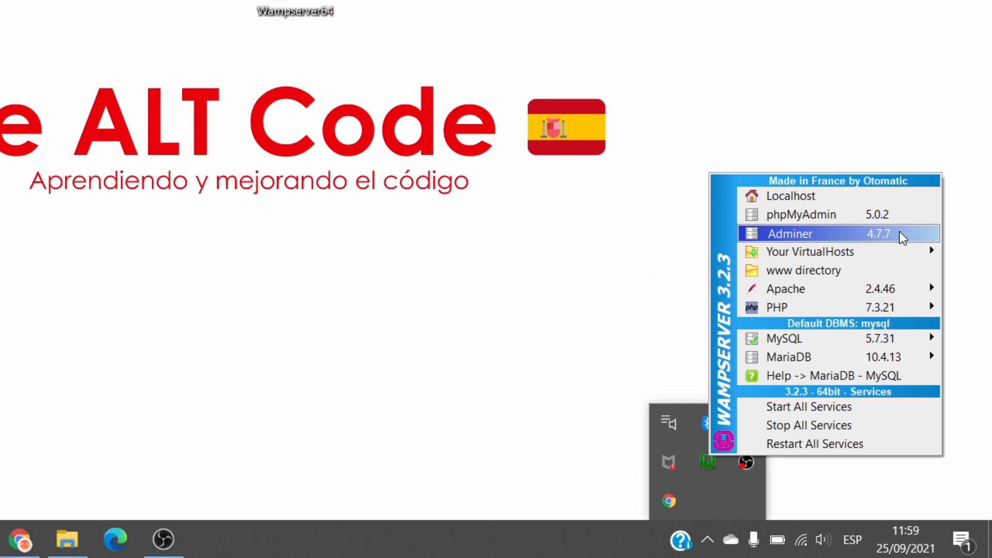
- Launch Adminer in a new Chrome tab from the WampServer tray menu
click(789, 234)
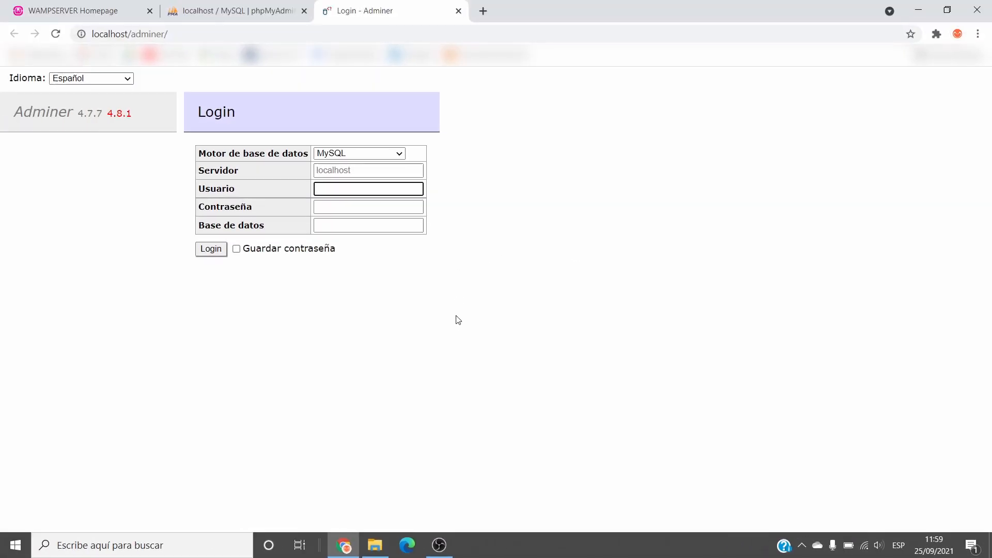
mouse_move(460, 348)
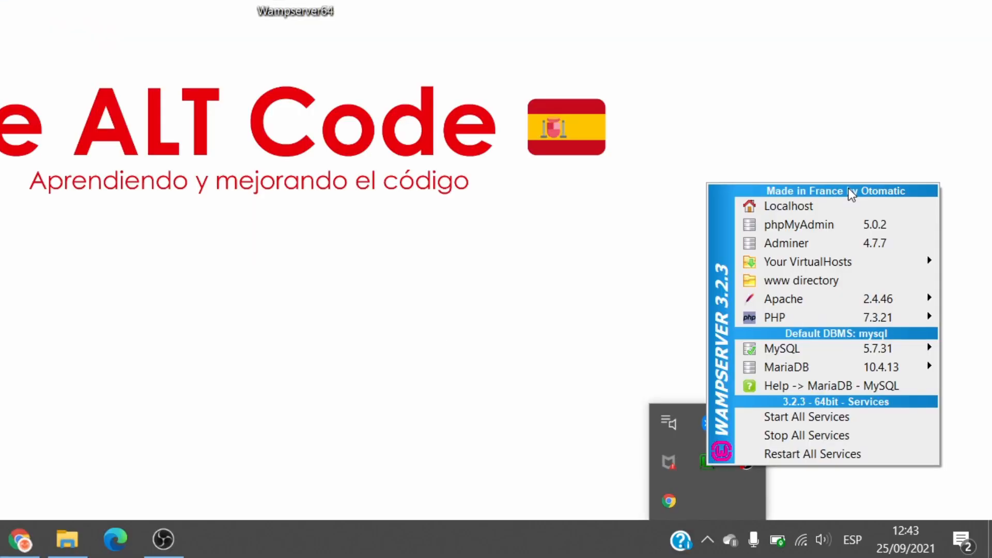
mouse_move(808, 261)
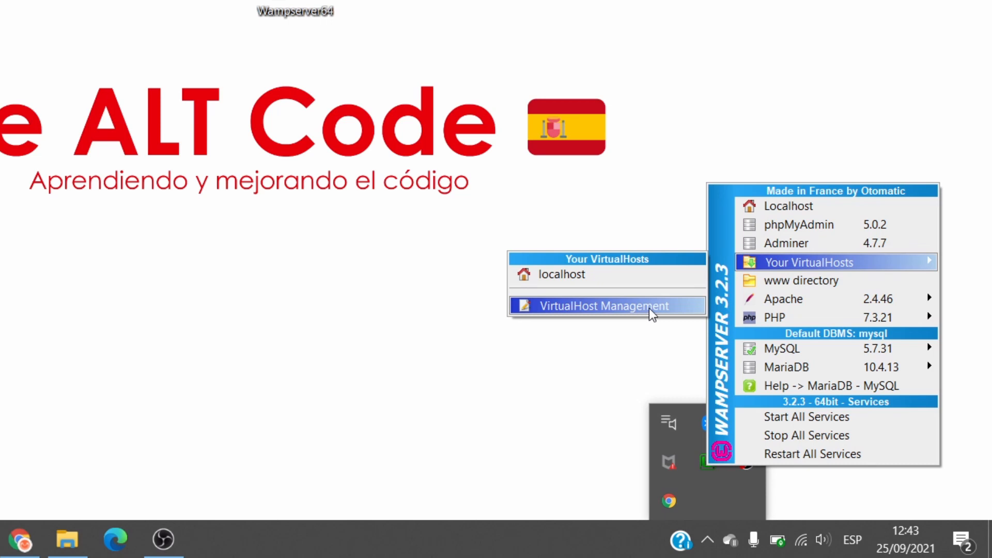
- Bring up WampServer's Add a VirtualHost form via VirtualHost Management
click(603, 306)
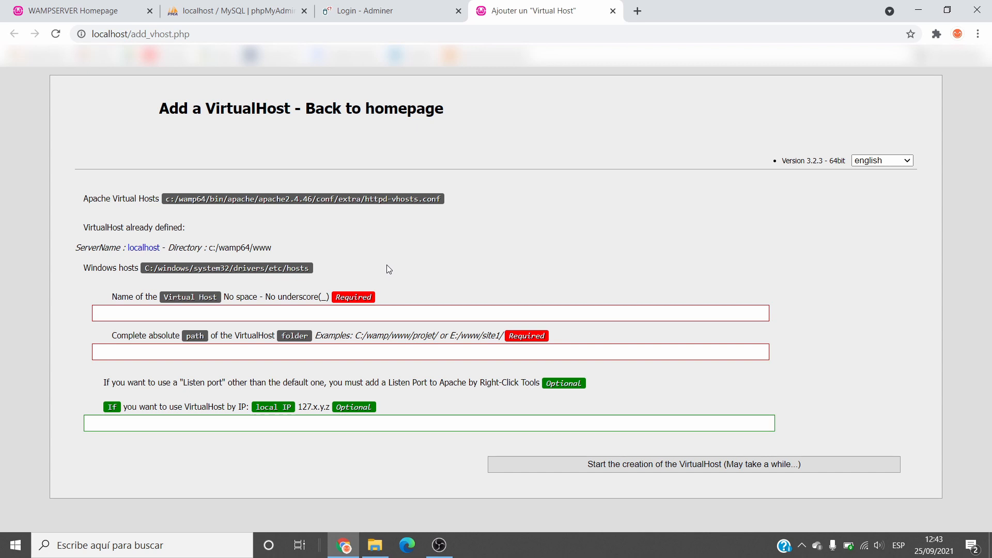
mouse_move(418, 265)
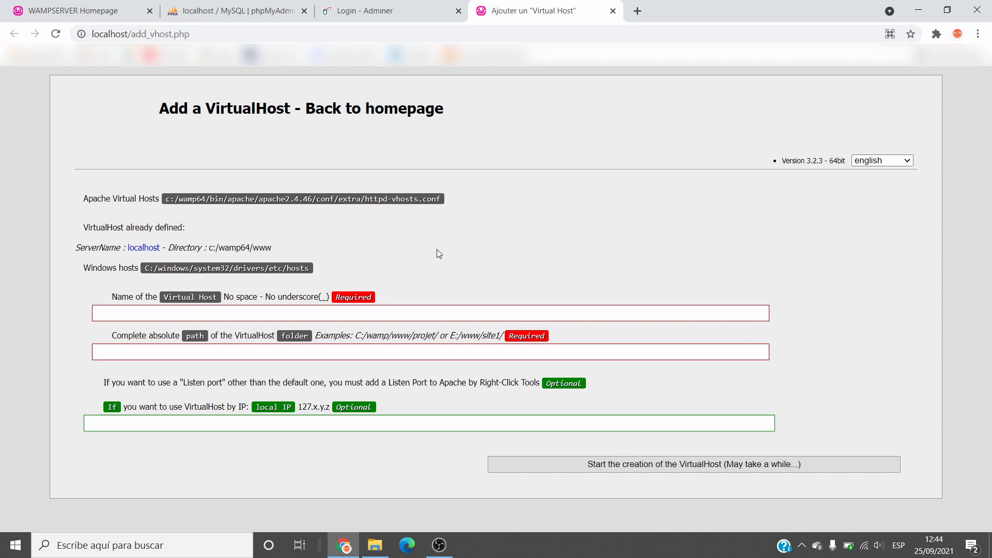
mouse_move(378, 258)
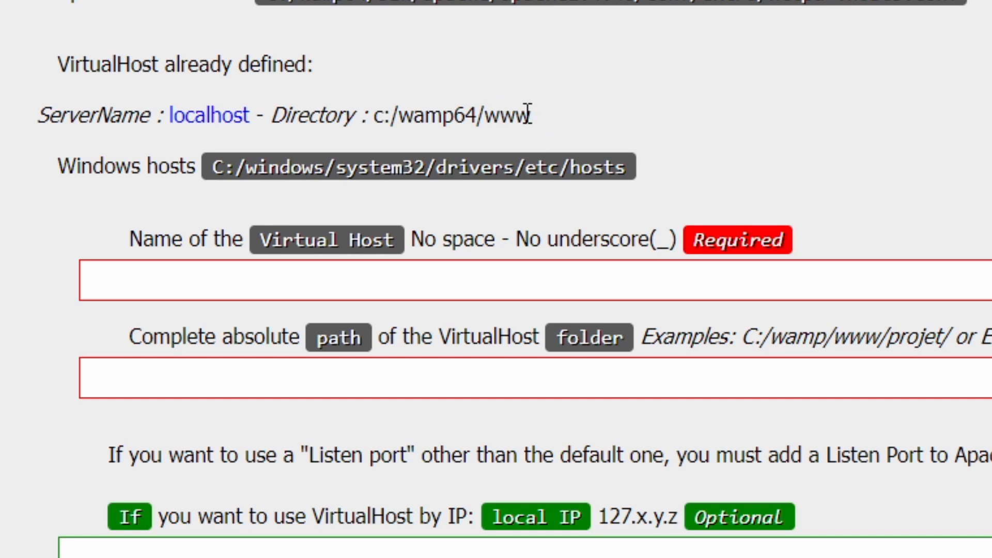
double_click(450, 115)
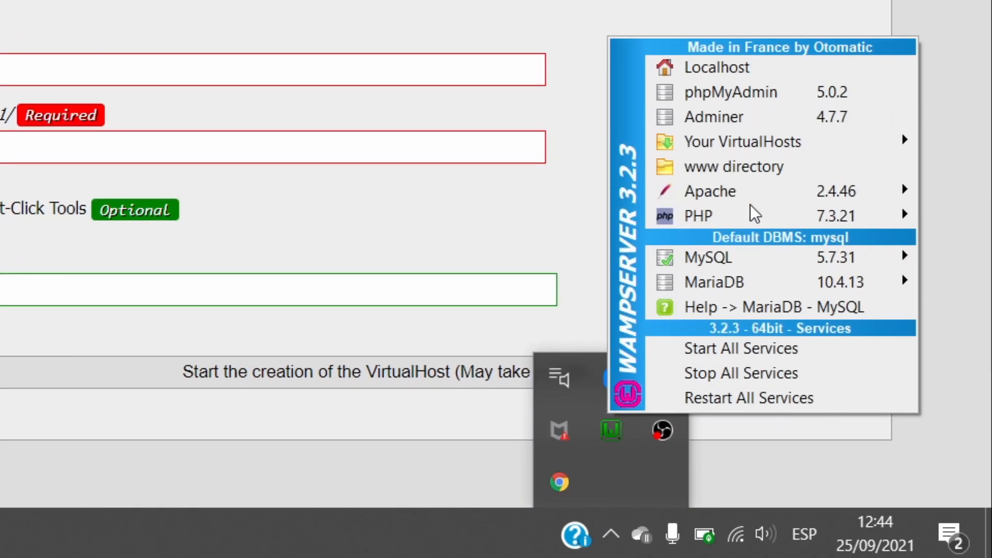
mouse_move(735, 166)
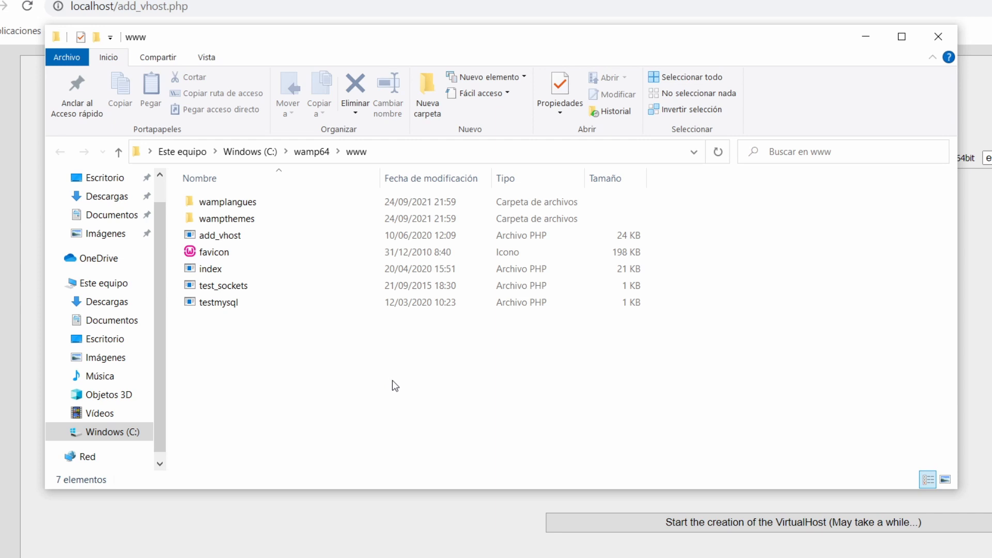
mouse_move(456, 369)
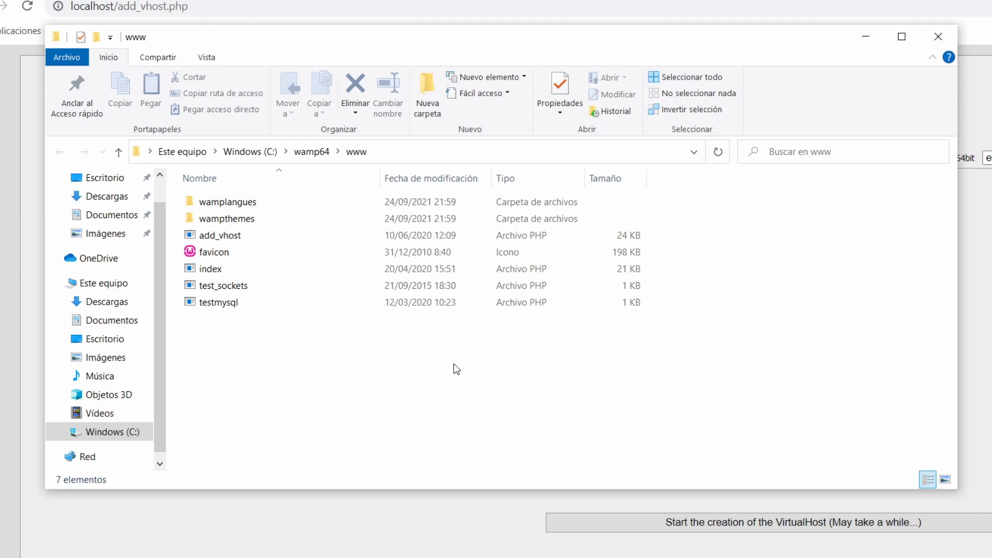
mouse_move(896, 184)
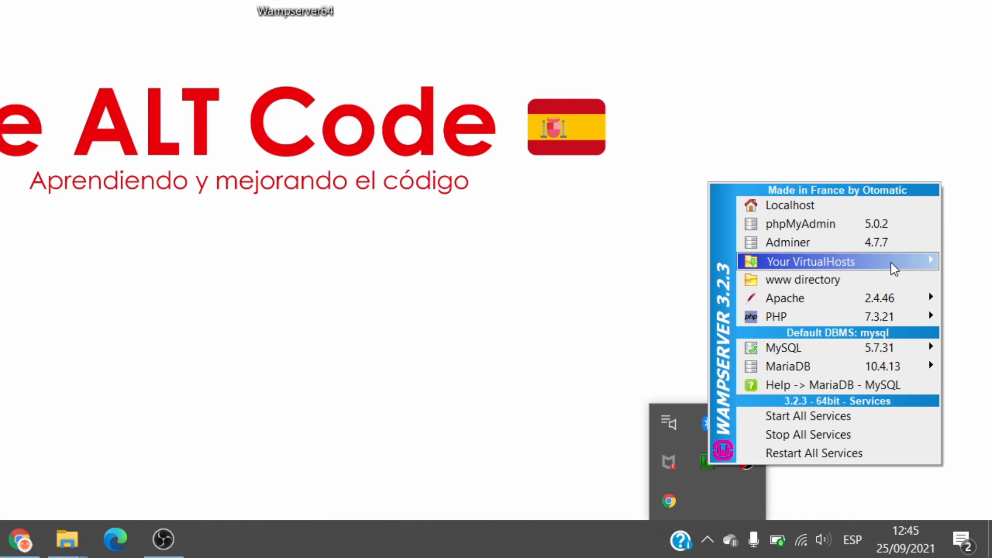
mouse_move(785, 298)
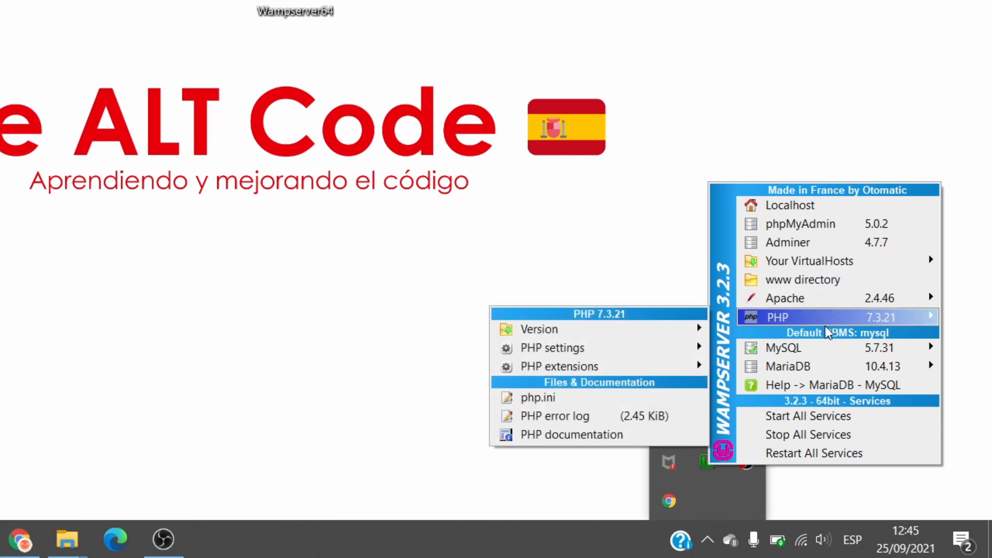
mouse_move(784, 347)
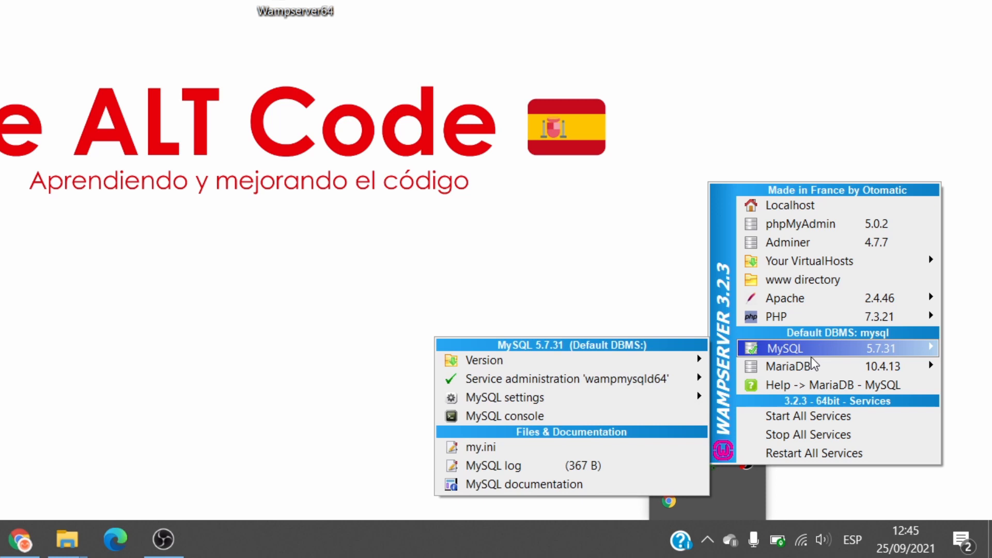
mouse_move(785, 298)
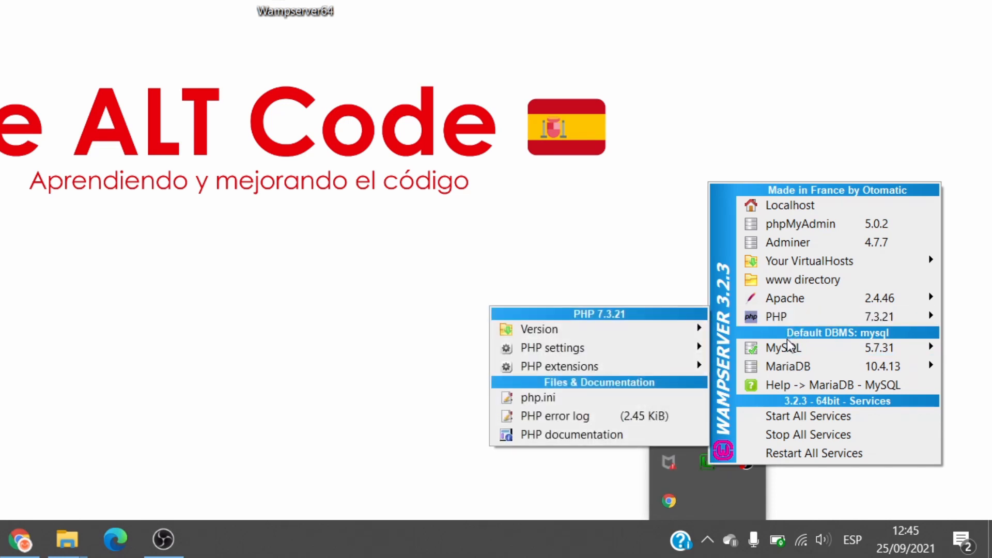
mouse_move(784, 347)
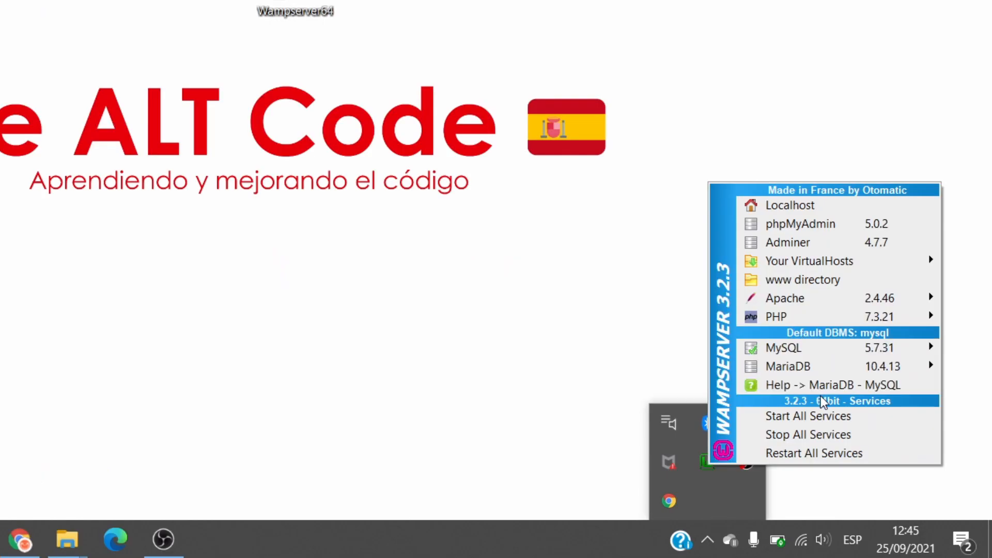
mouse_move(823, 416)
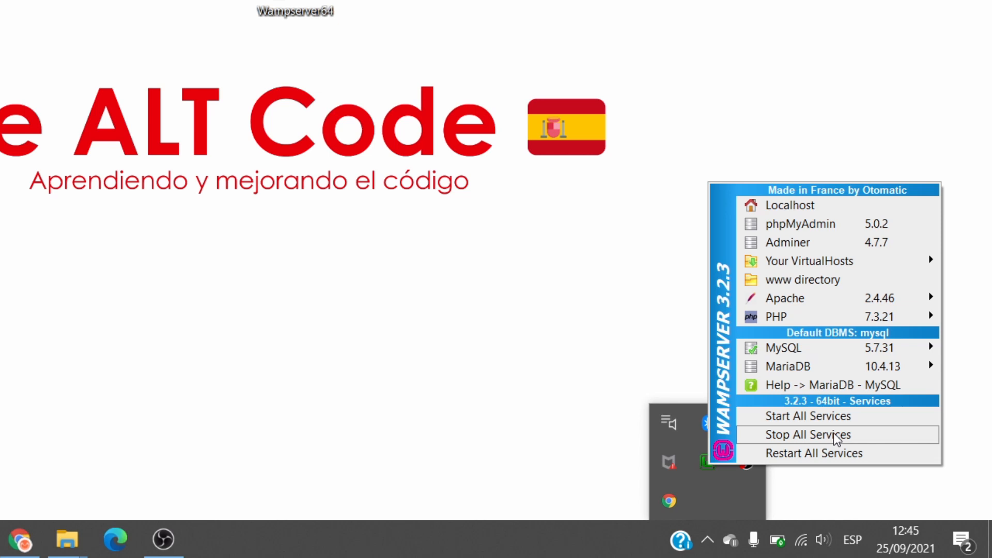
mouse_move(848, 454)
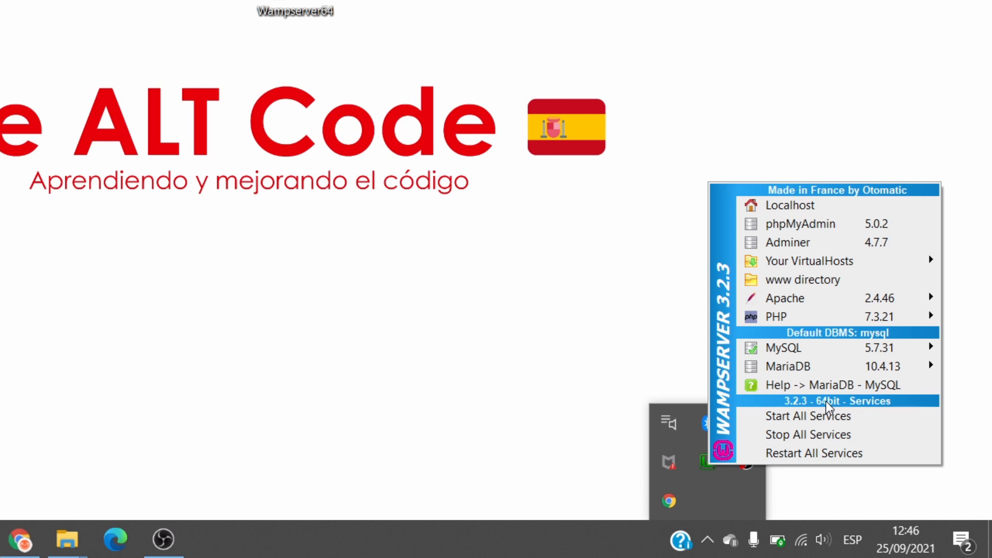
mouse_move(839, 435)
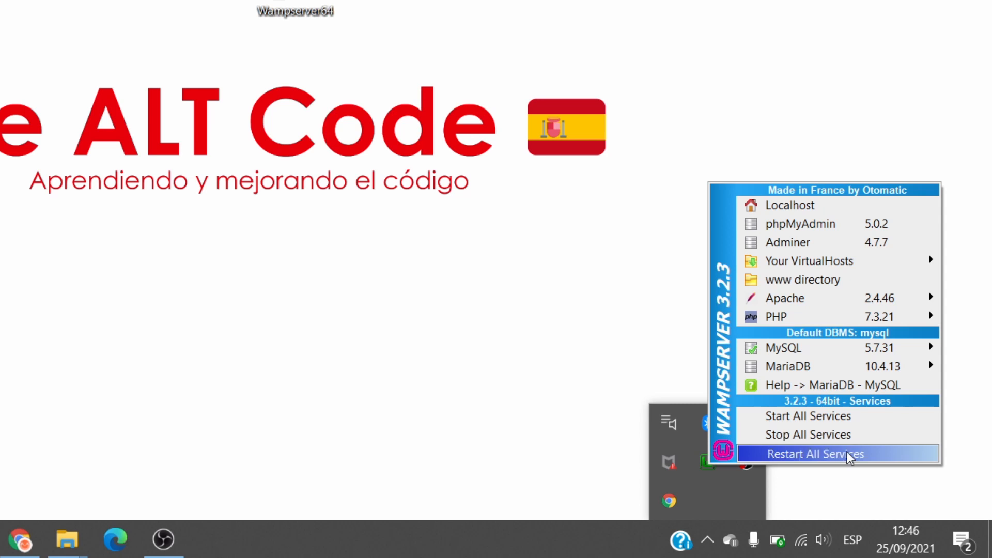
mouse_move(838, 413)
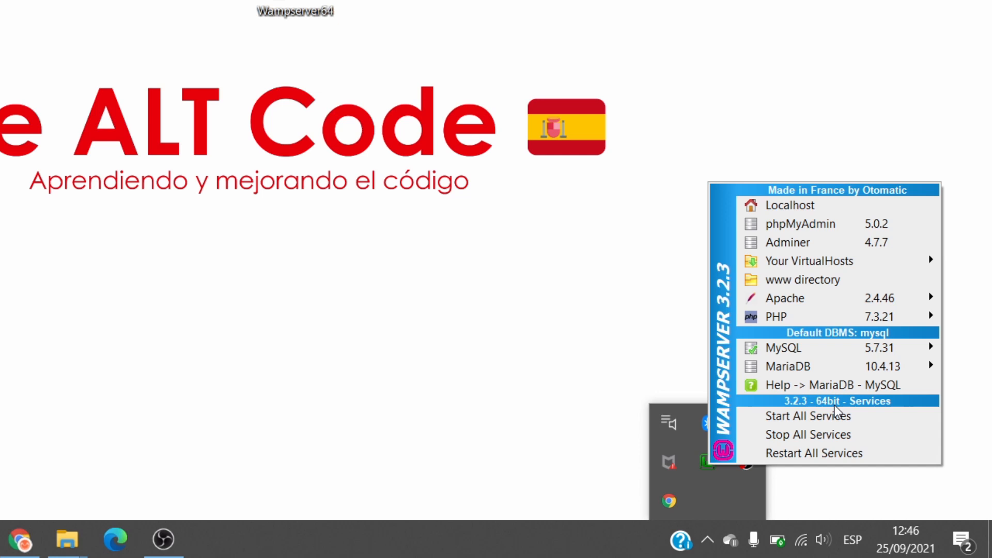
mouse_move(835, 435)
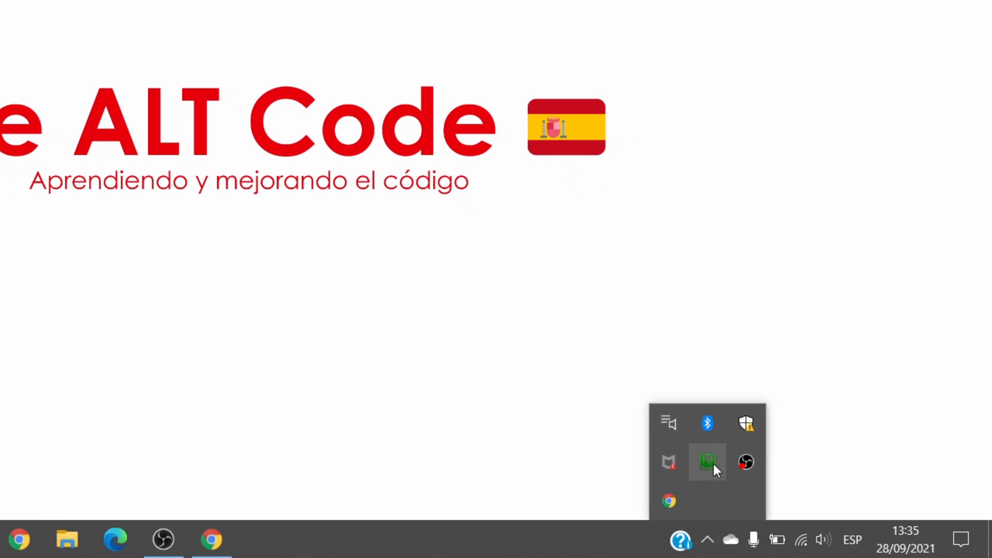
- Show the c:\wamp64\www folder in File Explorer from the WampServer tray menu
click(728, 450)
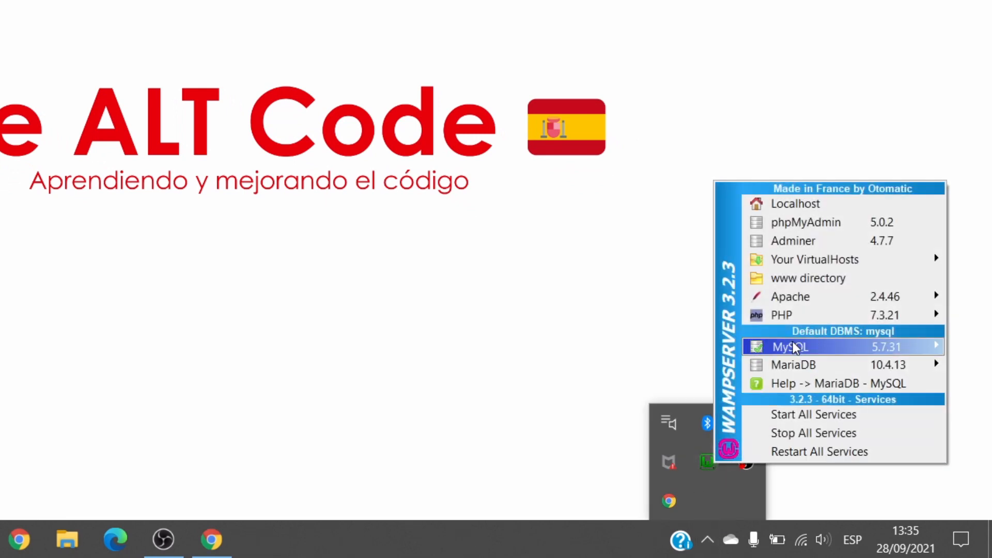
click(808, 279)
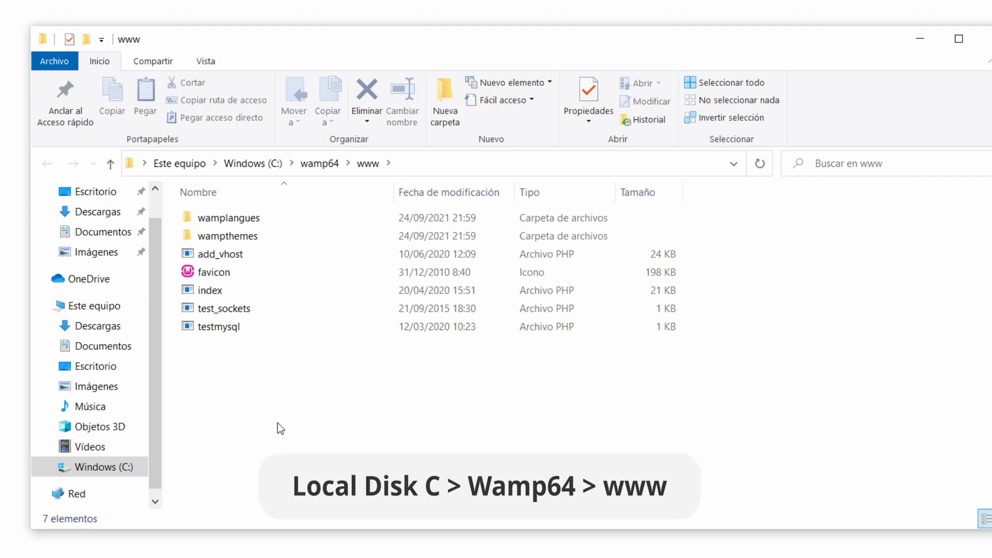
click(102, 467)
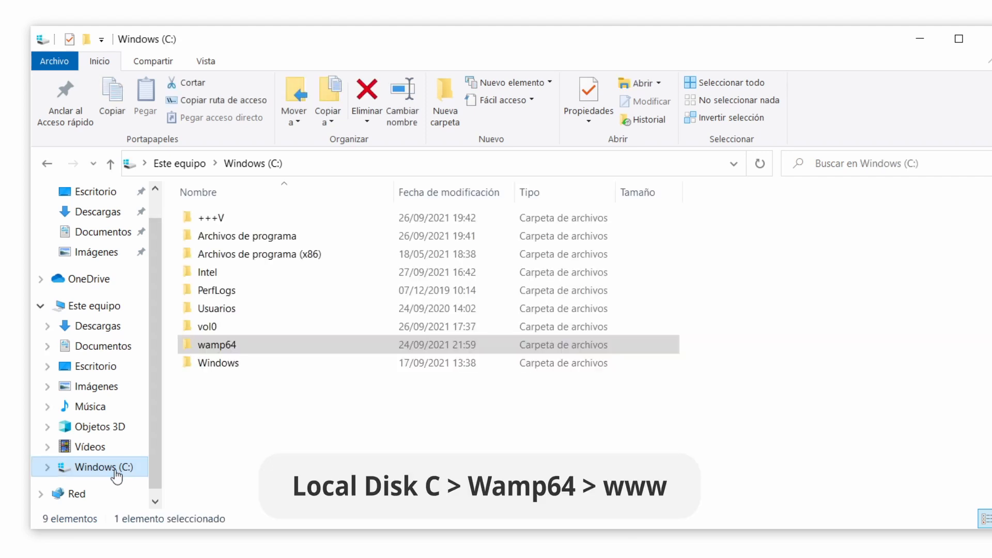
click(217, 344)
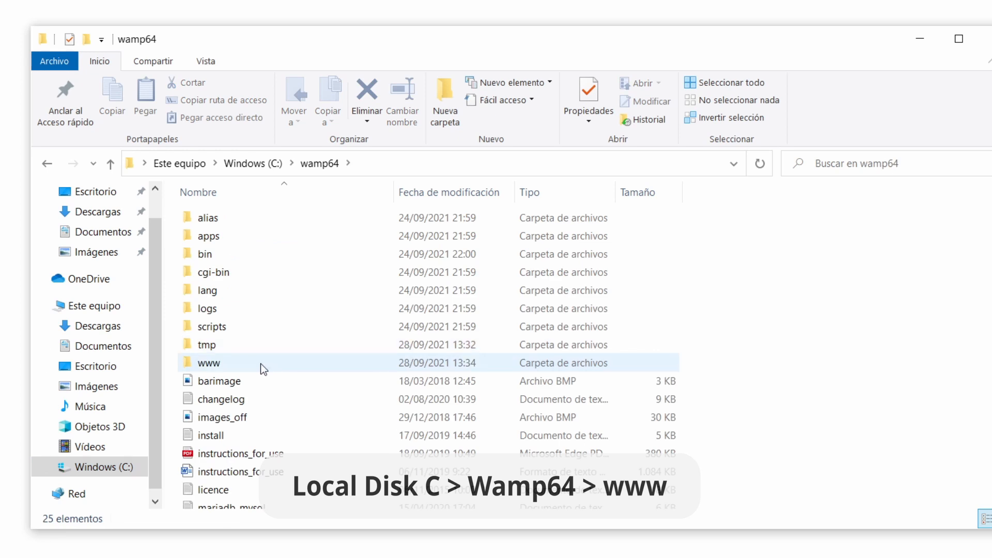
double_click(208, 363)
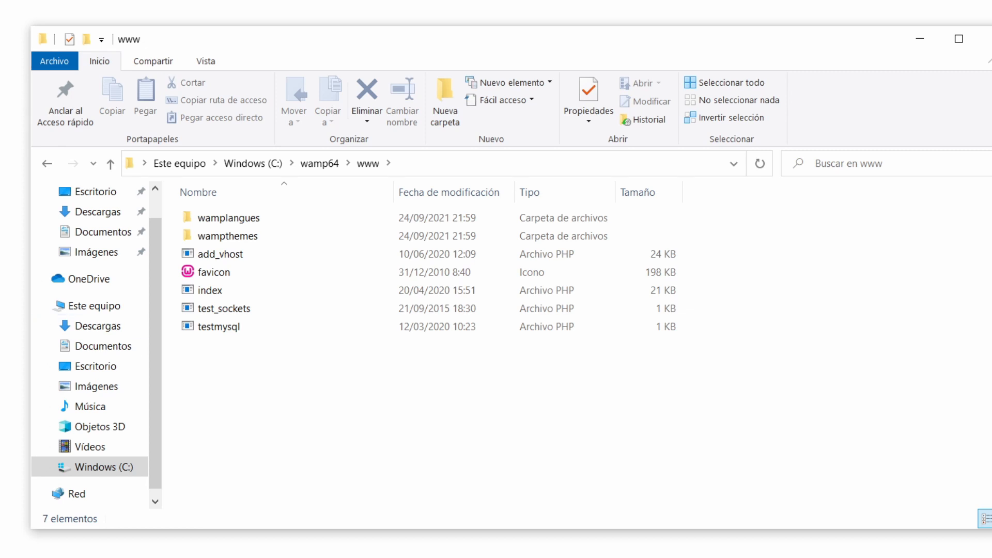
drag(283, 355, 283, 354)
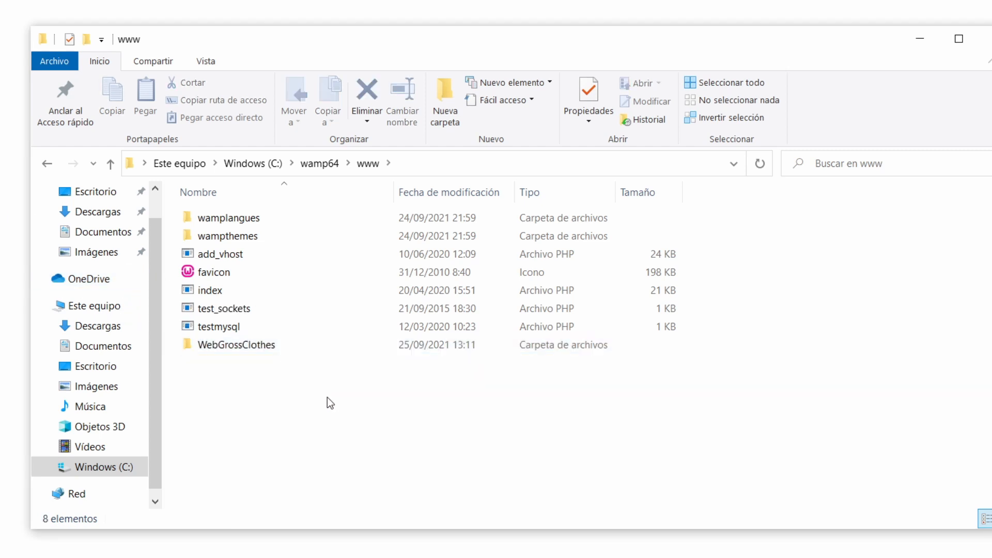
mouse_move(329, 363)
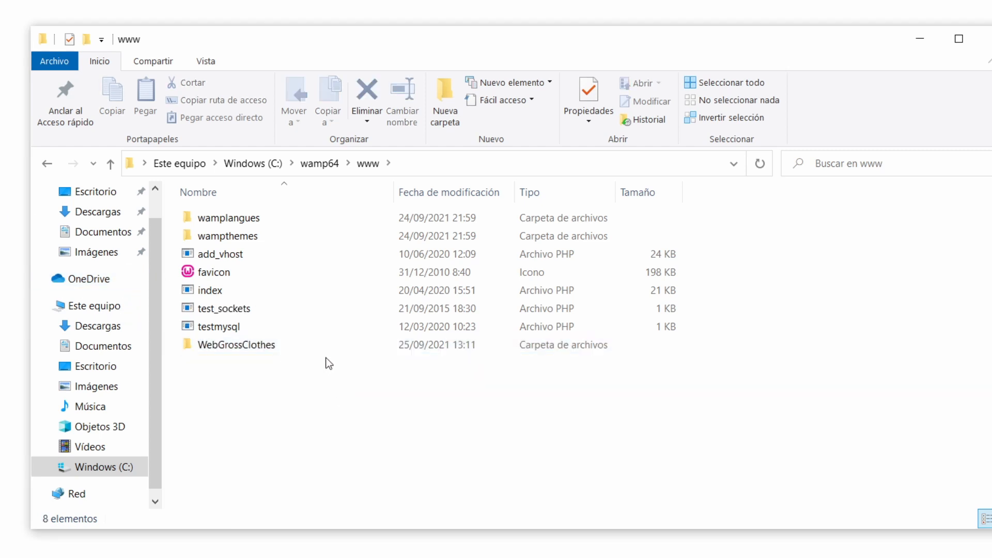
mouse_move(358, 395)
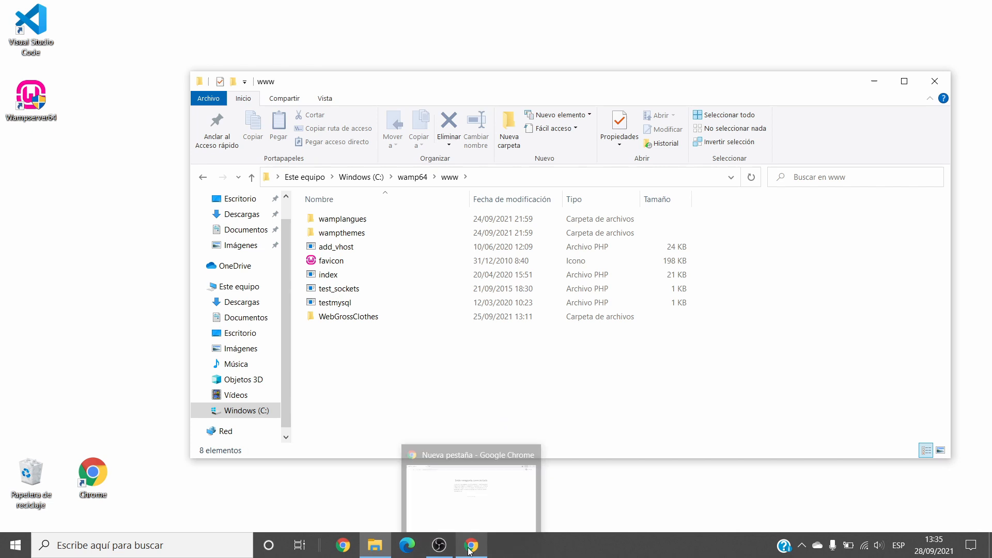
- Load the store's home page at localhost/WebGrossClothes in Chrome
click(472, 544)
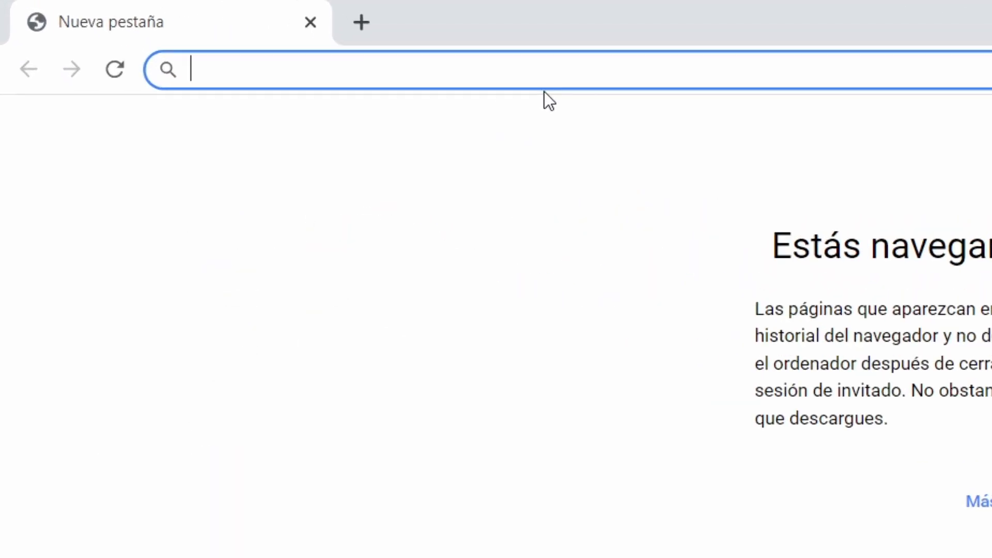
text(localhost)
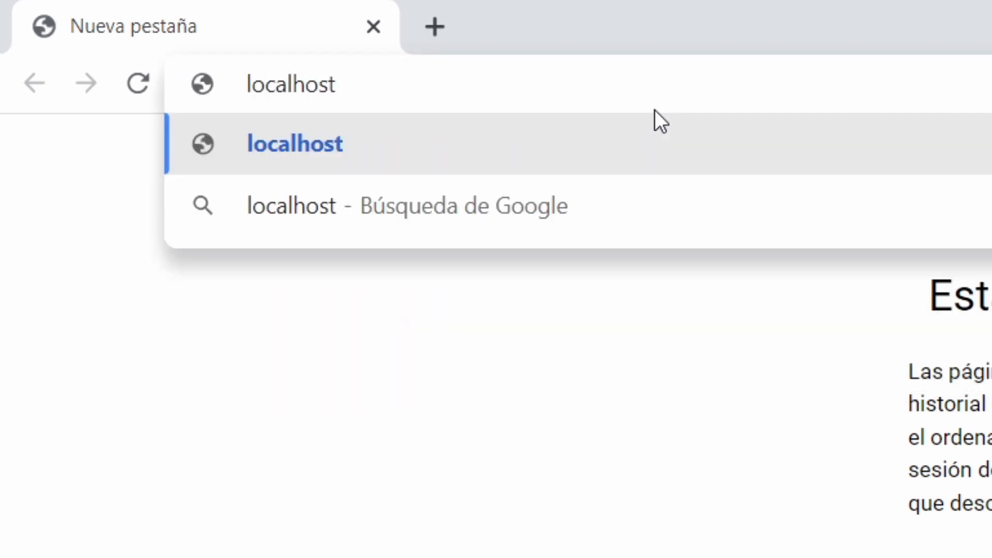
text(/)
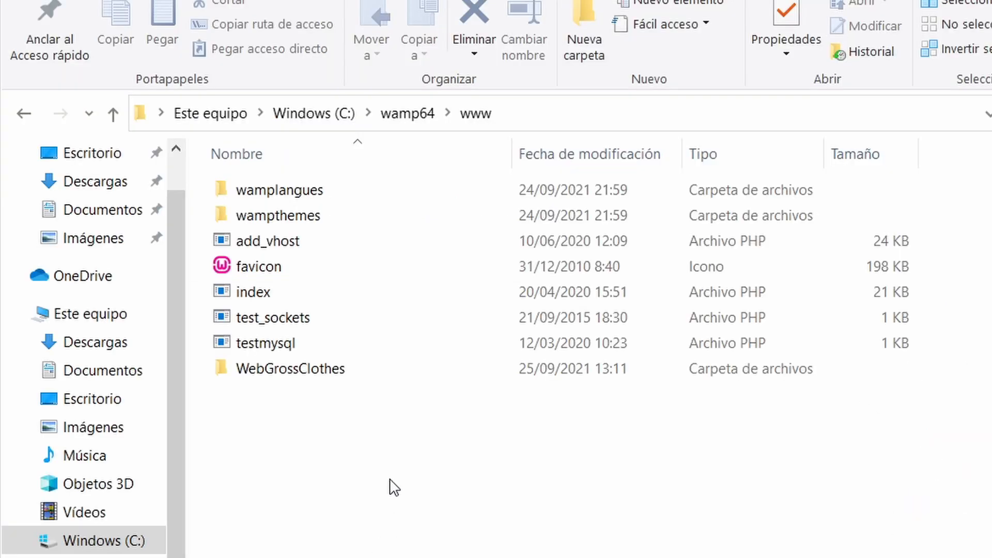
click(290, 369)
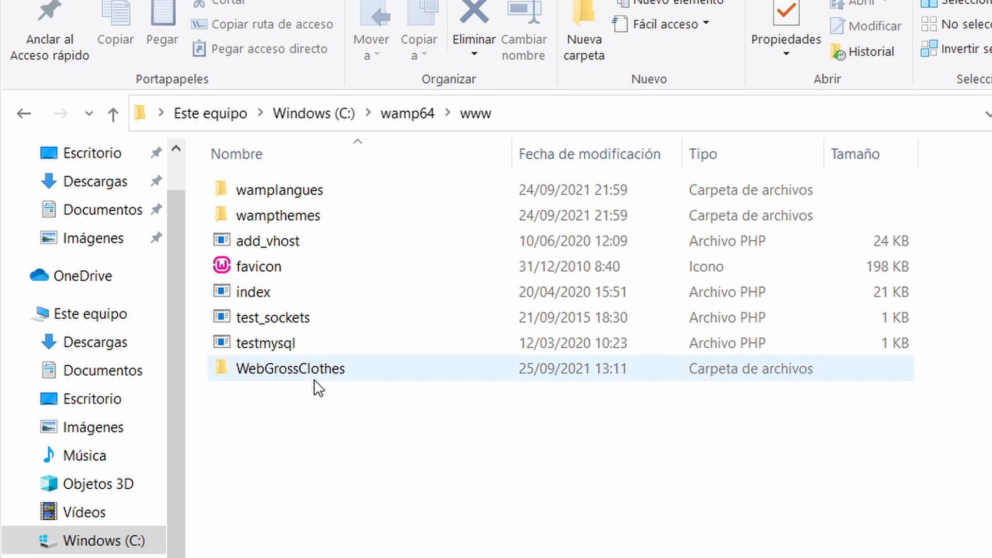
click(523, 27)
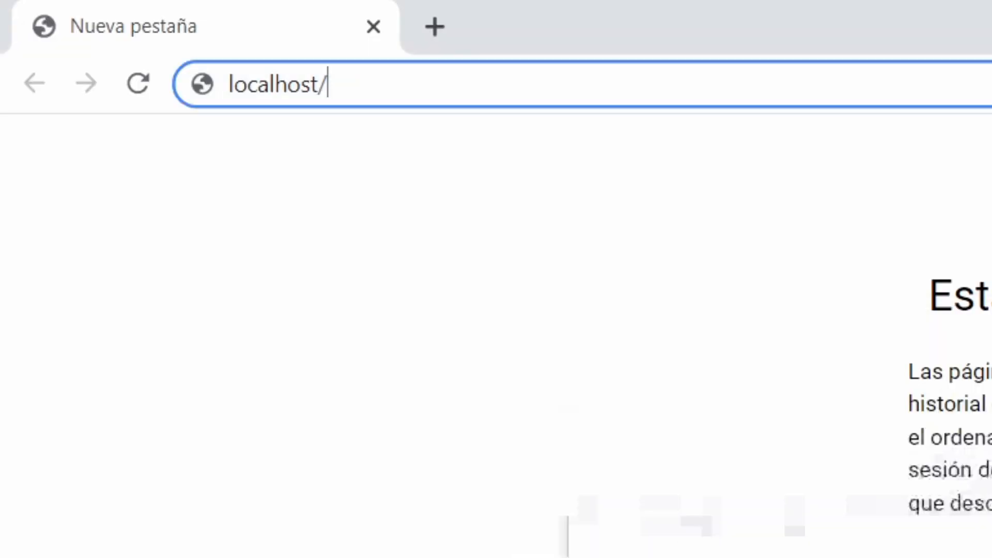
mouse_move(556, 79)
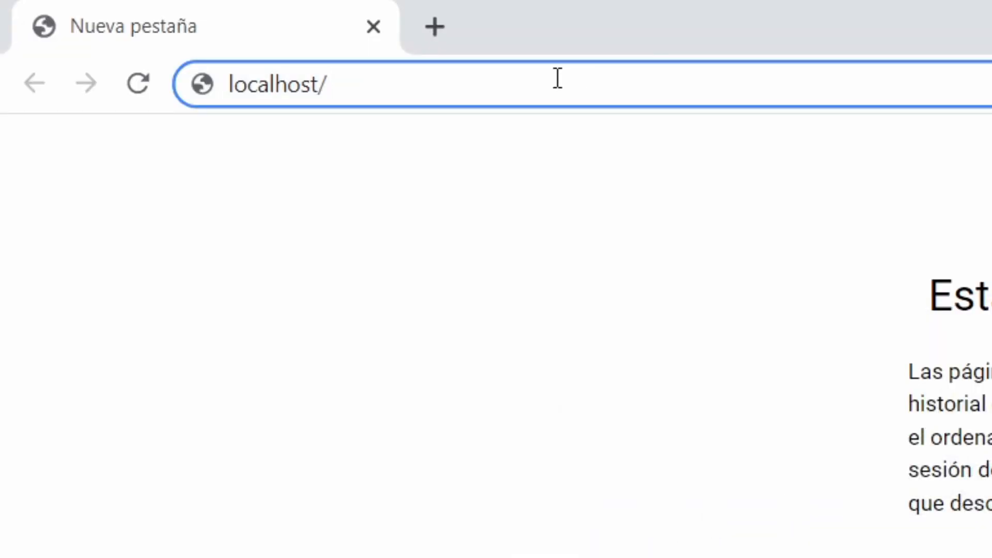
text(WebGrossClothes/)
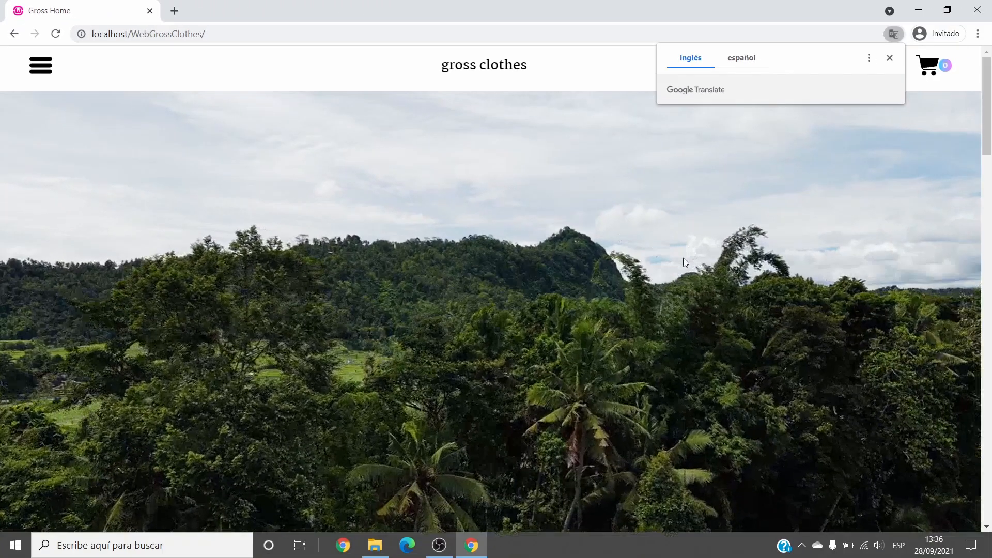
- Browse to the On sale section and reach the GrossWeight tee product page
click(889, 58)
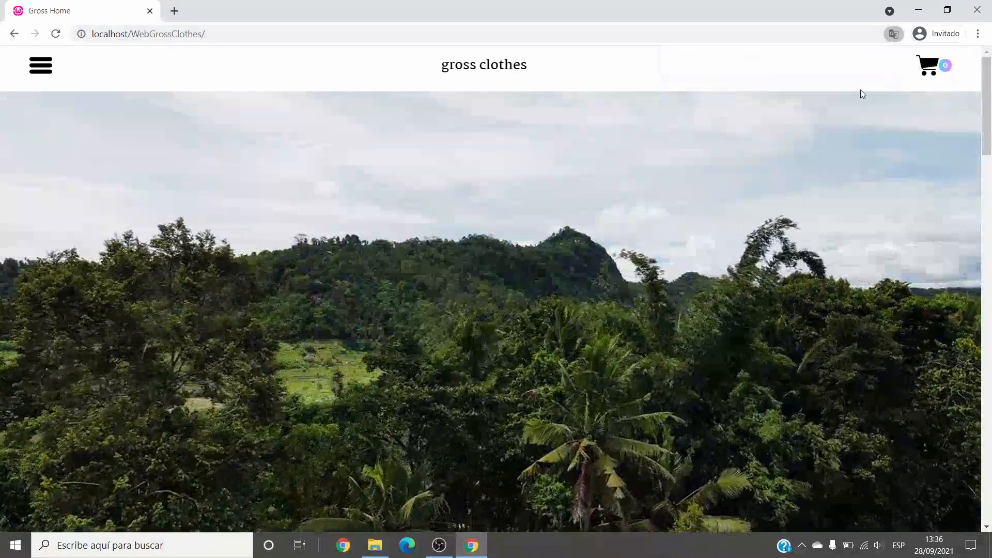
scroll(down, 3)
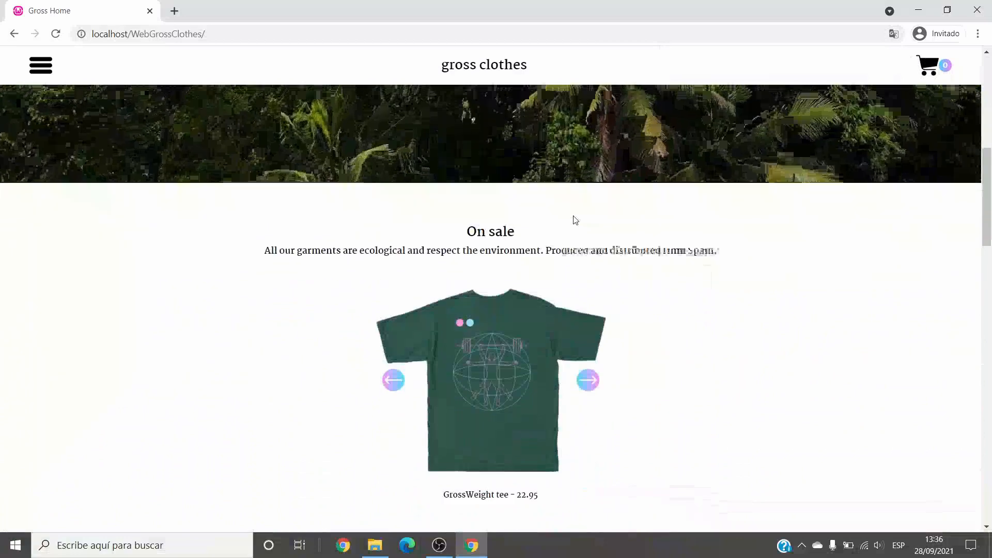
scroll(down, 3)
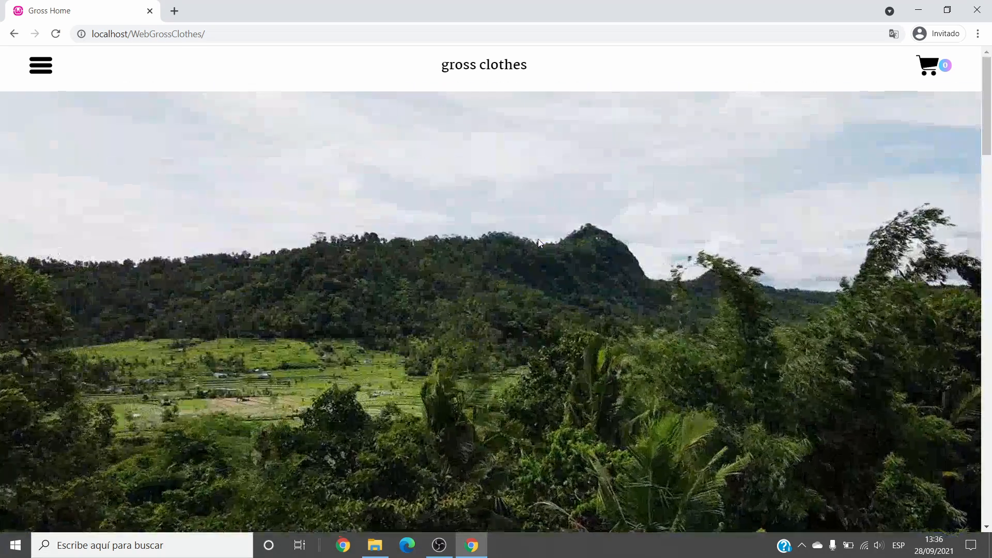
scroll(down, 3)
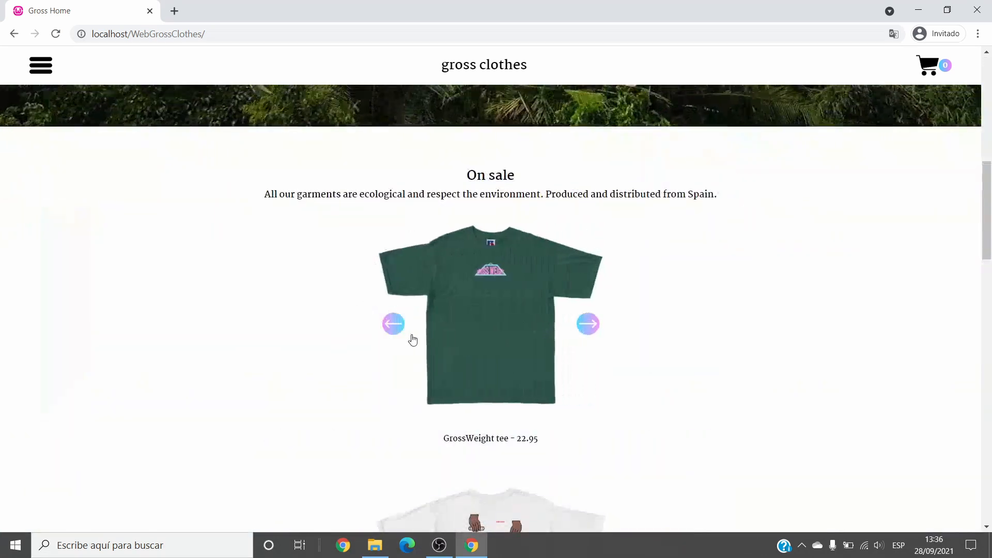
click(393, 334)
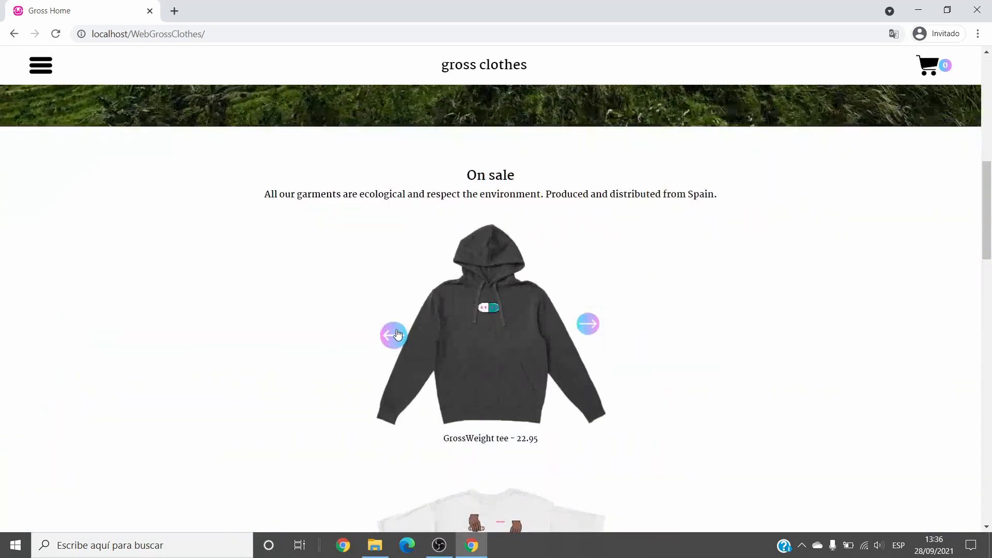
click(490, 329)
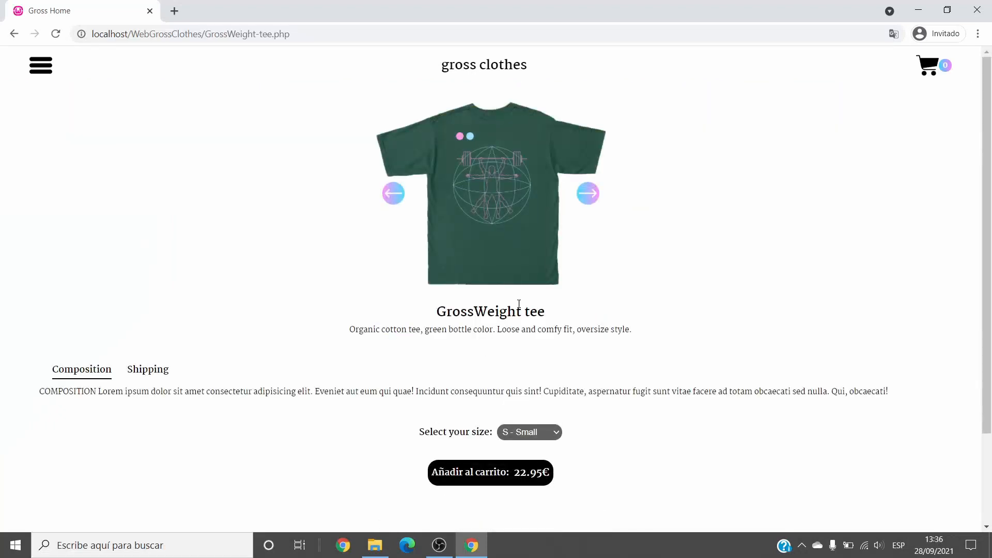
- Add an S - Small GrossWeight tee to the cart and review the 114.75€ total
click(393, 193)
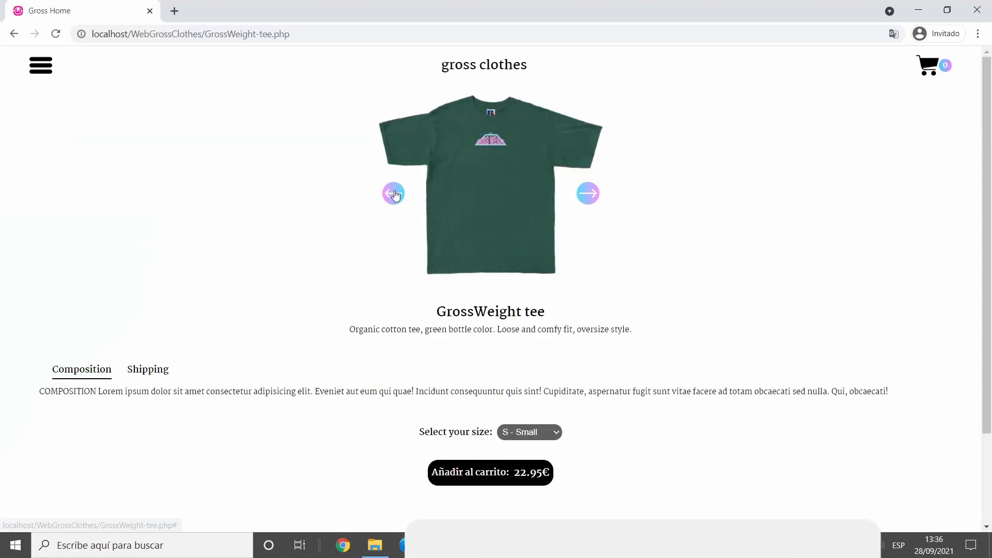
click(393, 194)
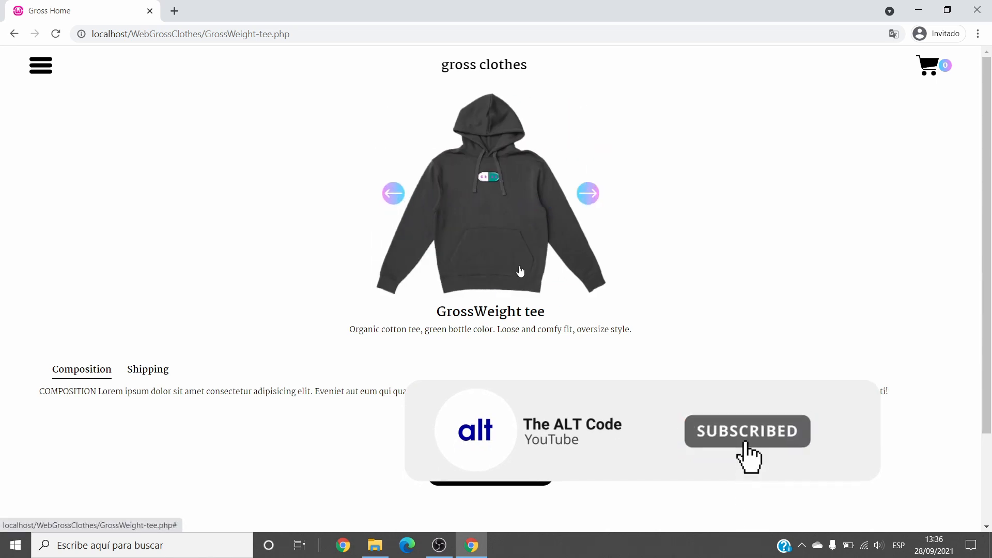
click(530, 432)
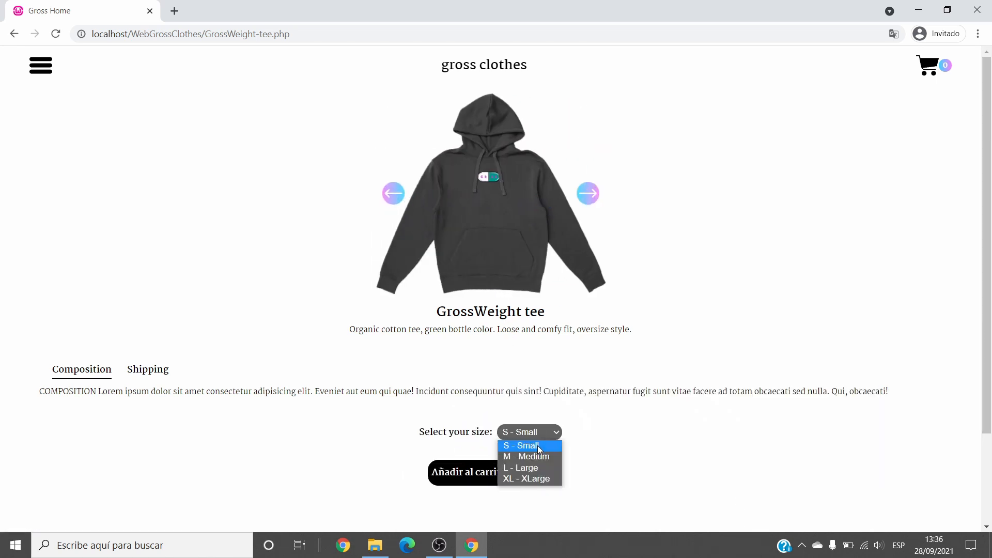
click(490, 472)
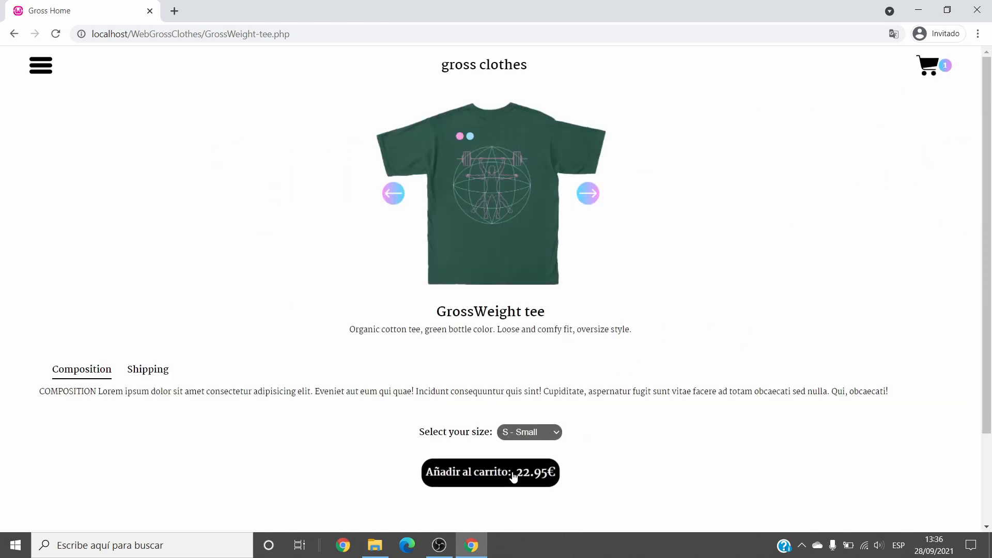
click(490, 472)
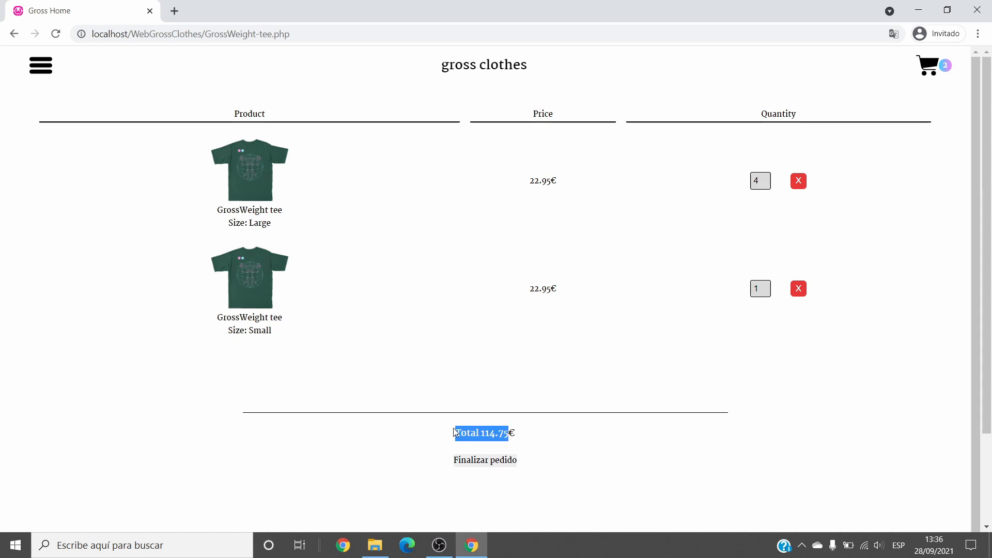
click(484, 64)
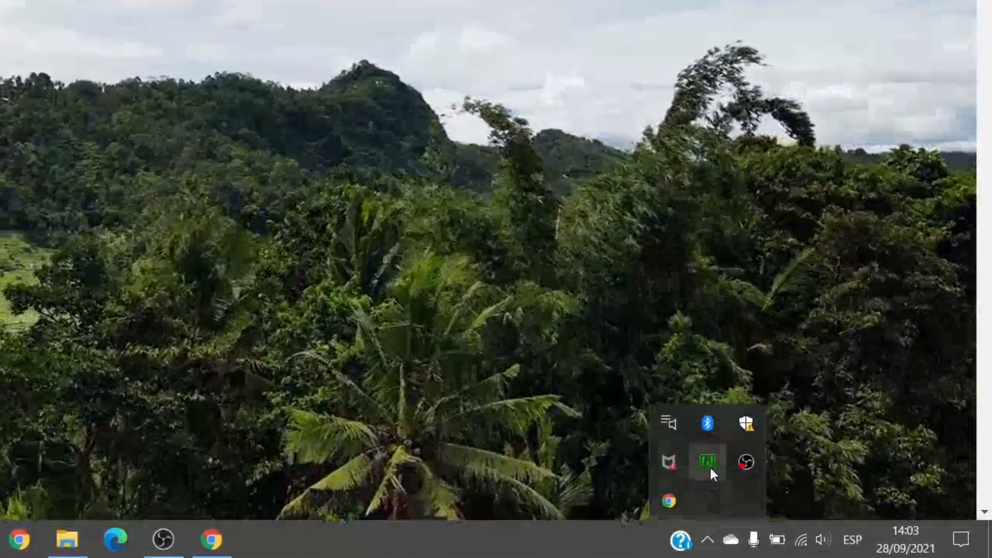
- Bring up WampServer's Add a VirtualHost form listing localhost
click(707, 462)
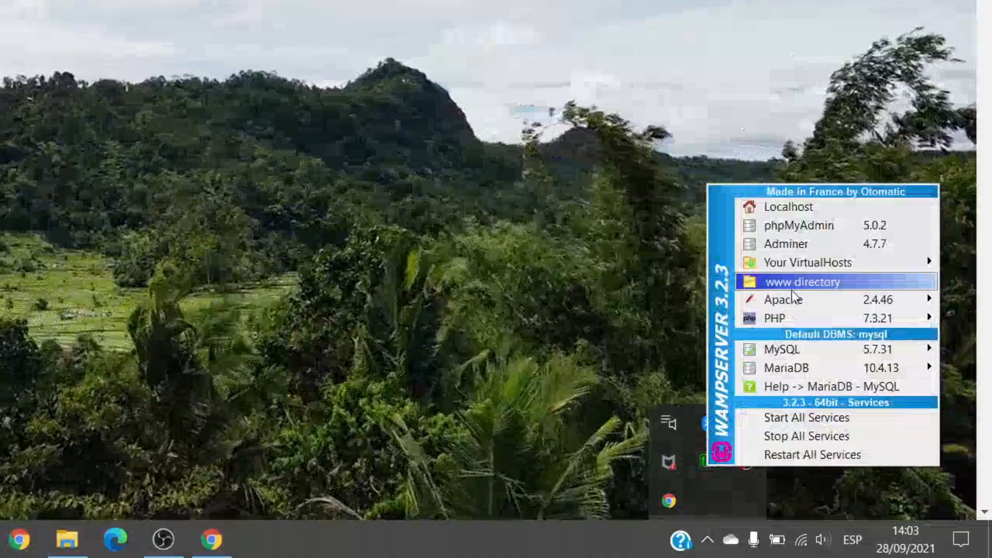
mouse_move(808, 262)
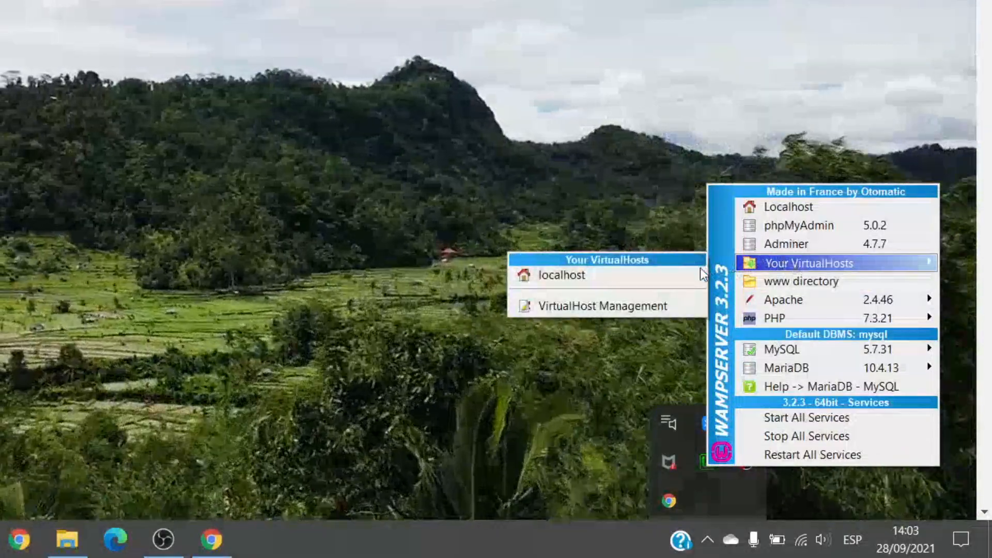
mouse_move(600, 306)
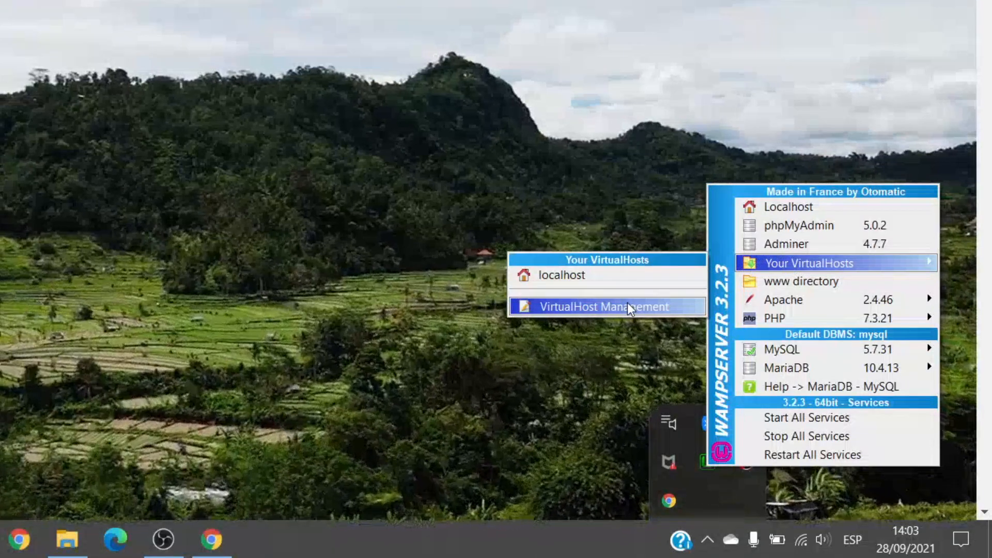
click(602, 306)
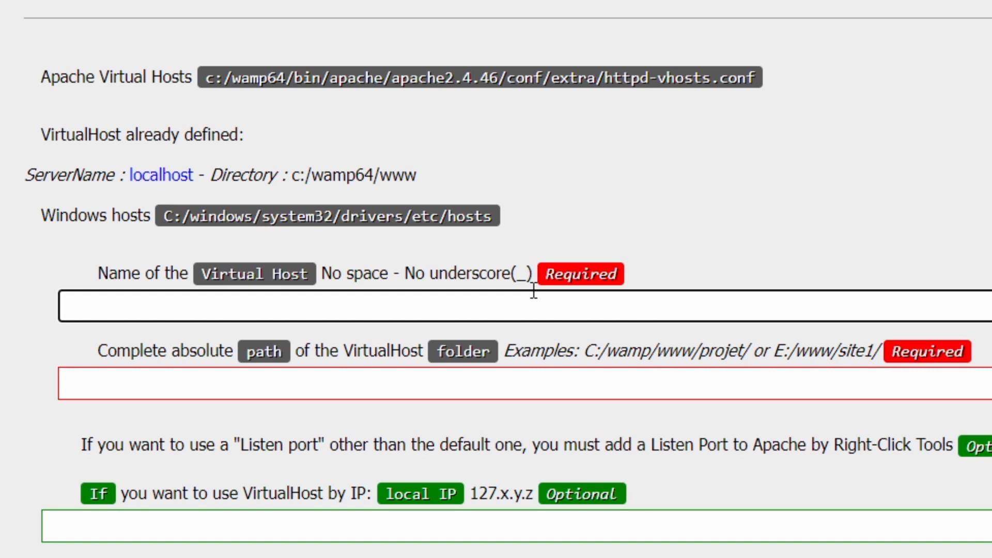
mouse_move(560, 280)
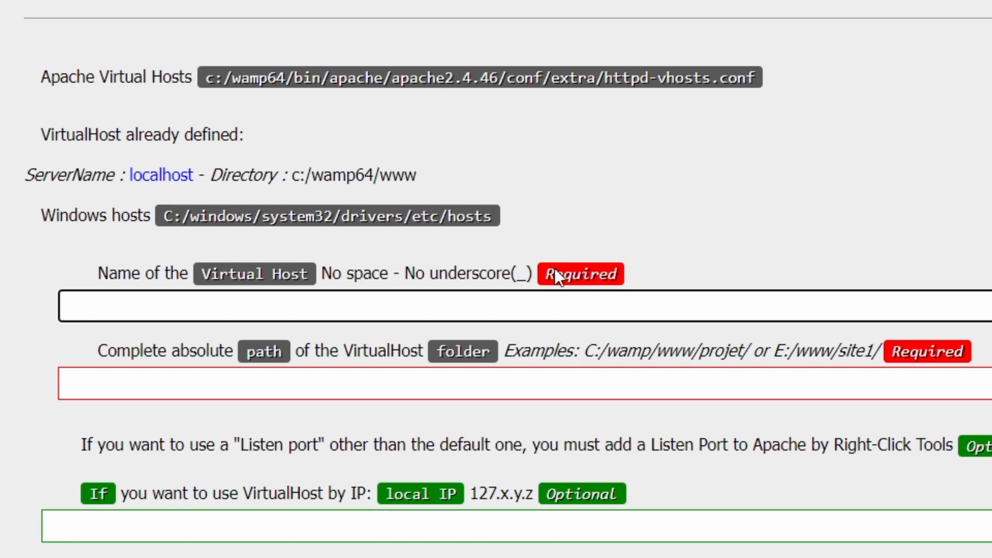
- Enter grossclothes.com.devl as the virtual host name and select the localhost path text
text(grossclothes.)
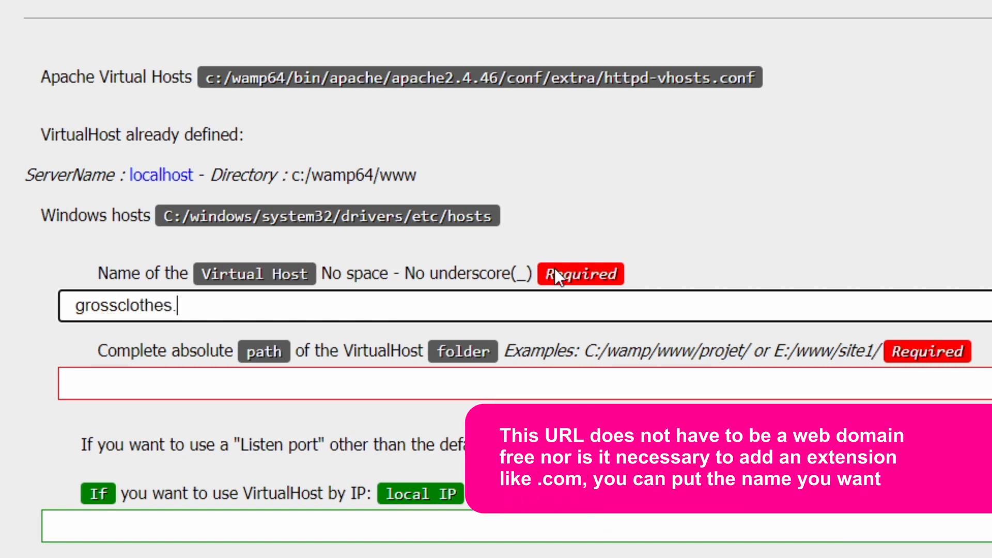
text(com)
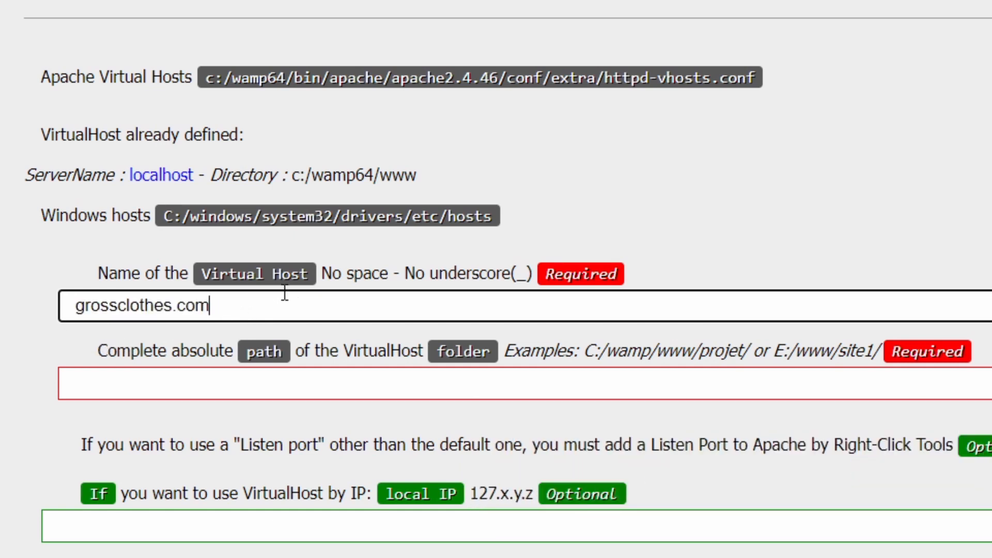
text(.)
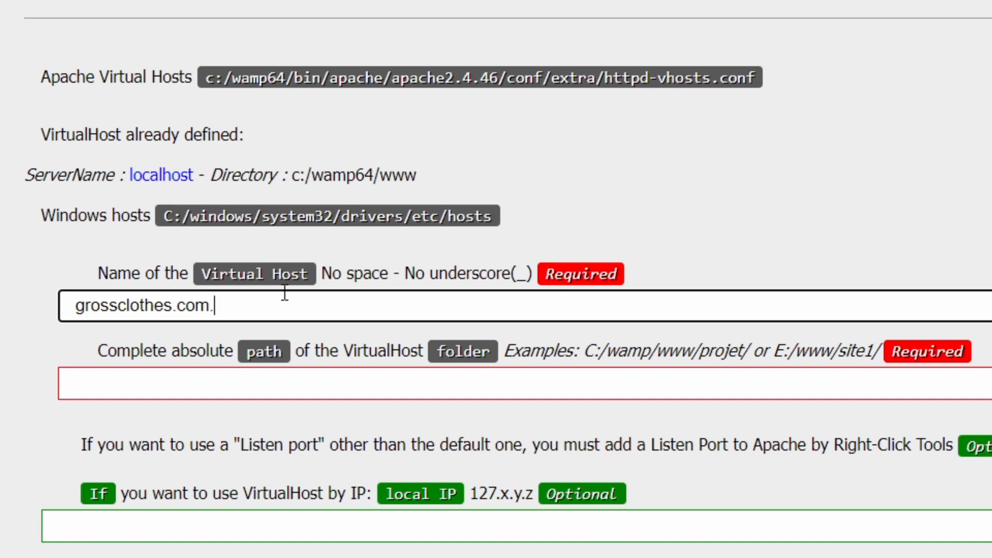
text(devl)
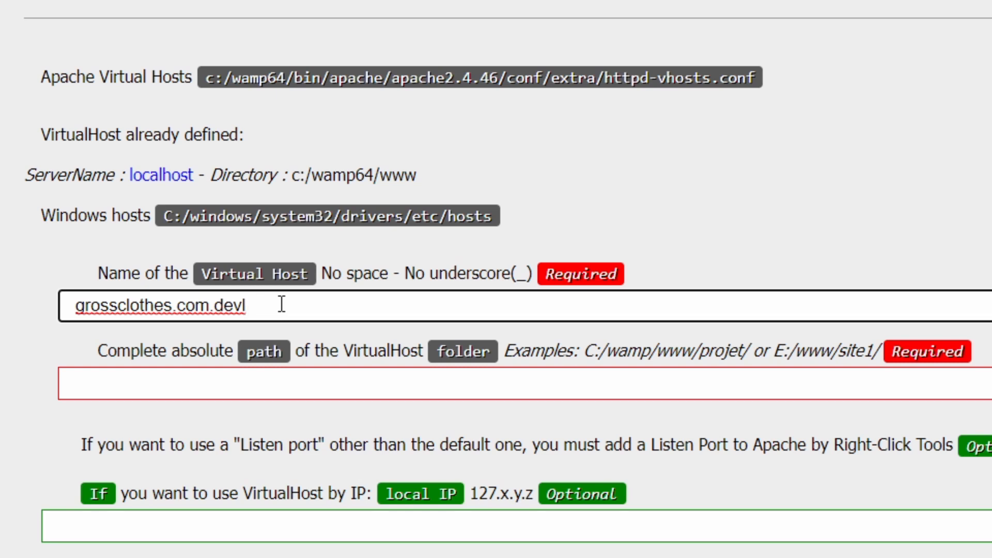
click(317, 385)
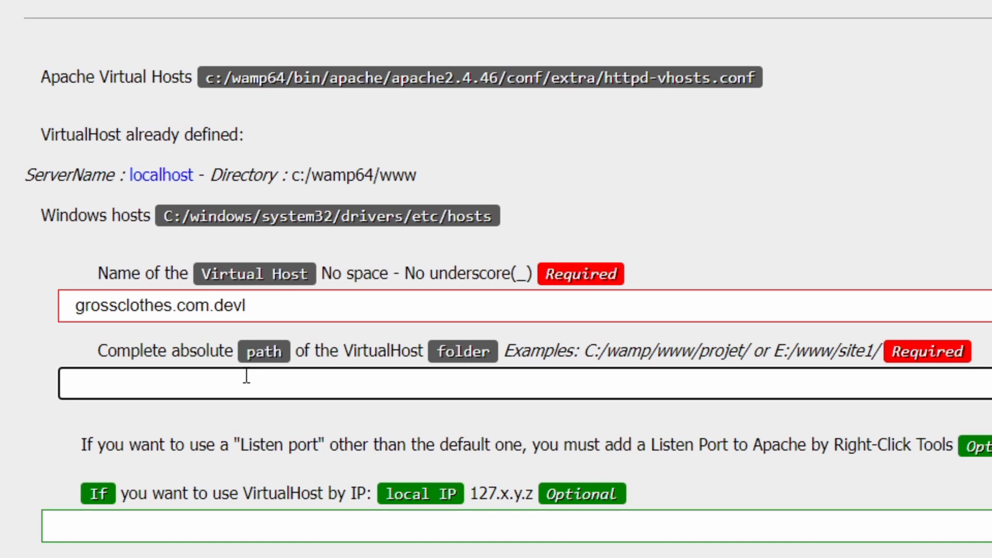
mouse_move(297, 280)
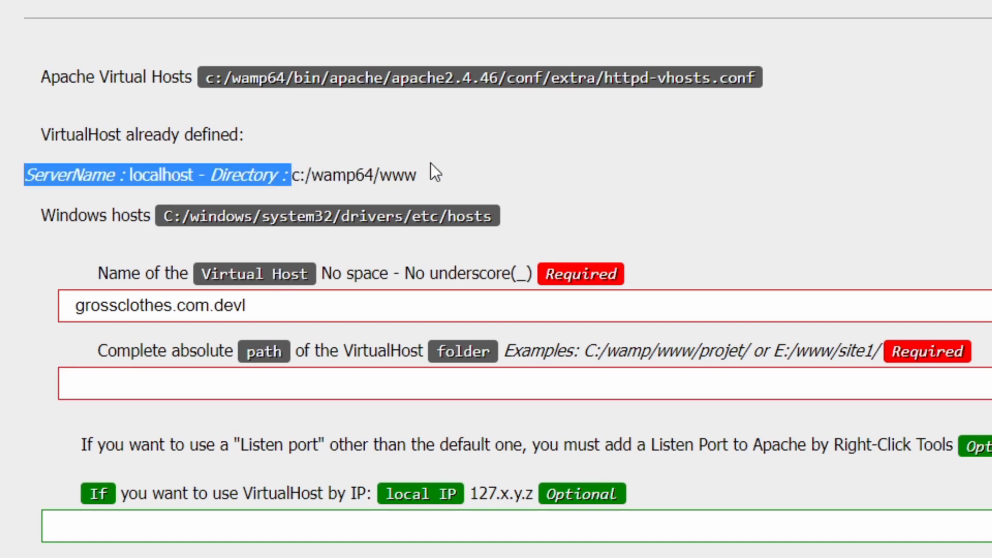
click(253, 385)
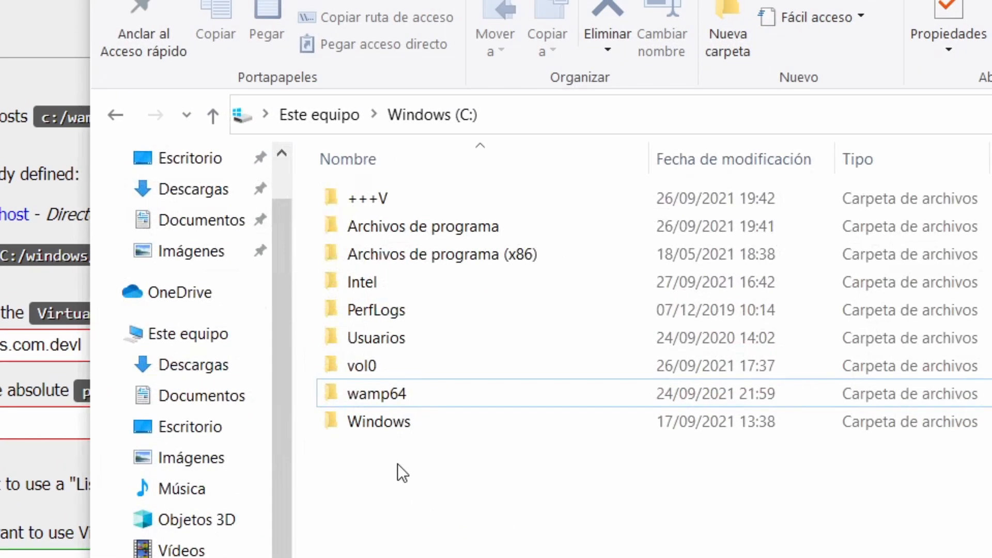
- Reach C:\wamp64\www\WebGrossClothes in File Explorer and copy its full path
double_click(377, 393)
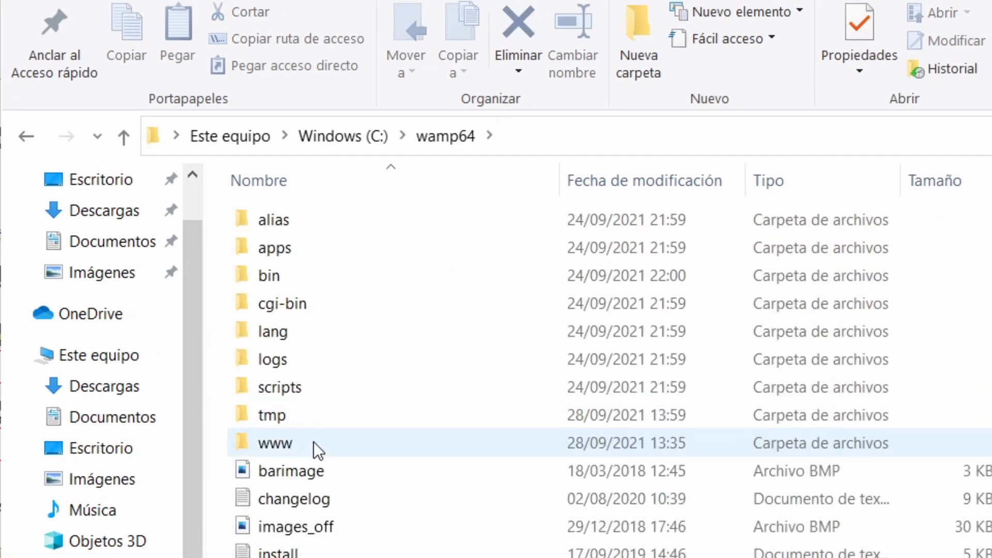
double_click(275, 443)
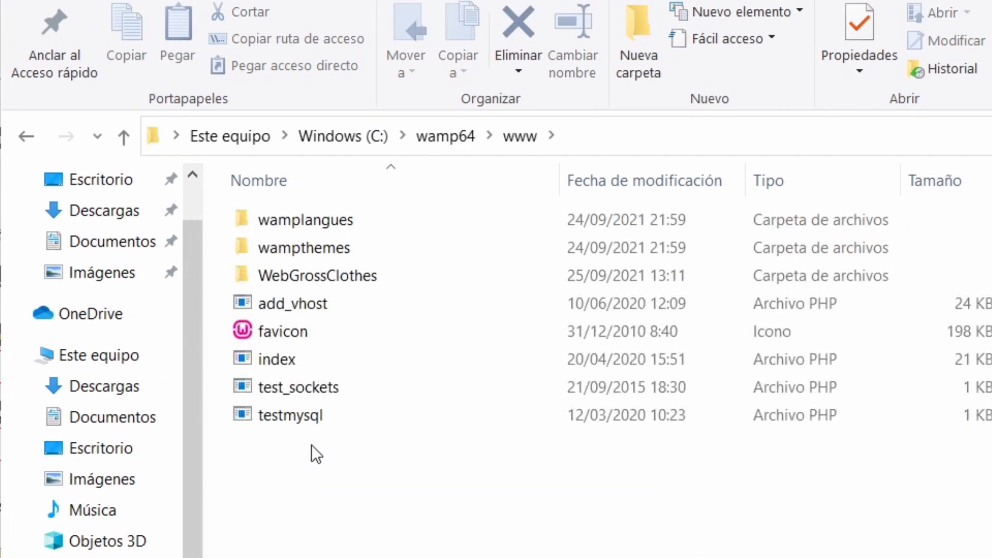
click(316, 275)
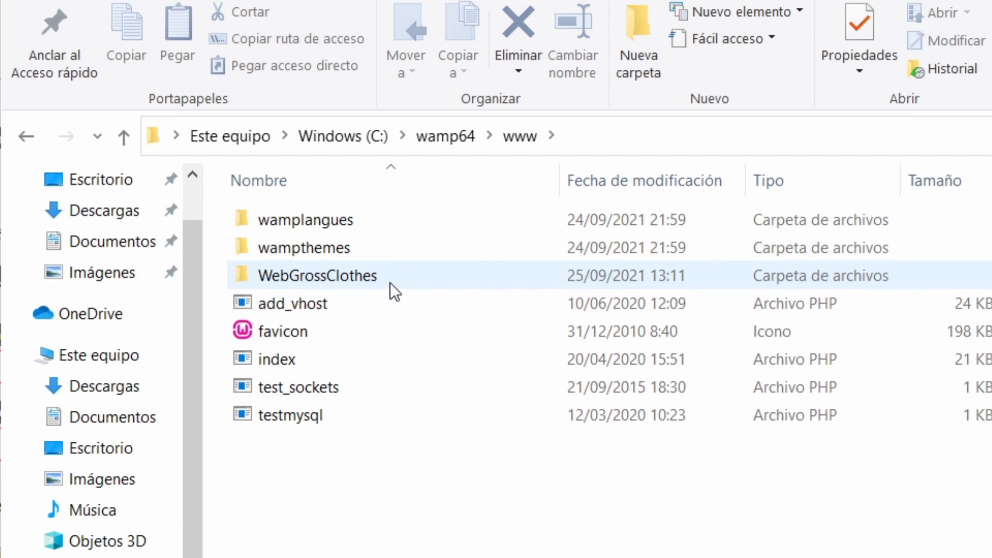
double_click(318, 275)
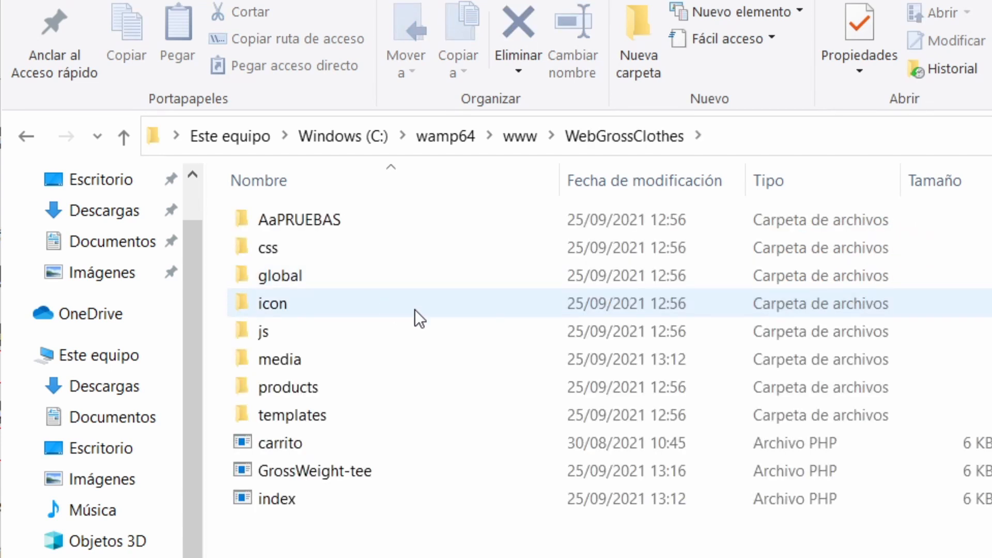
mouse_move(743, 146)
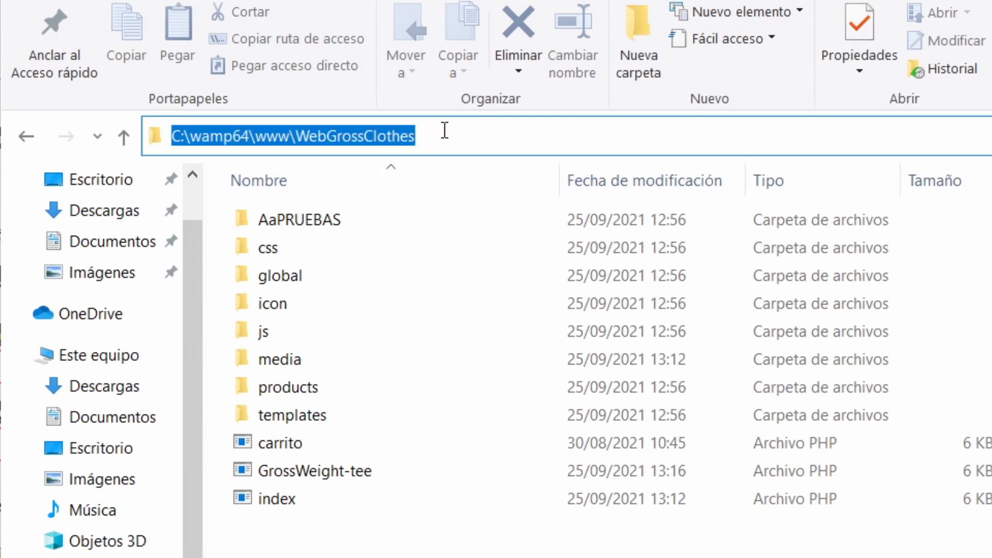
mouse_move(440, 139)
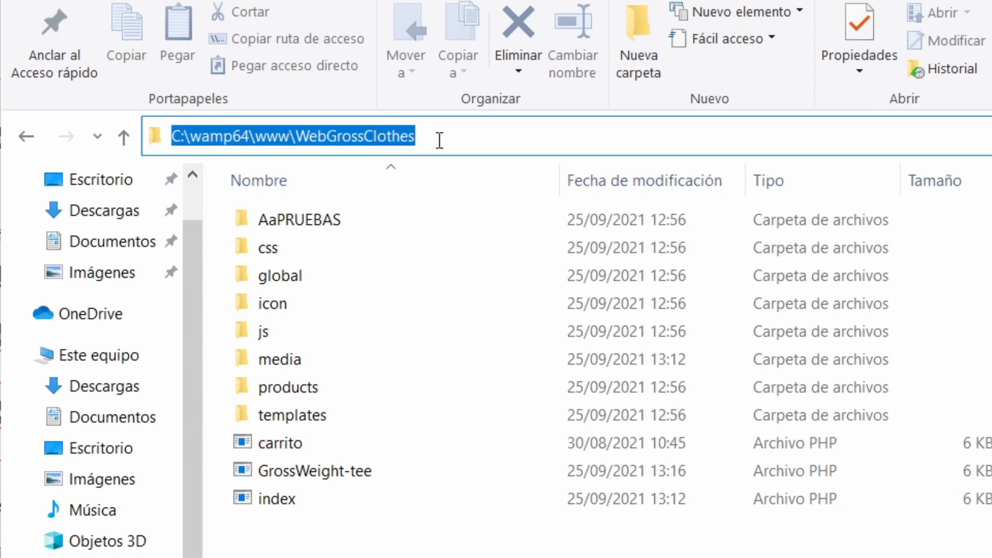
key(ctrl+c)
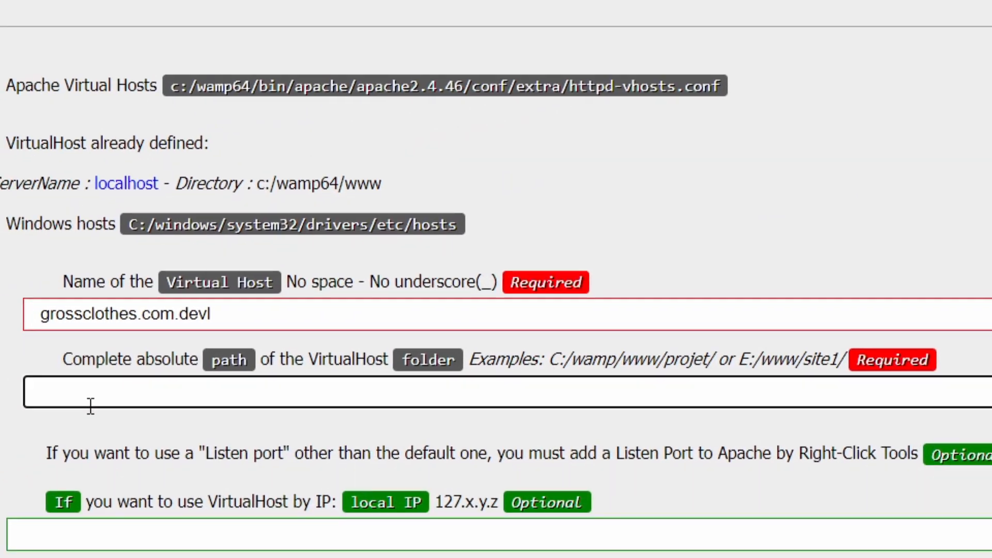
- Set the folder path to C:\wamp64\www\WebGrossClothes and start creating the virtual host
key(ctrl+v)
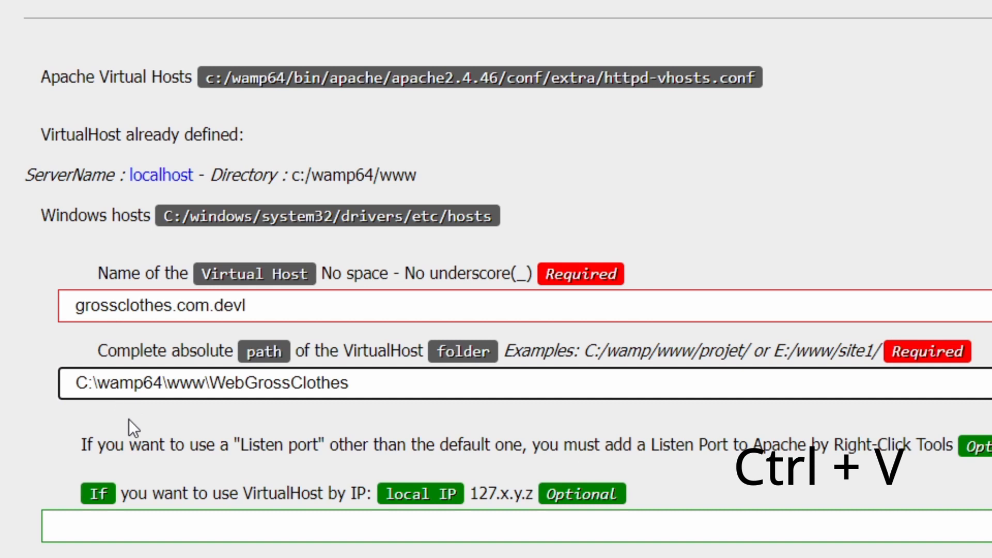
scroll(down, 3)
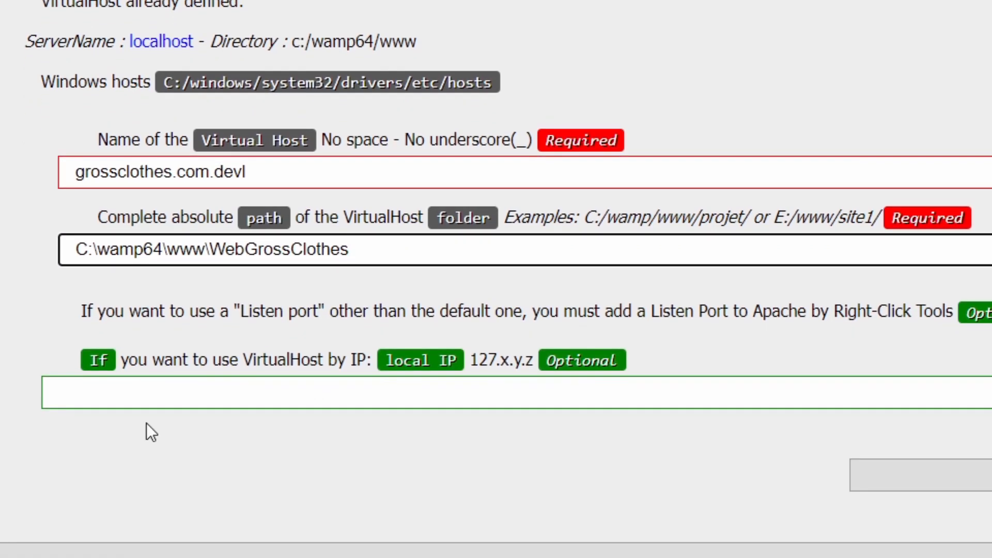
click(147, 394)
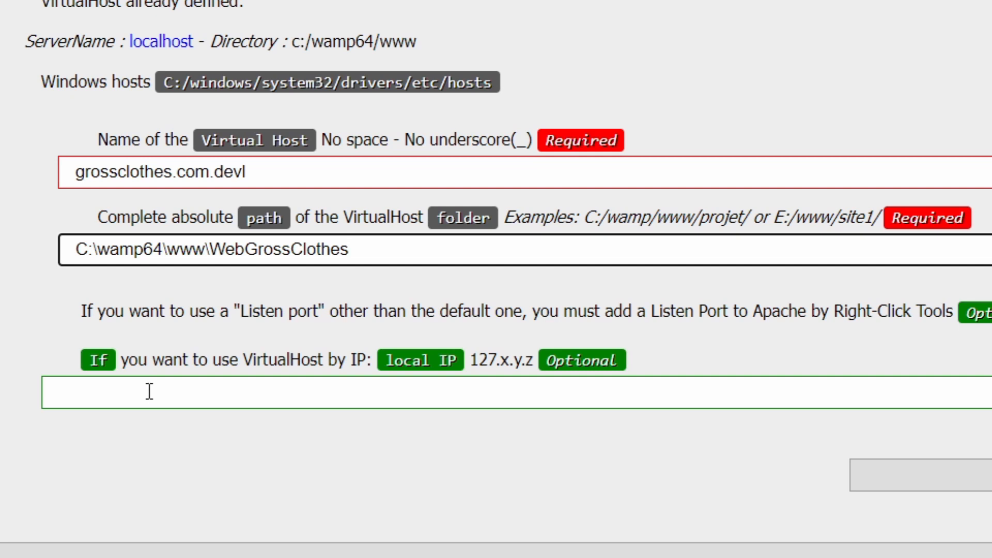
mouse_move(362, 322)
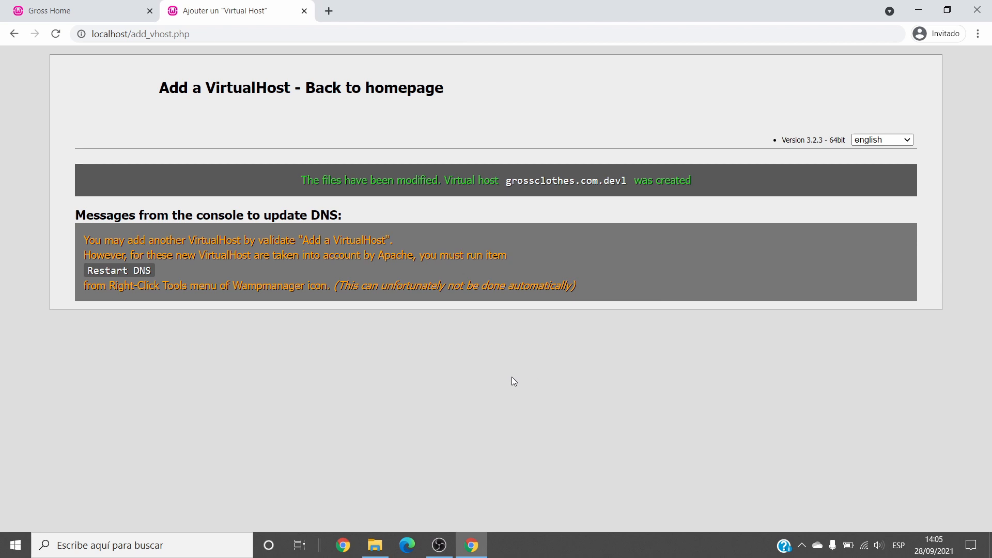
mouse_move(600, 193)
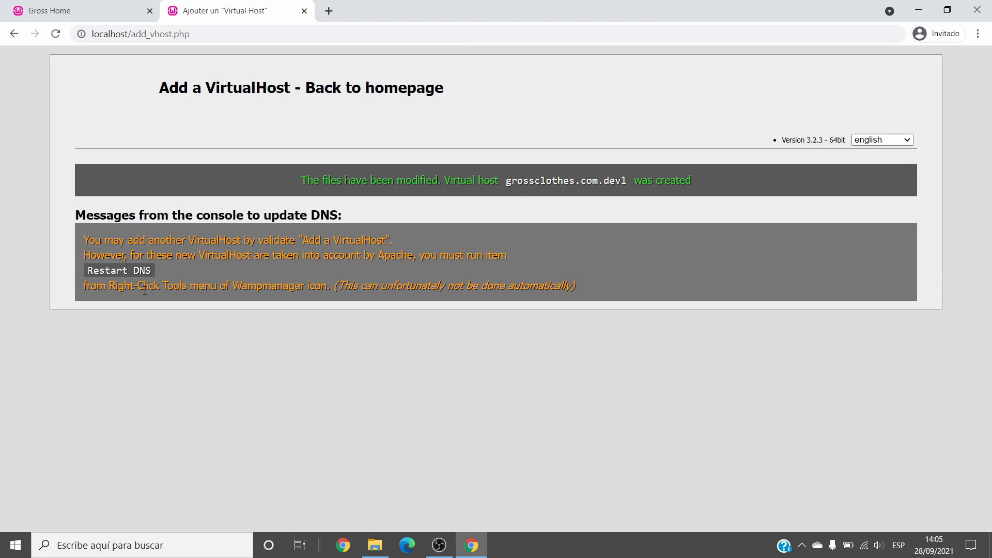
mouse_move(155, 272)
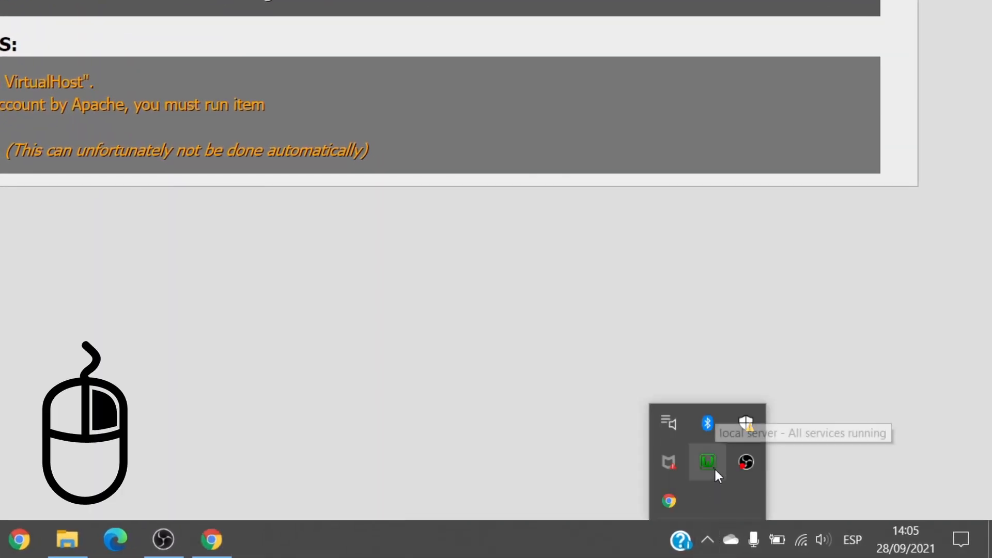
- Restart the DNS from WampServer's Tools menu and reveal the hidden tray icons
click(707, 463)
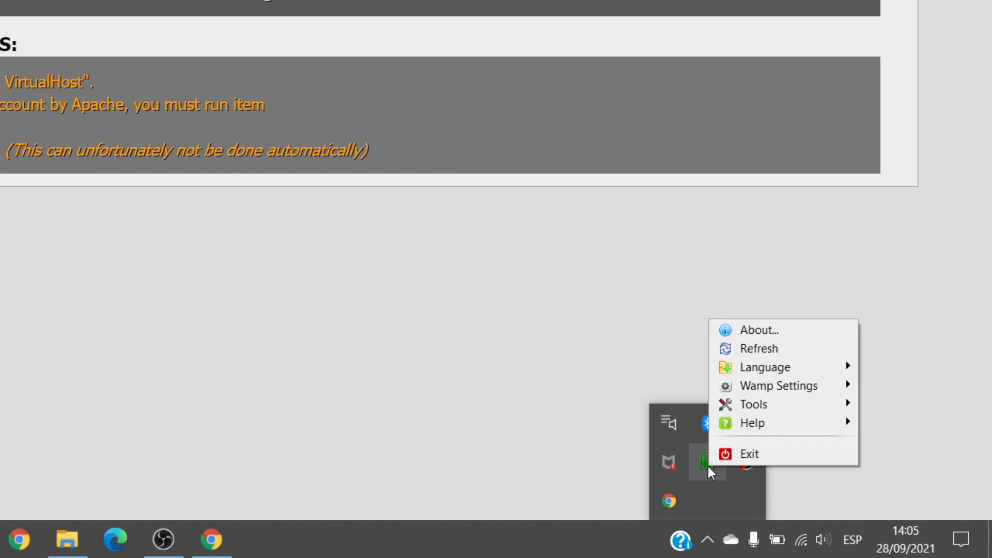
click(753, 404)
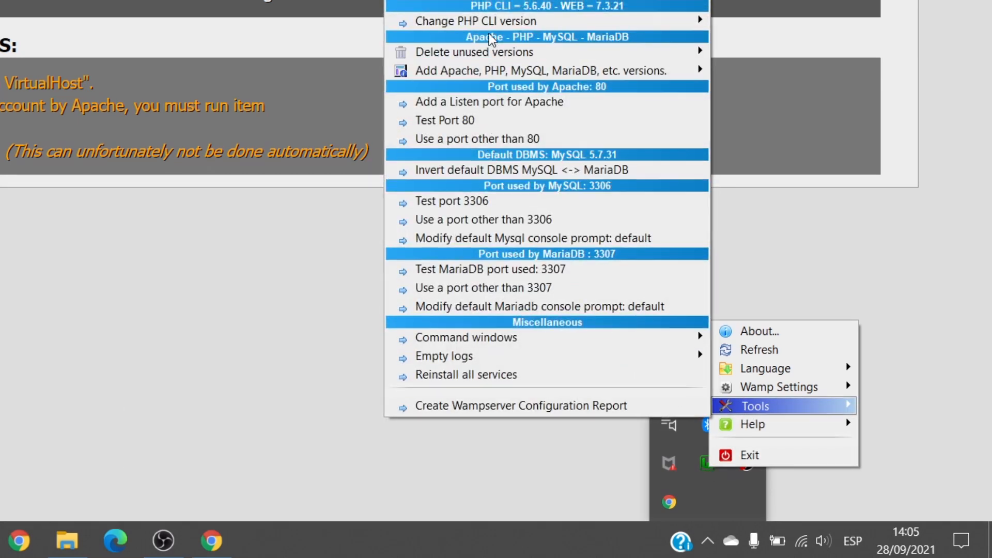
click(754, 405)
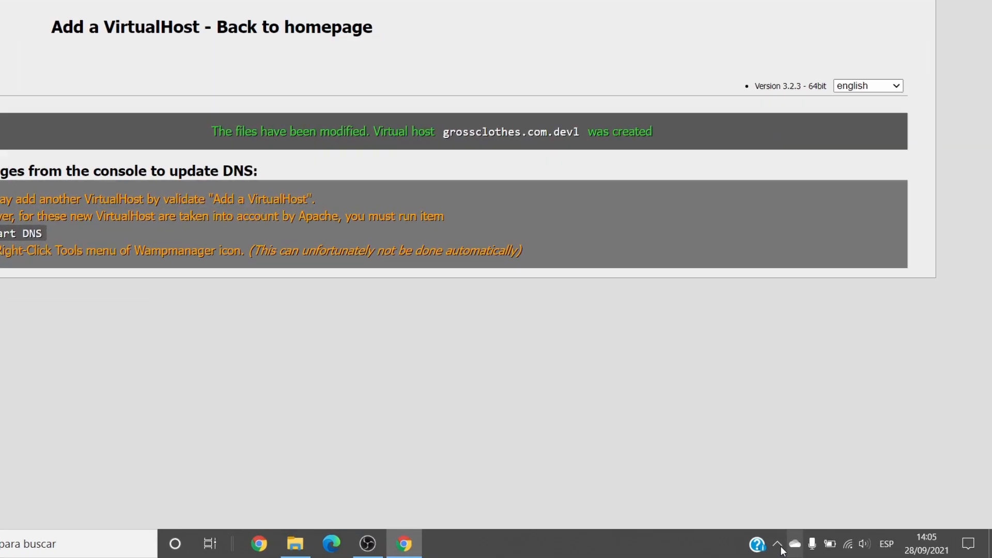
click(778, 545)
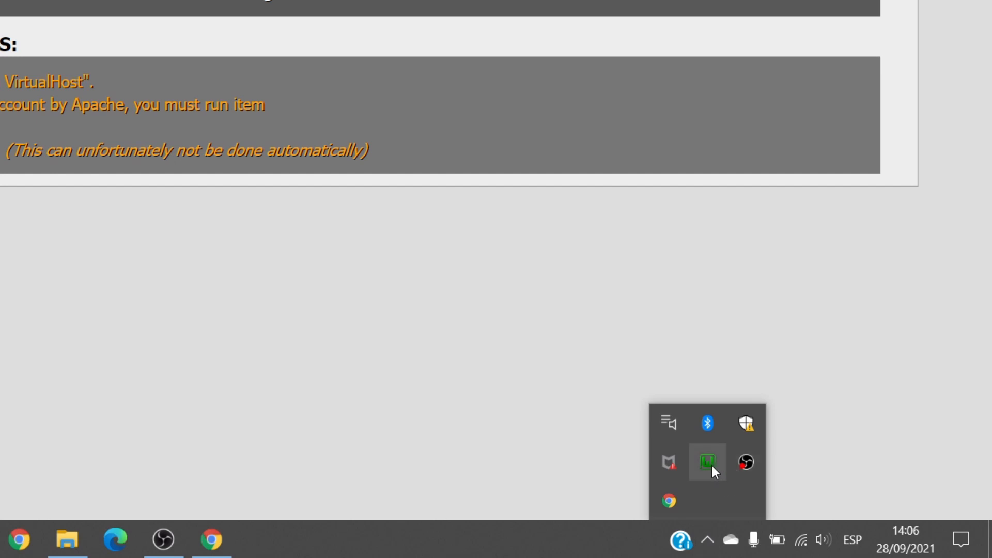
mouse_move(707, 463)
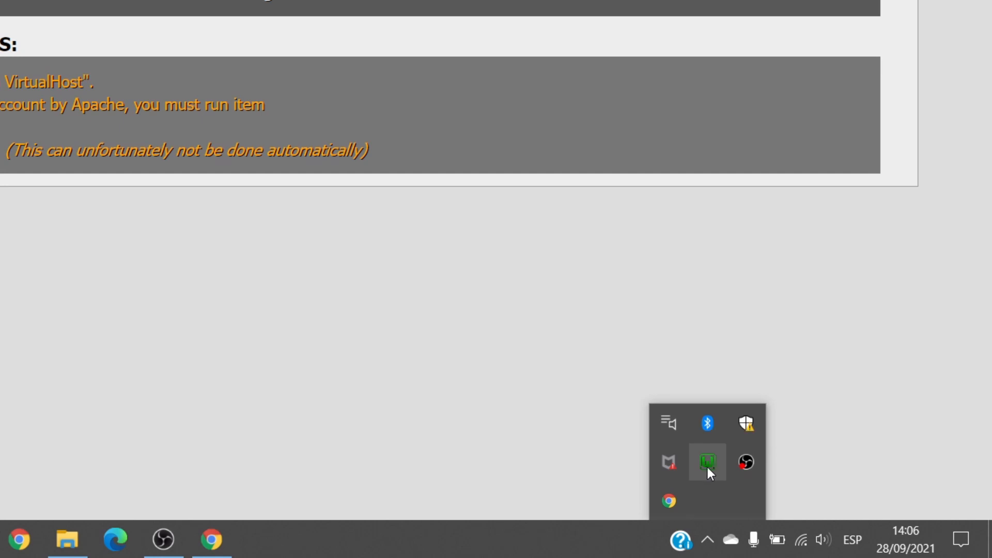
- Open grossclothes.com.devl from Your VirtualHosts so the store loads at the custom address
click(707, 464)
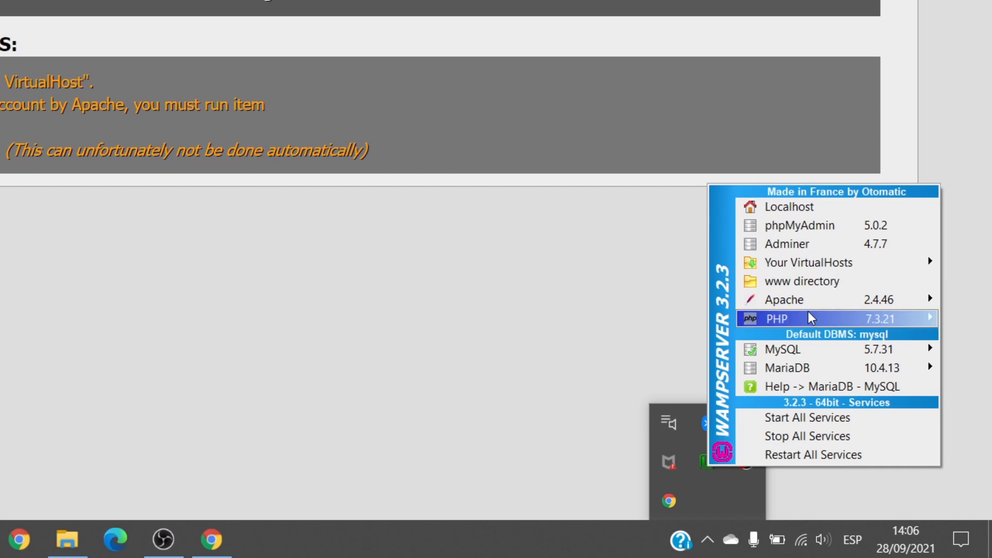
mouse_move(807, 263)
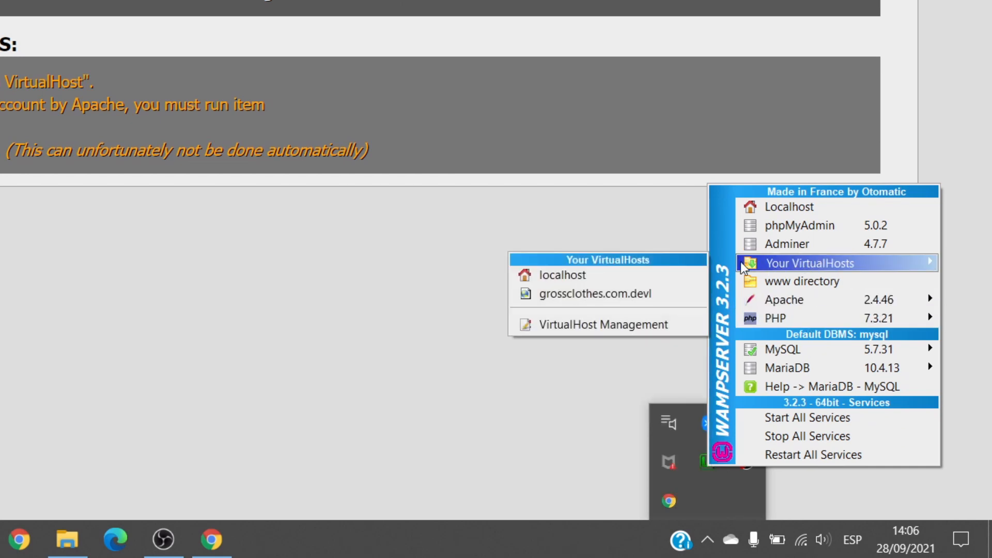
mouse_move(596, 294)
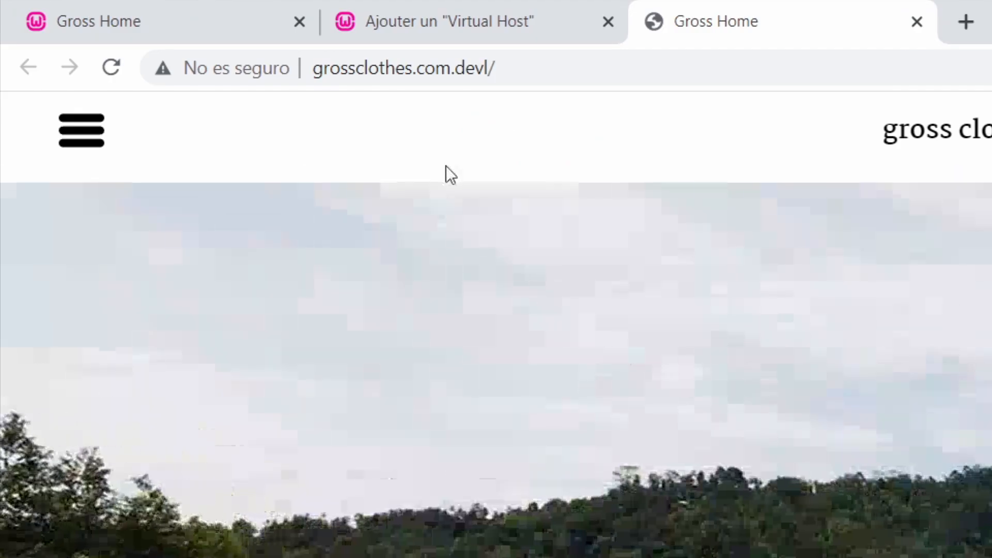
click(403, 68)
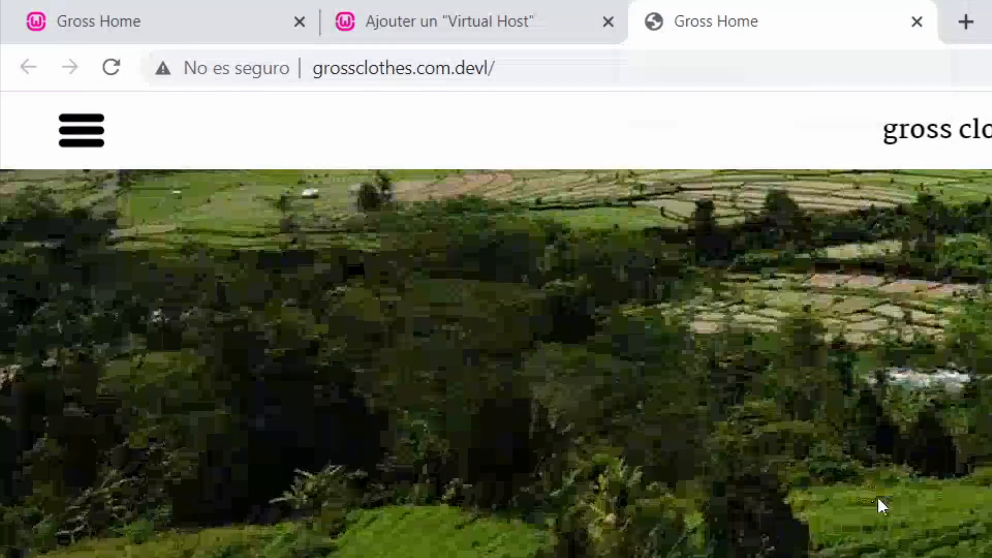
scroll(down, 3)
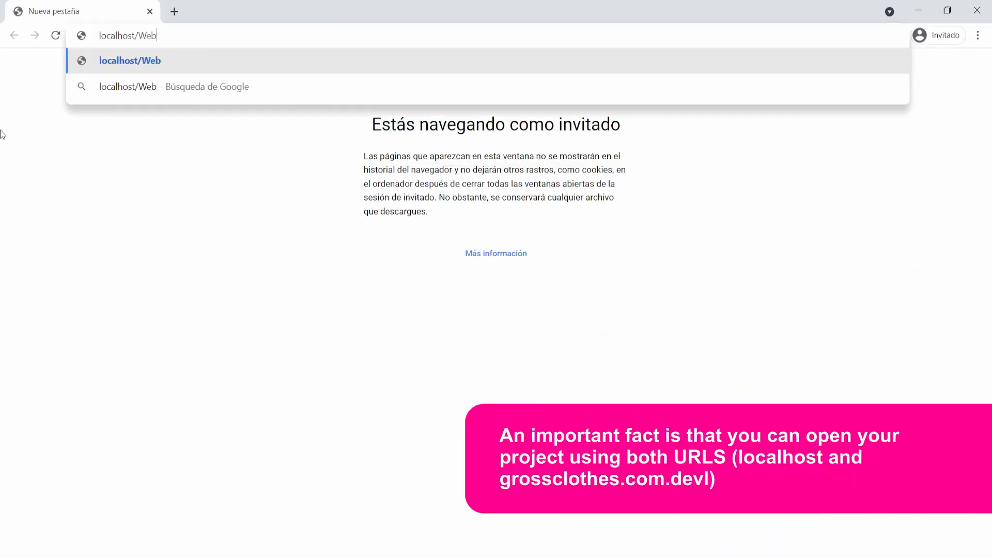
- Load the store at localhost/WebGrossClothes and browse its navigation menu
text(GrossClo)
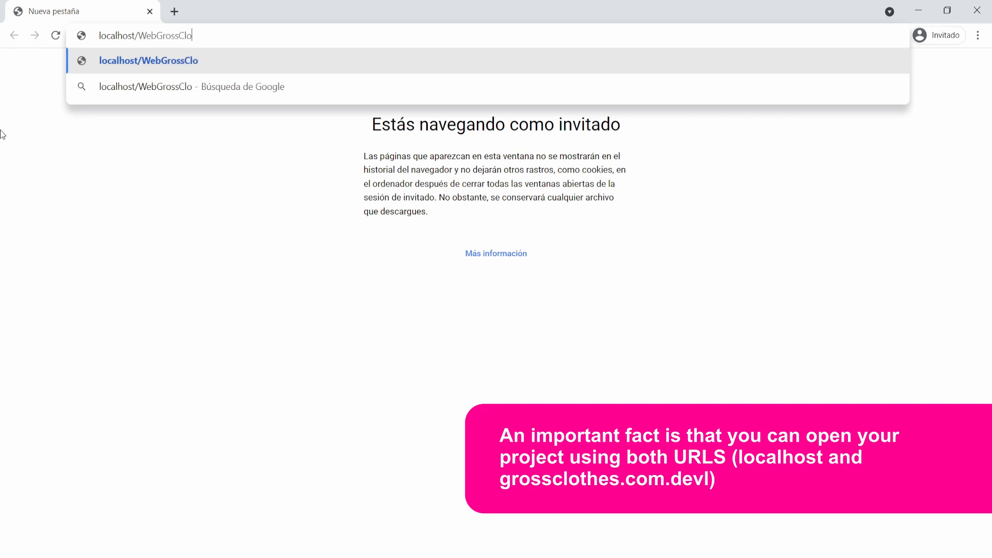
key(Enter)
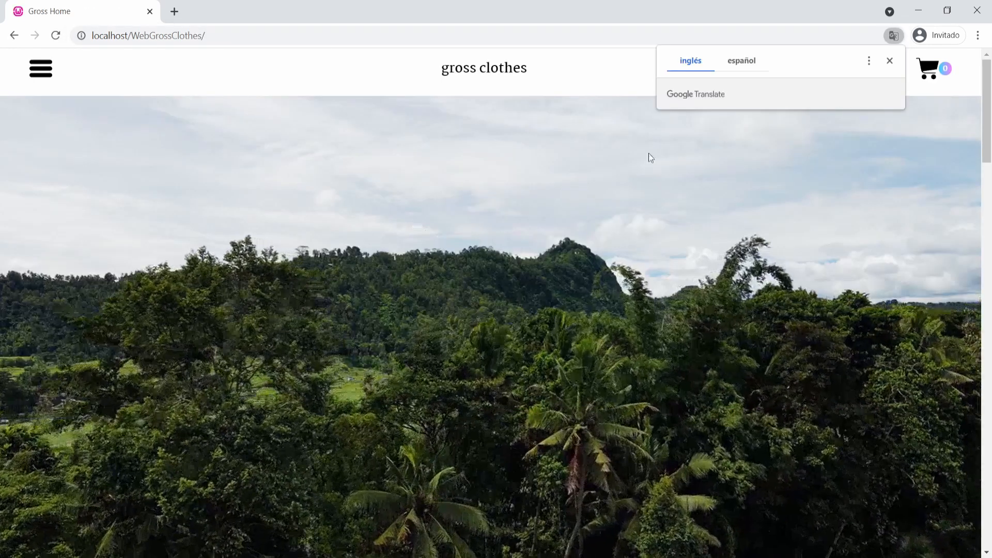
scroll(down, 3)
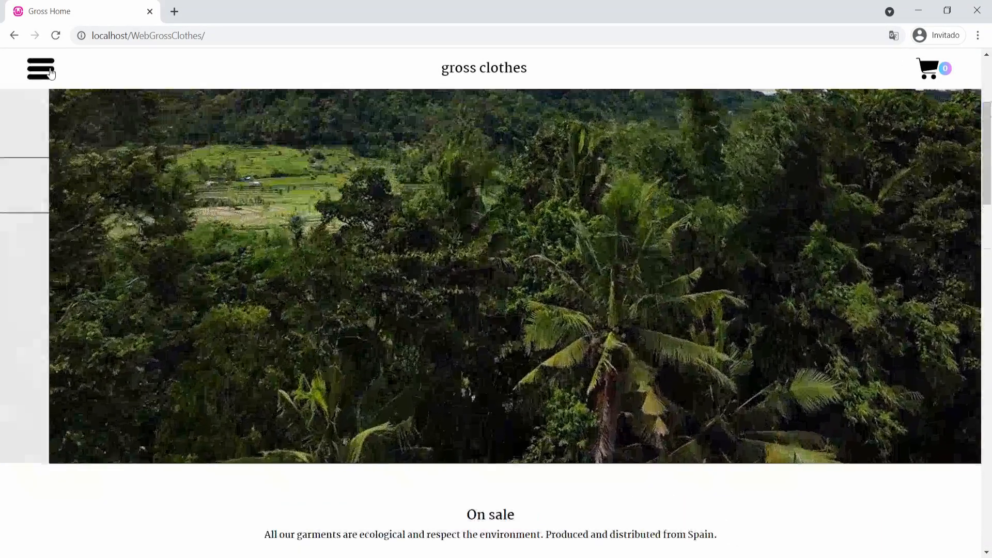
click(40, 68)
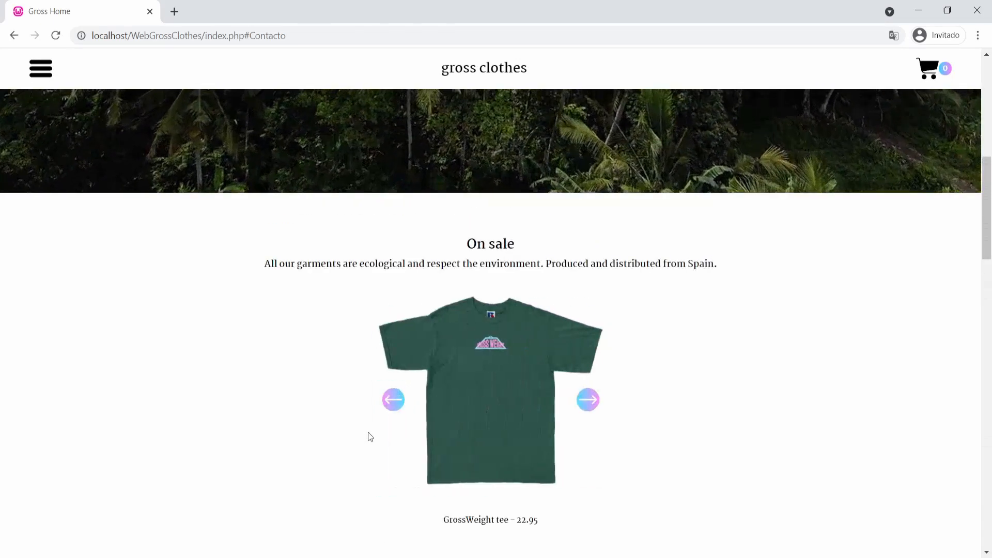
scroll(down, 3)
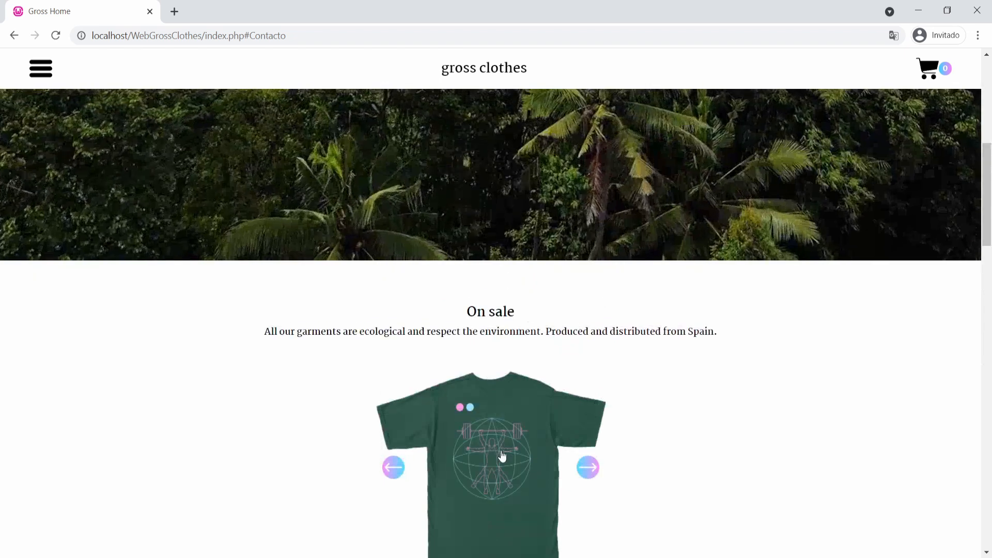
- Add a GrossWeight tee to the cart and view the cart totalling 45.90€
click(490, 456)
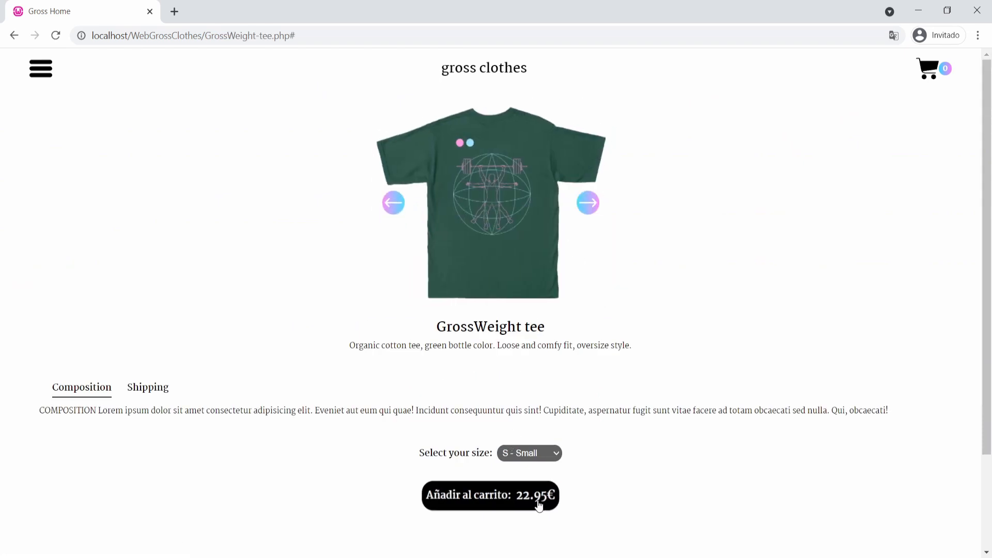
click(529, 453)
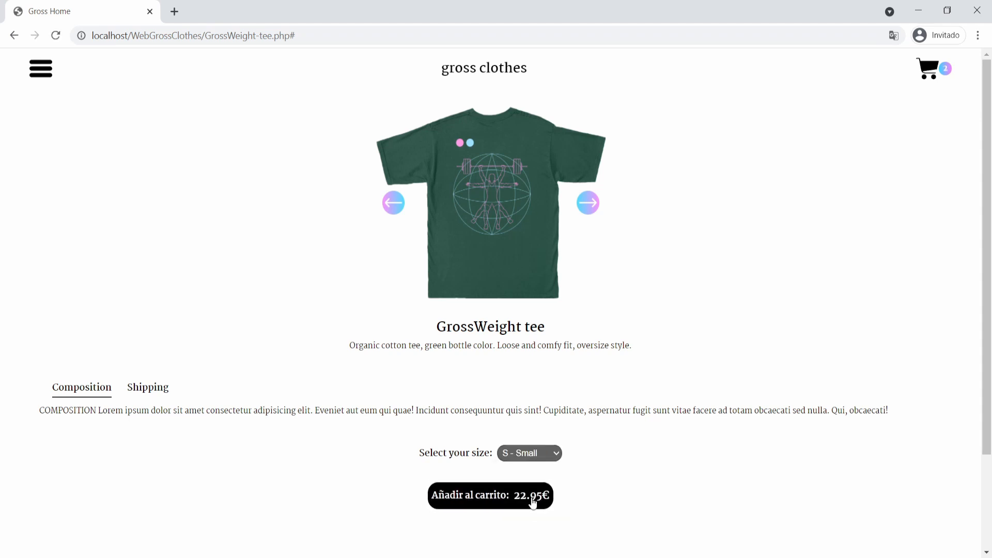
click(926, 69)
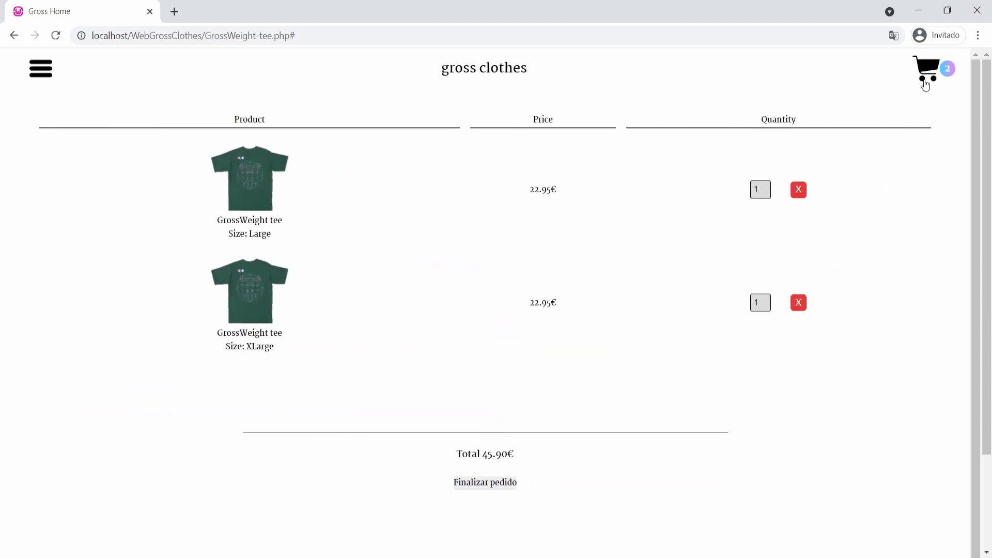